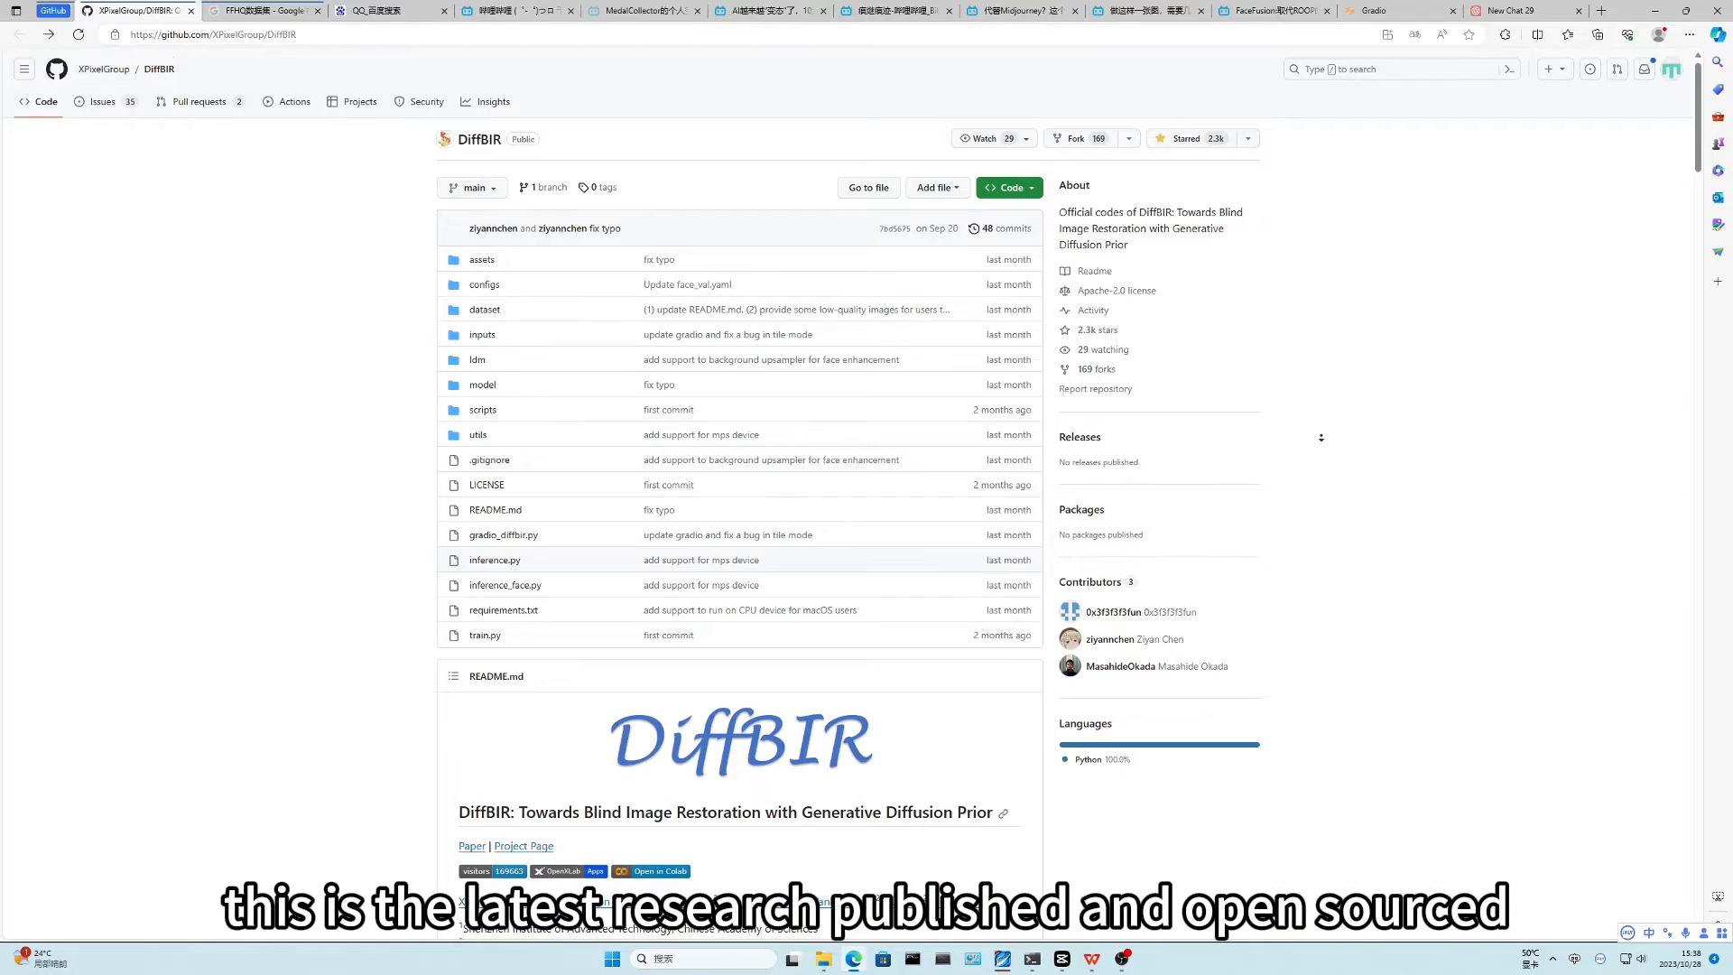
# Step: Scroll the DiffBIR paper from Introduction down to Methodology and the two-stage pipeline figure
pyautogui.scroll(-3)
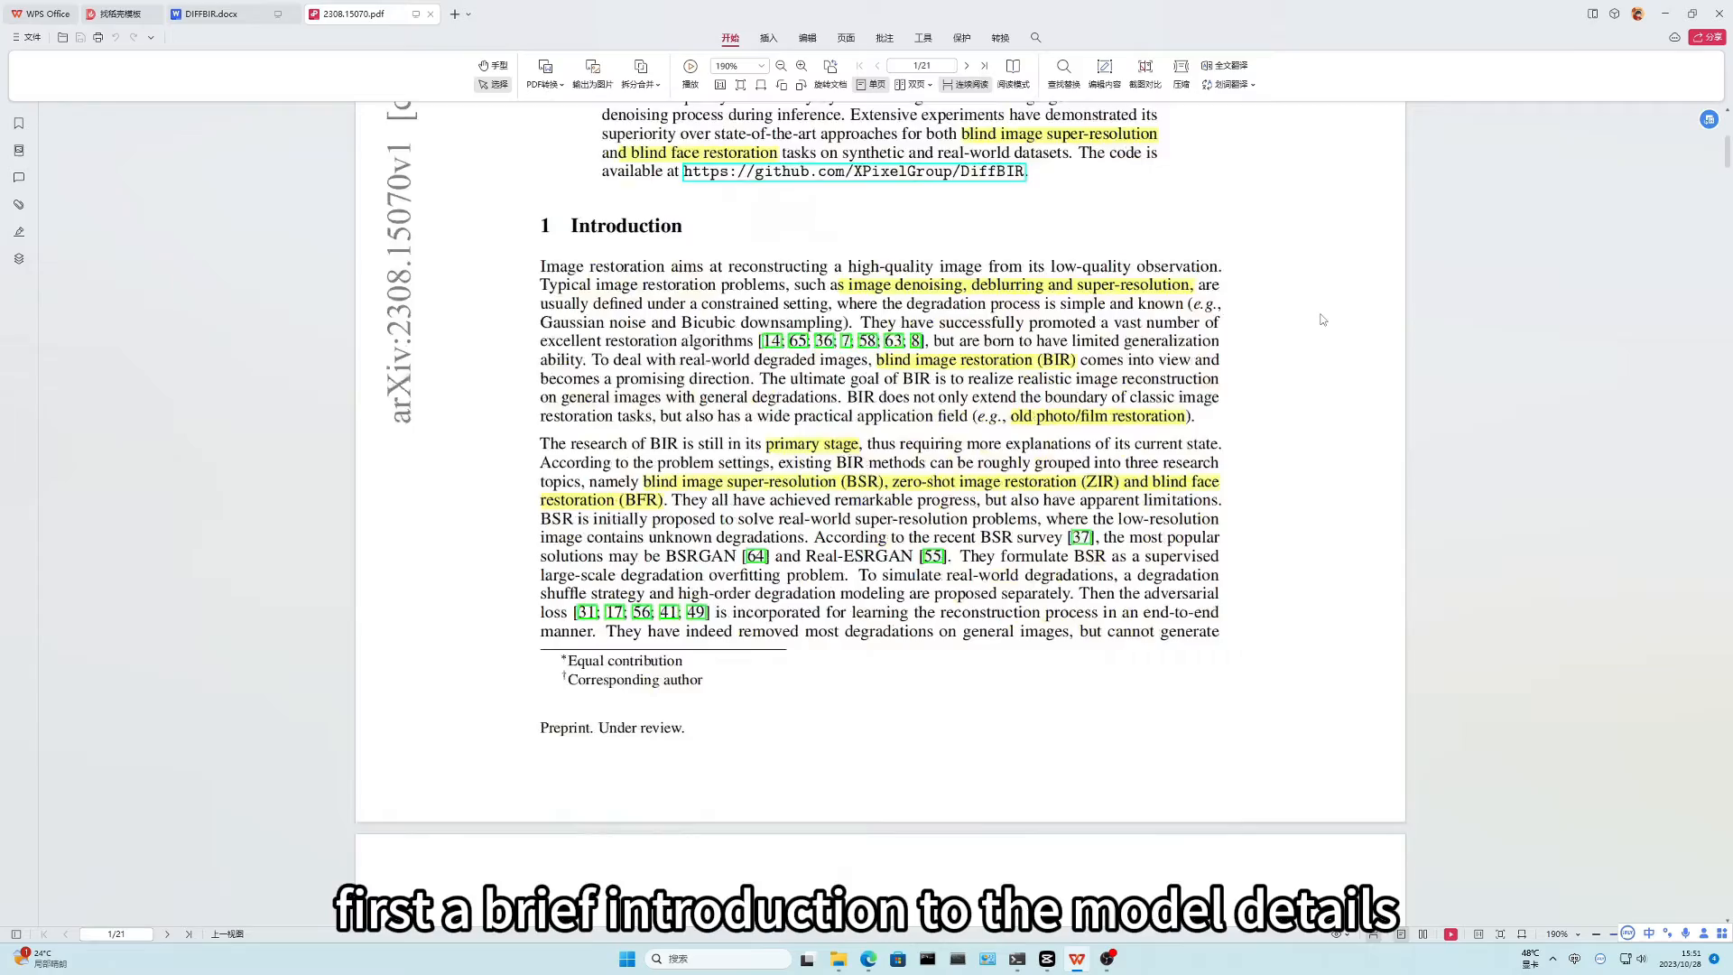
pyautogui.scroll(-3)
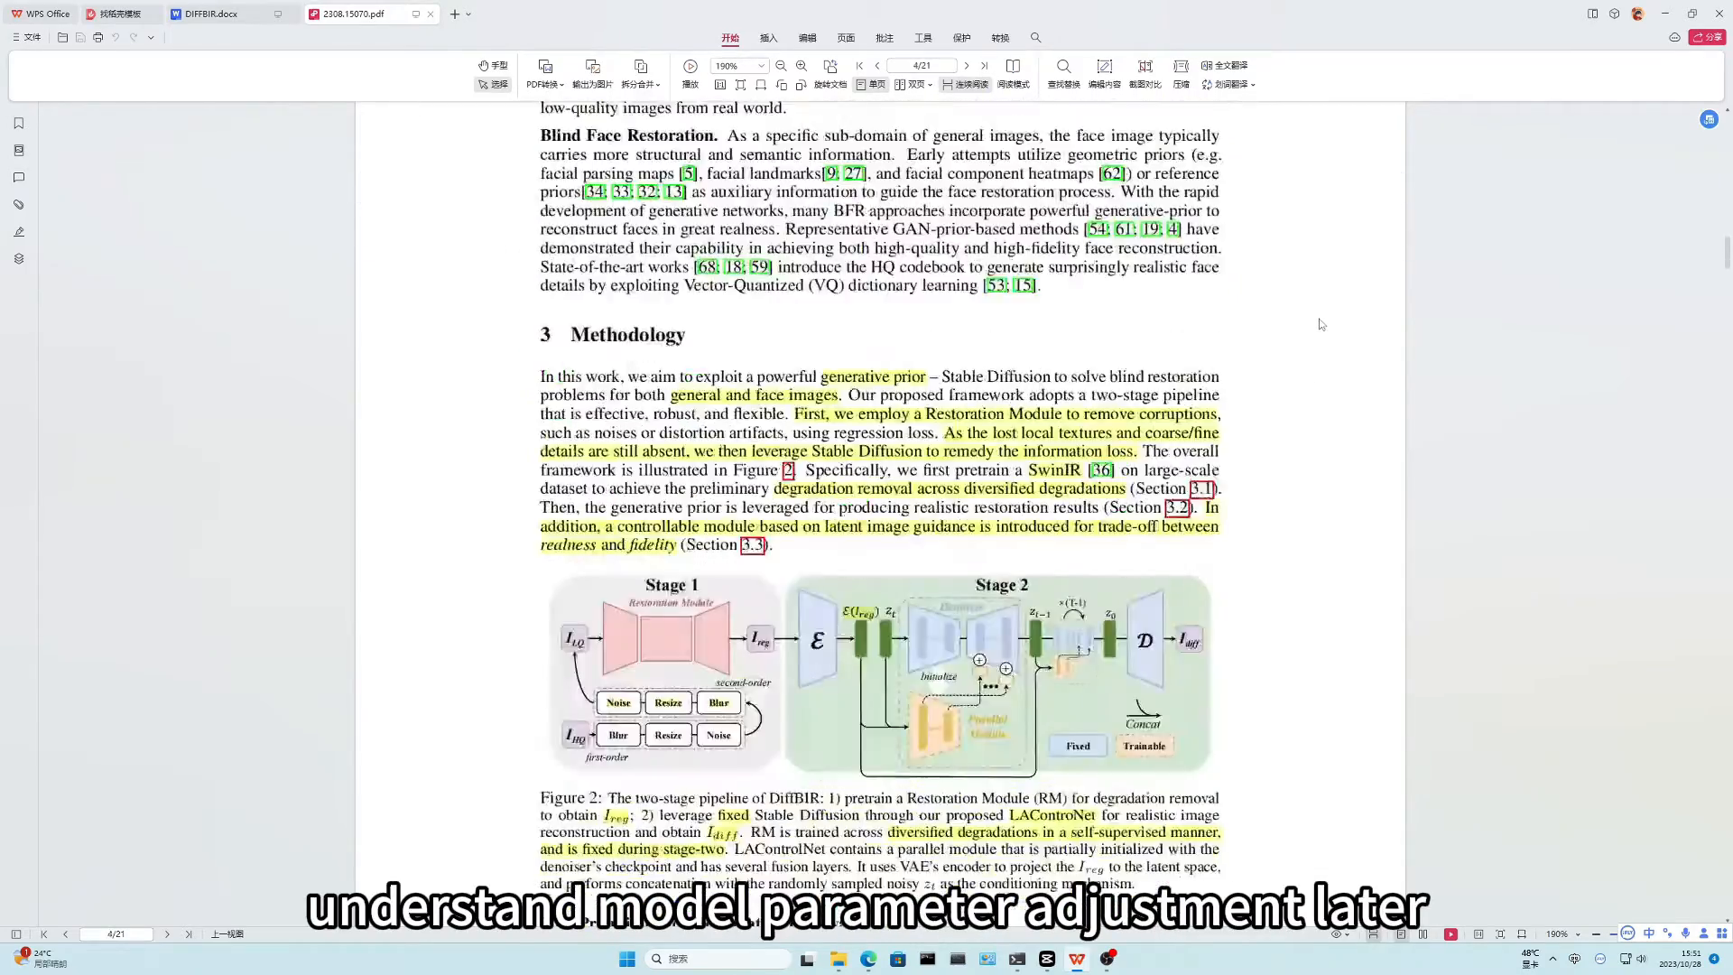
pyautogui.scroll(-3)
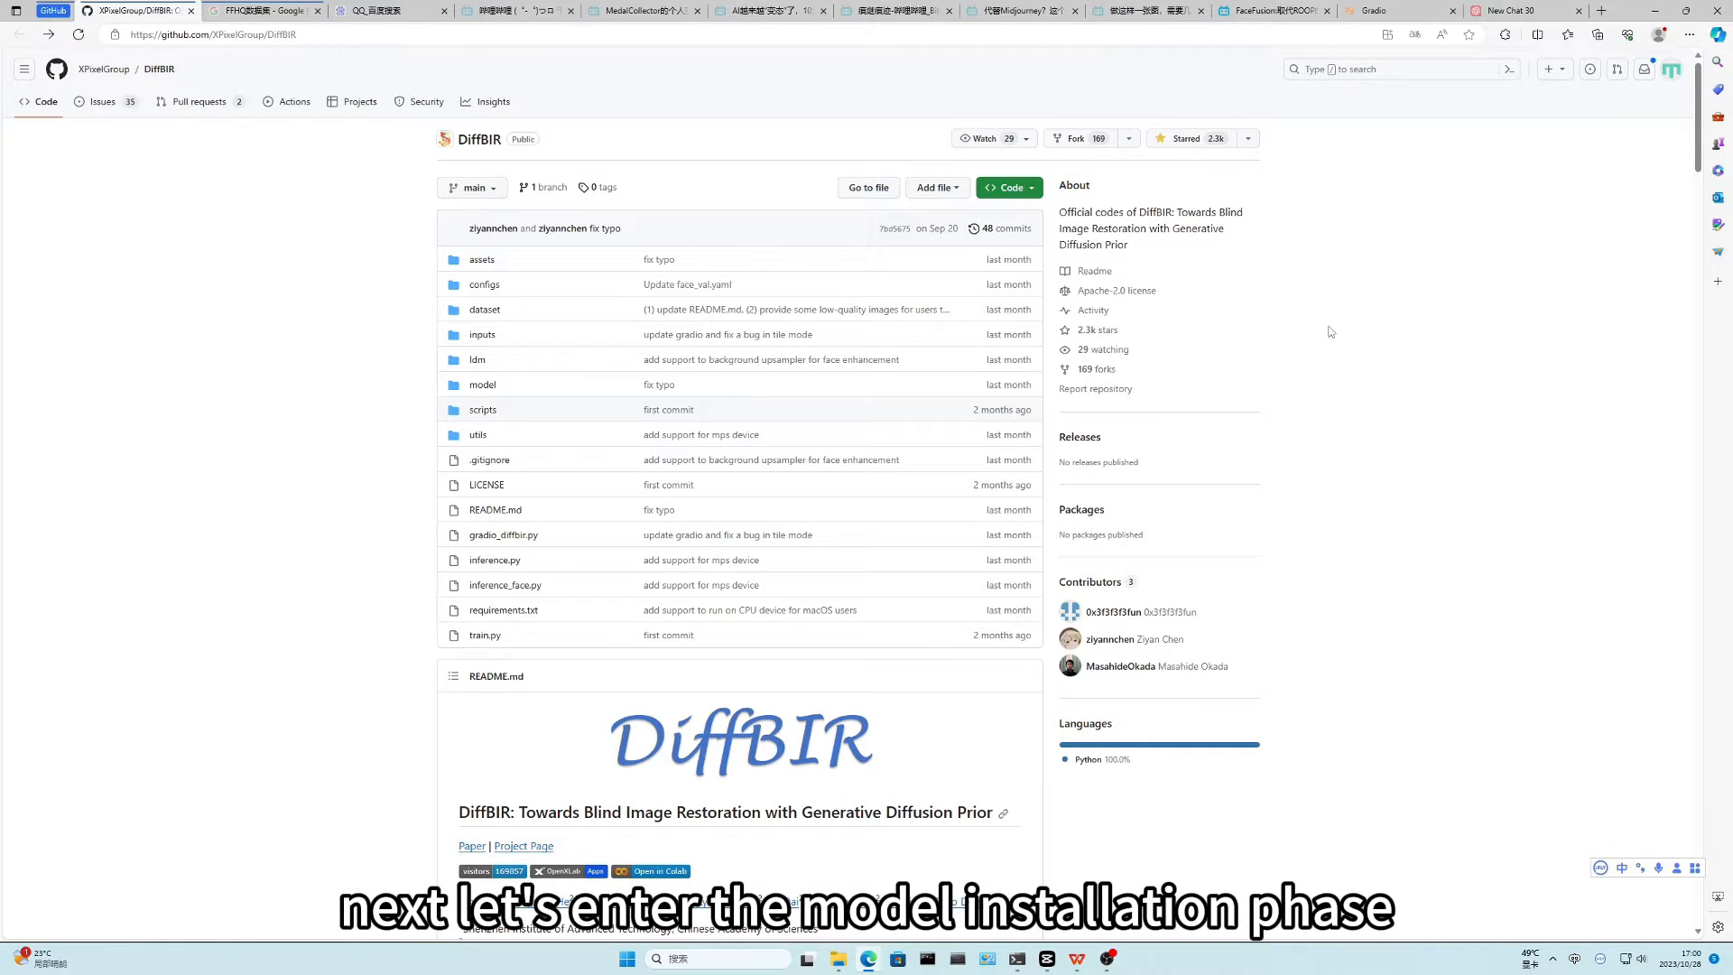
# Step: Scroll to the README's Update notes and follow the 2023.09.13 OpenXLab demo link
pyautogui.scroll(-3)
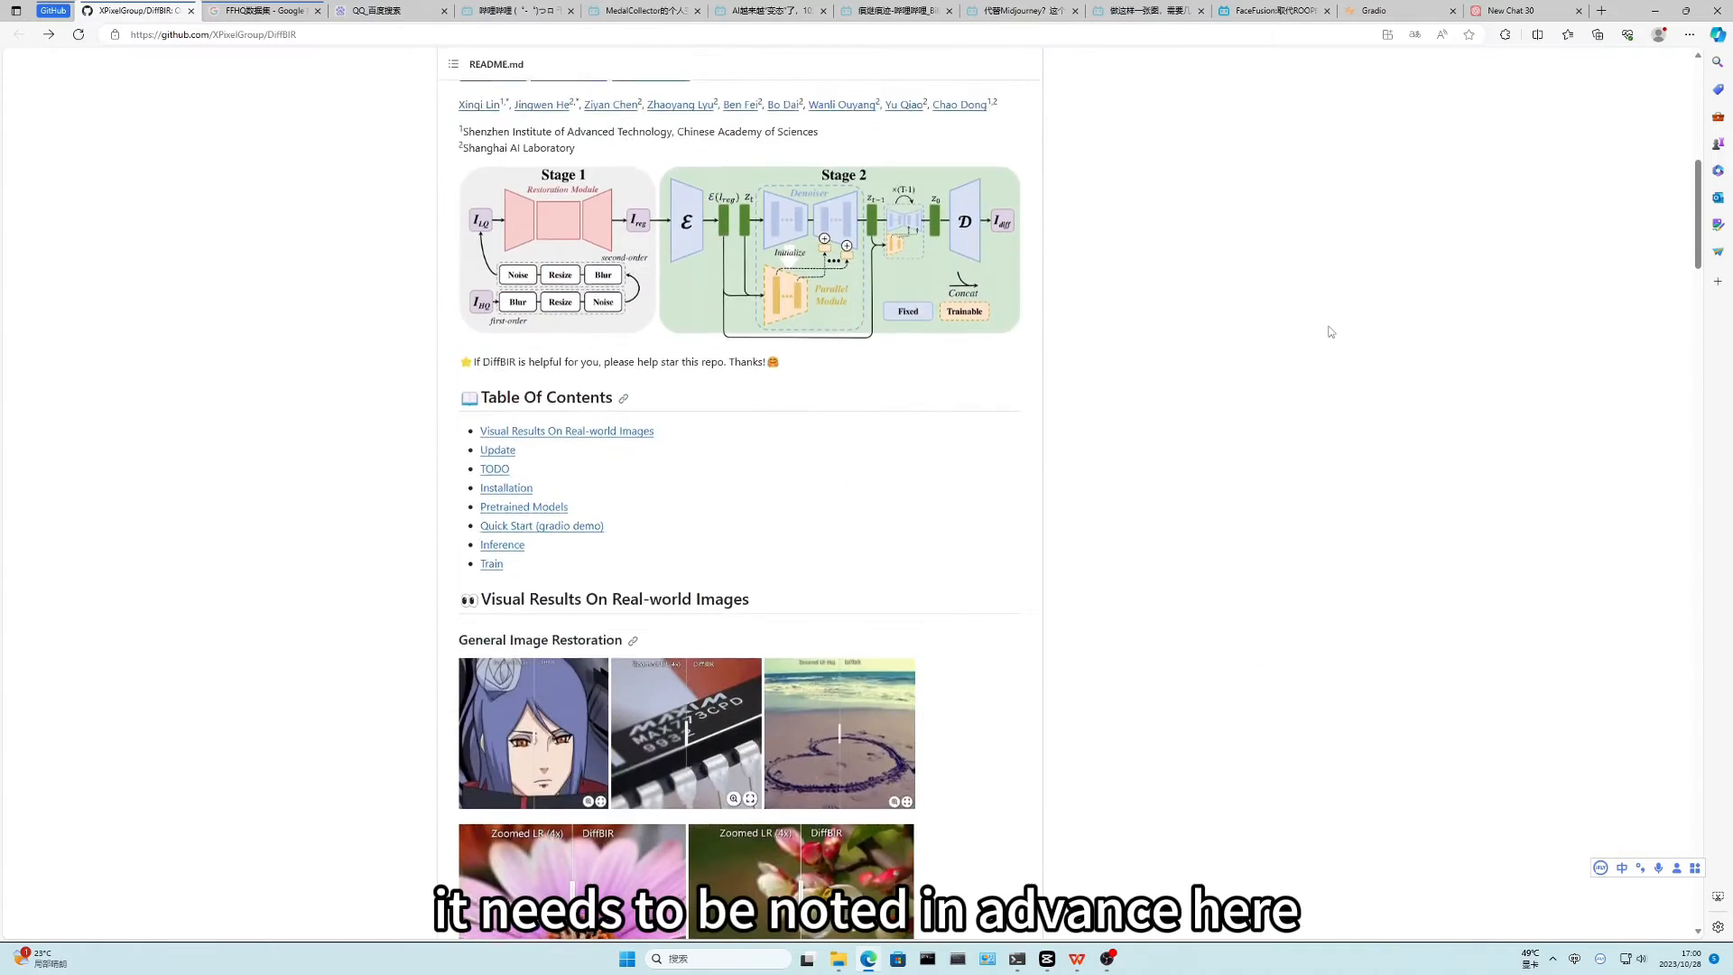
pyautogui.scroll(-3)
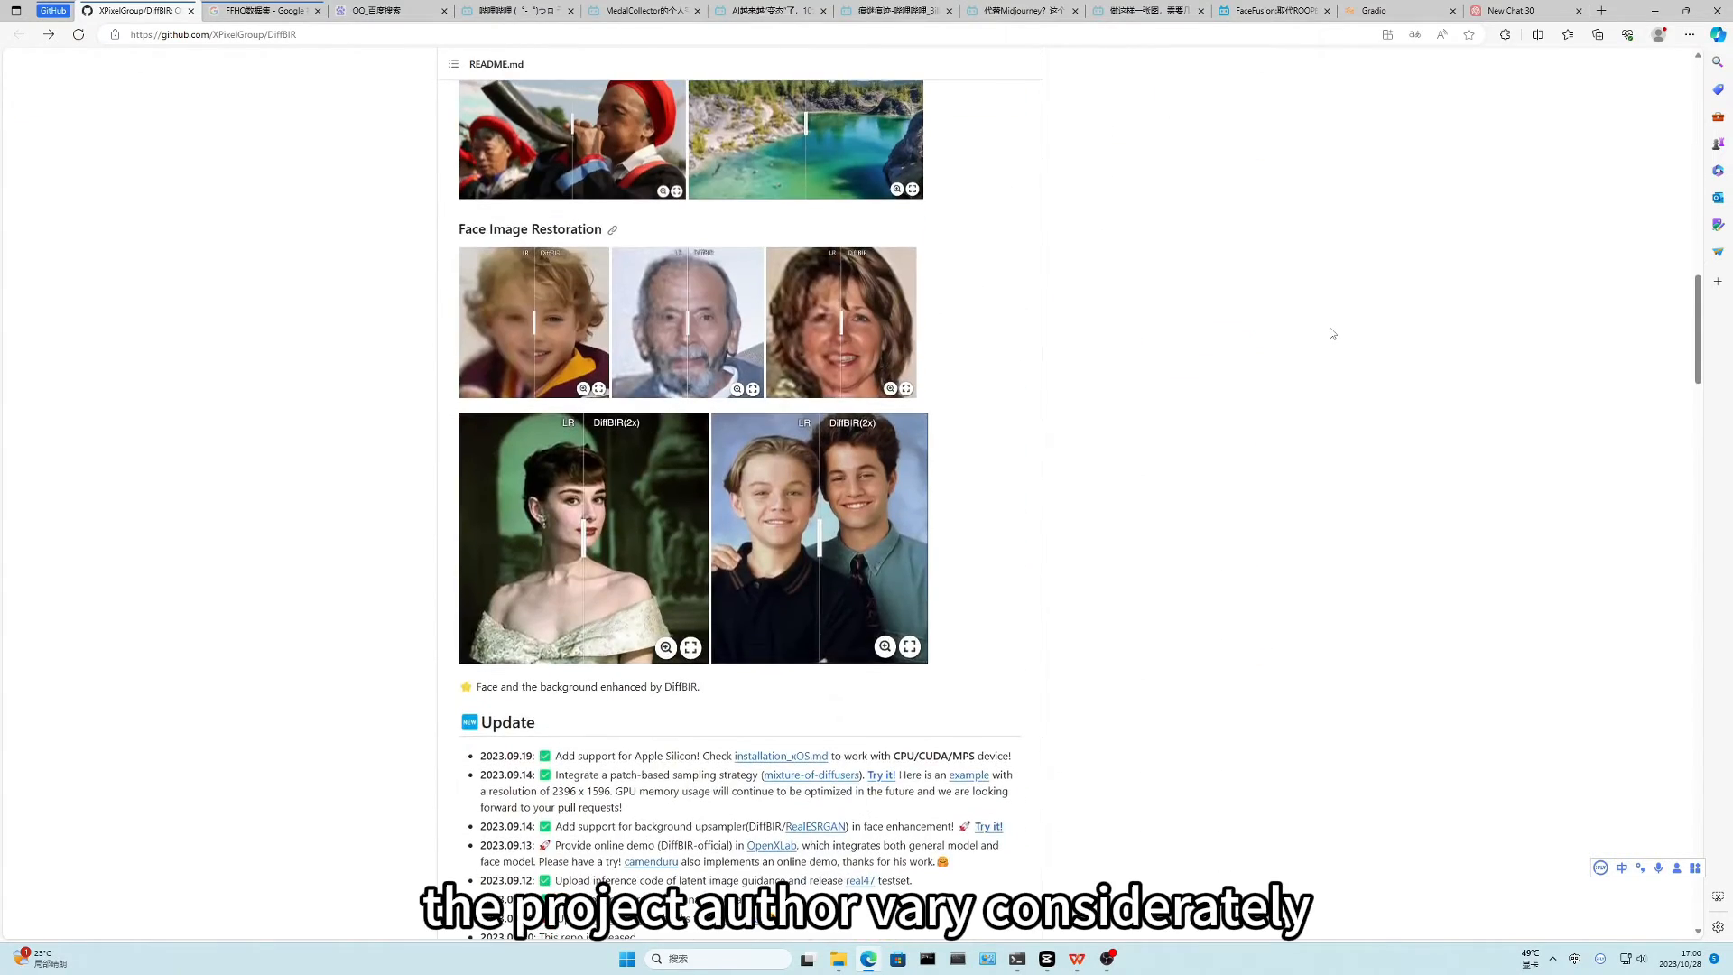
pyautogui.scroll(-3)
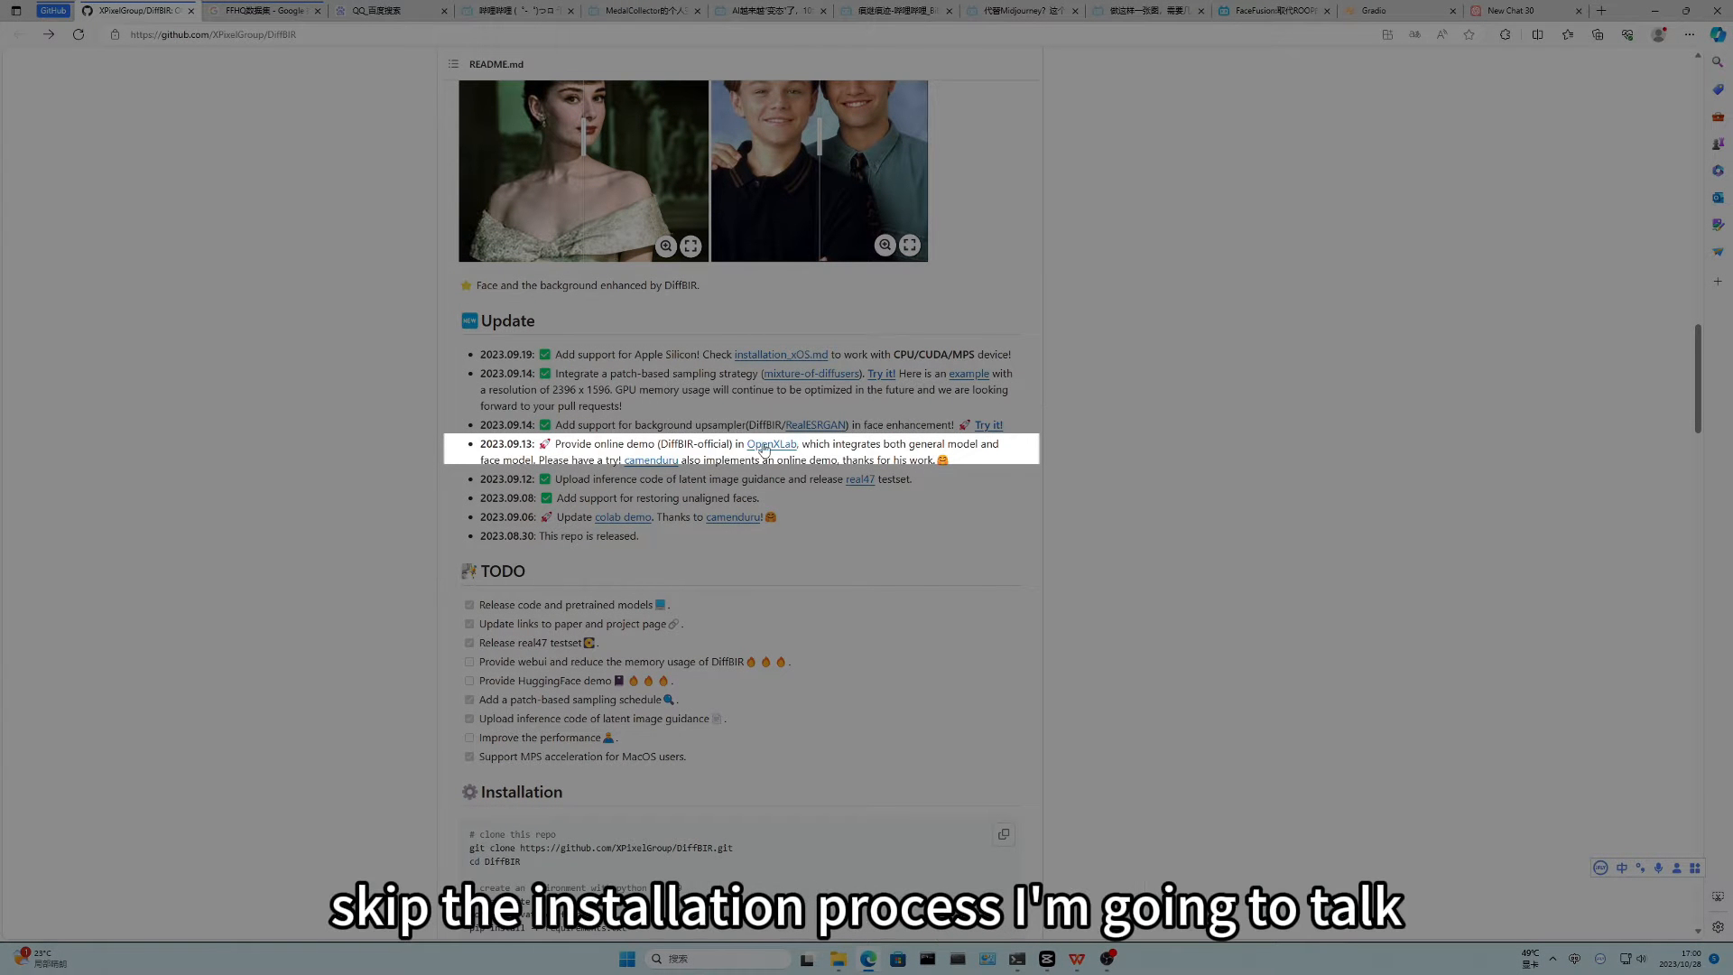
pyautogui.click(773, 444)
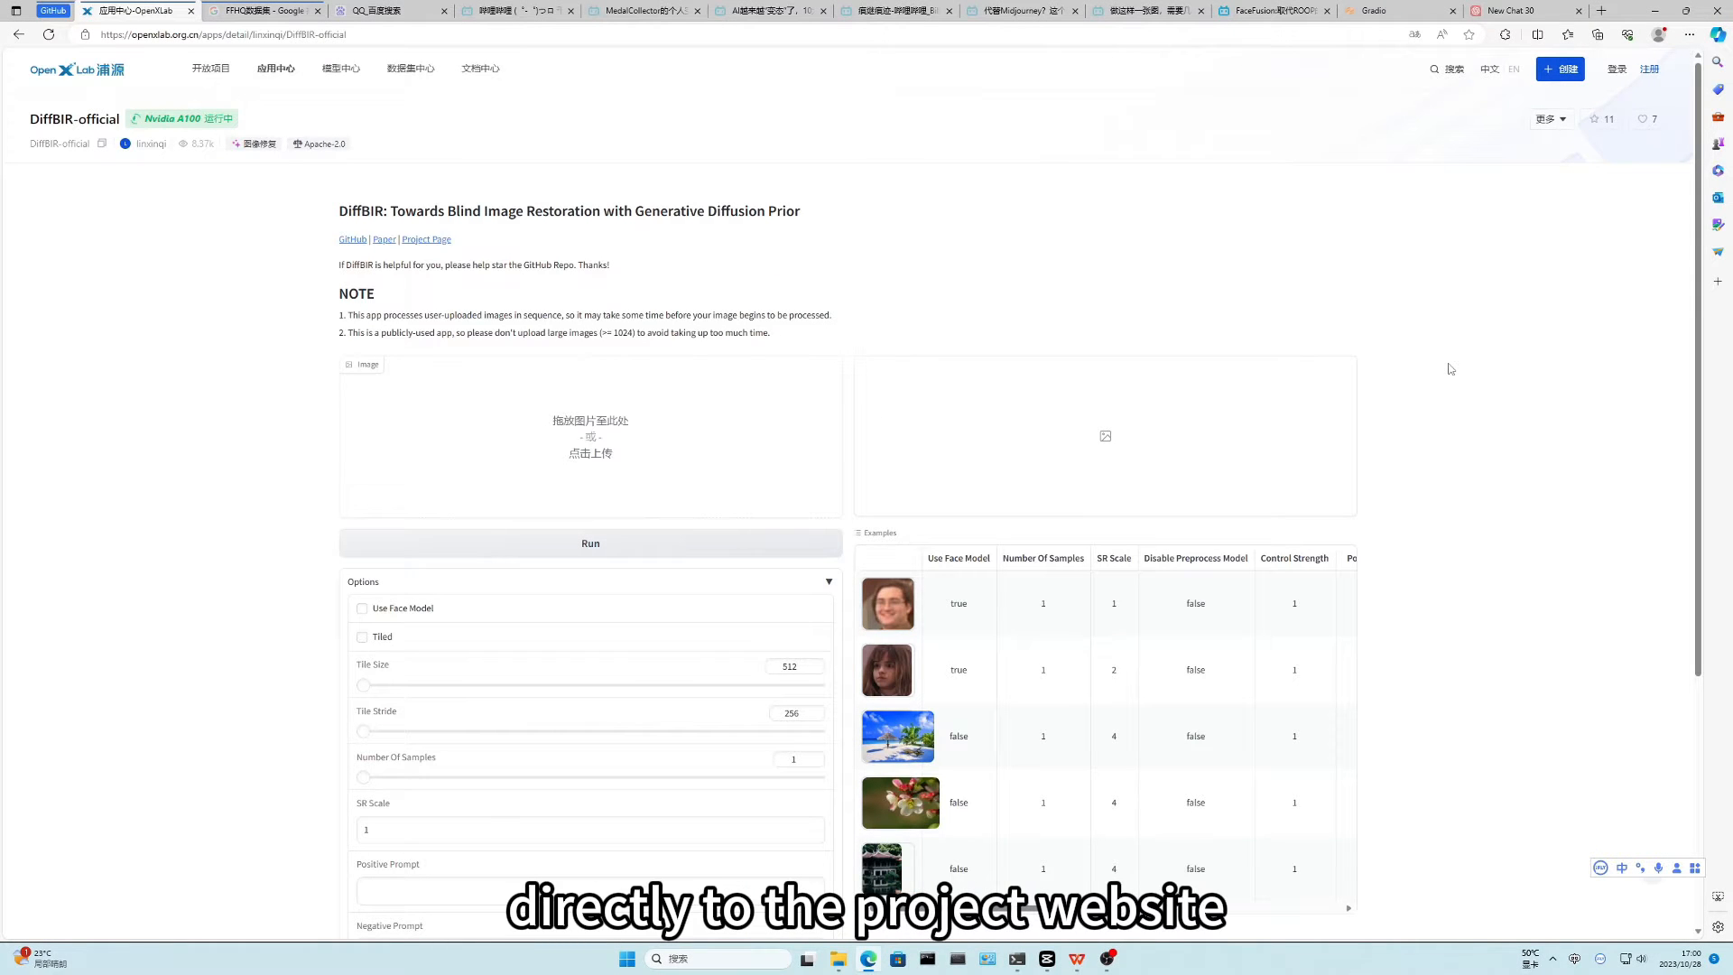
# Step: Scroll through the DiffBIR-official demo's upload panel, Options and example images
pyautogui.scroll(-3)
pyautogui.write('conda create -n diff')
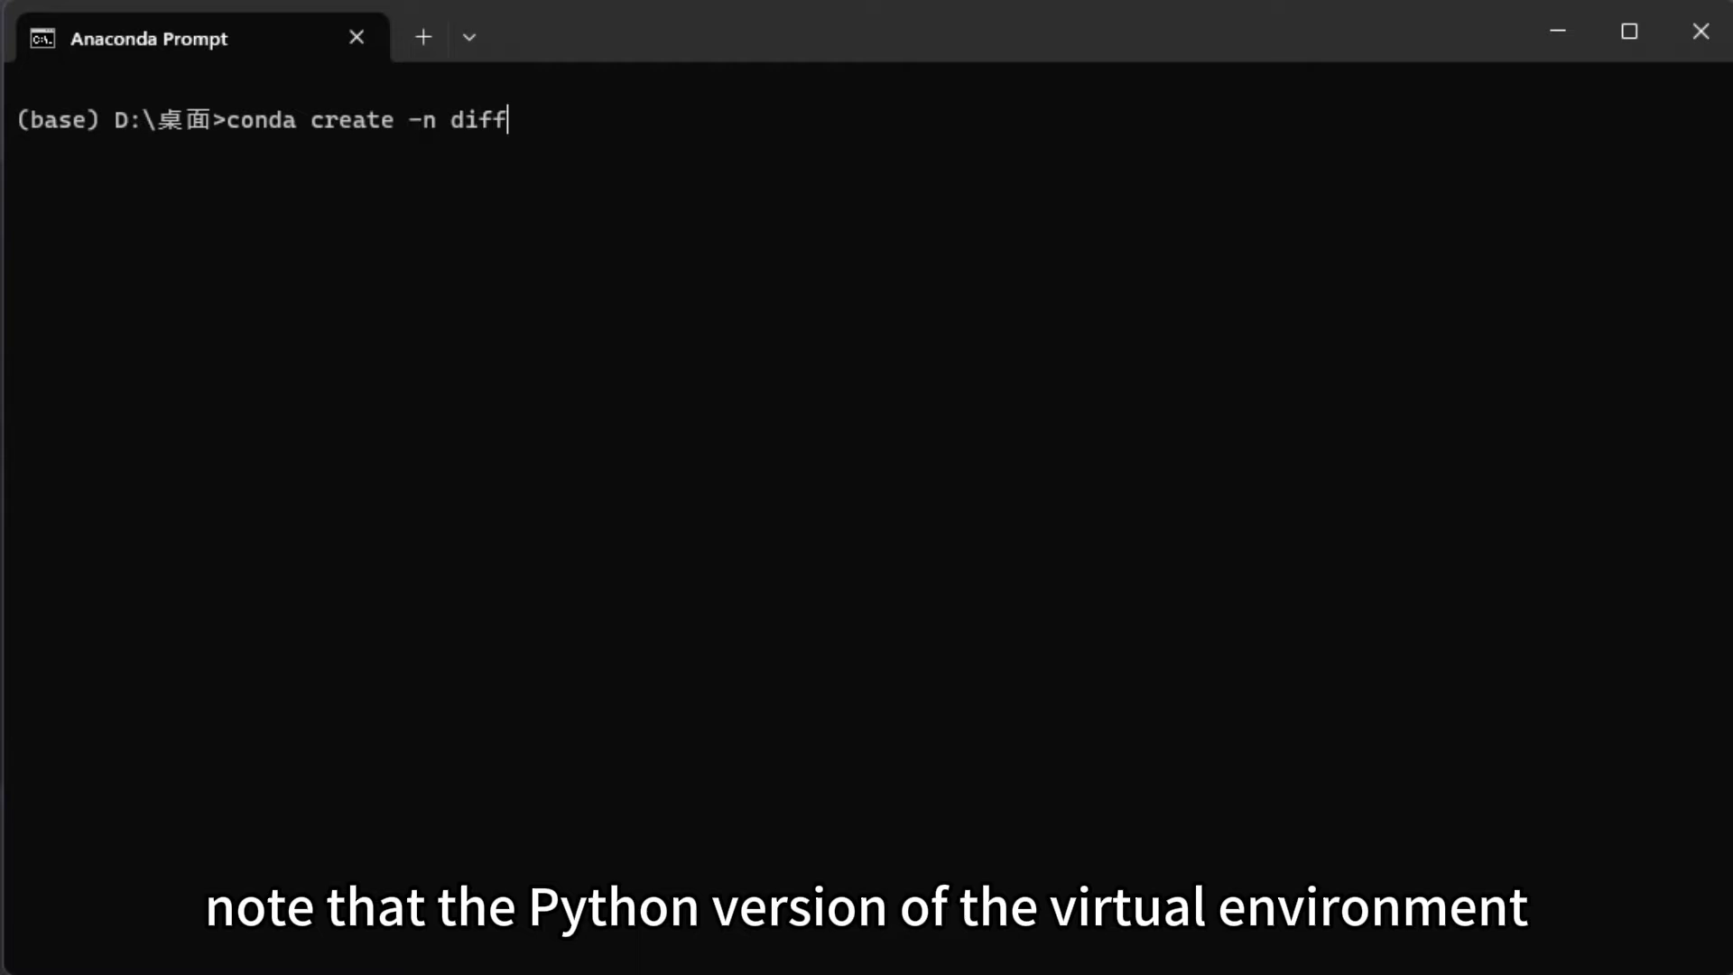
# Step: Create the diffbir_demo conda environment with python=3.10 and confirm with y
pyautogui.write('bir_demo python=')
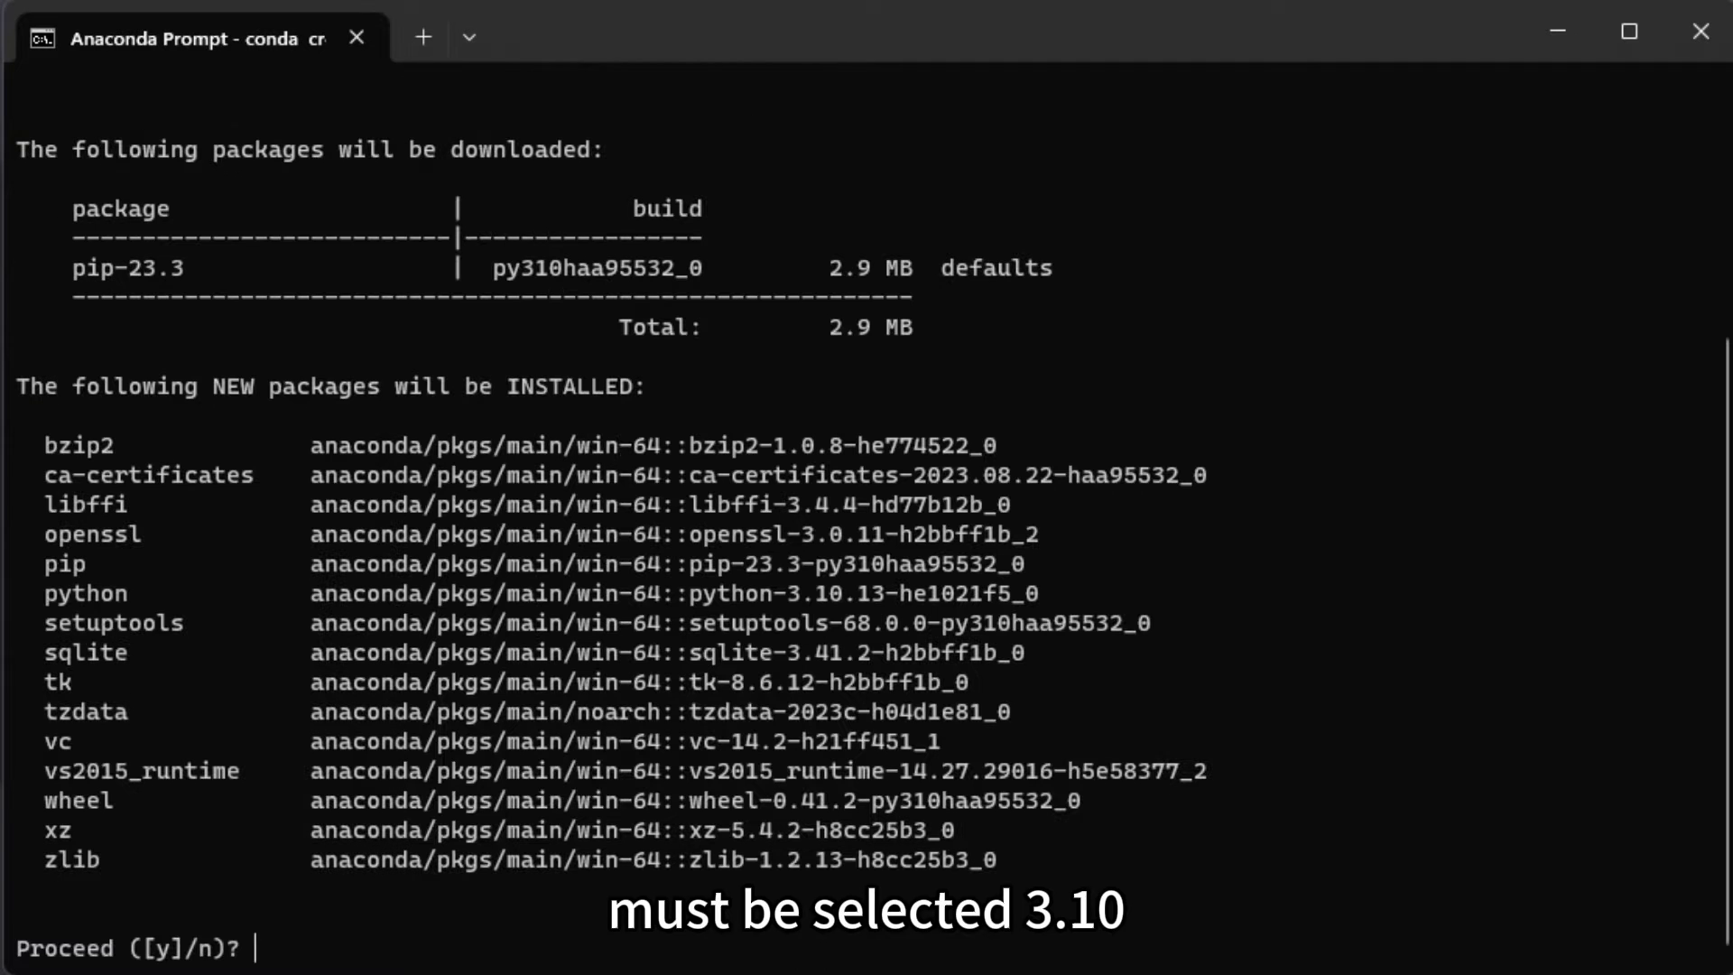
pyautogui.write('y')
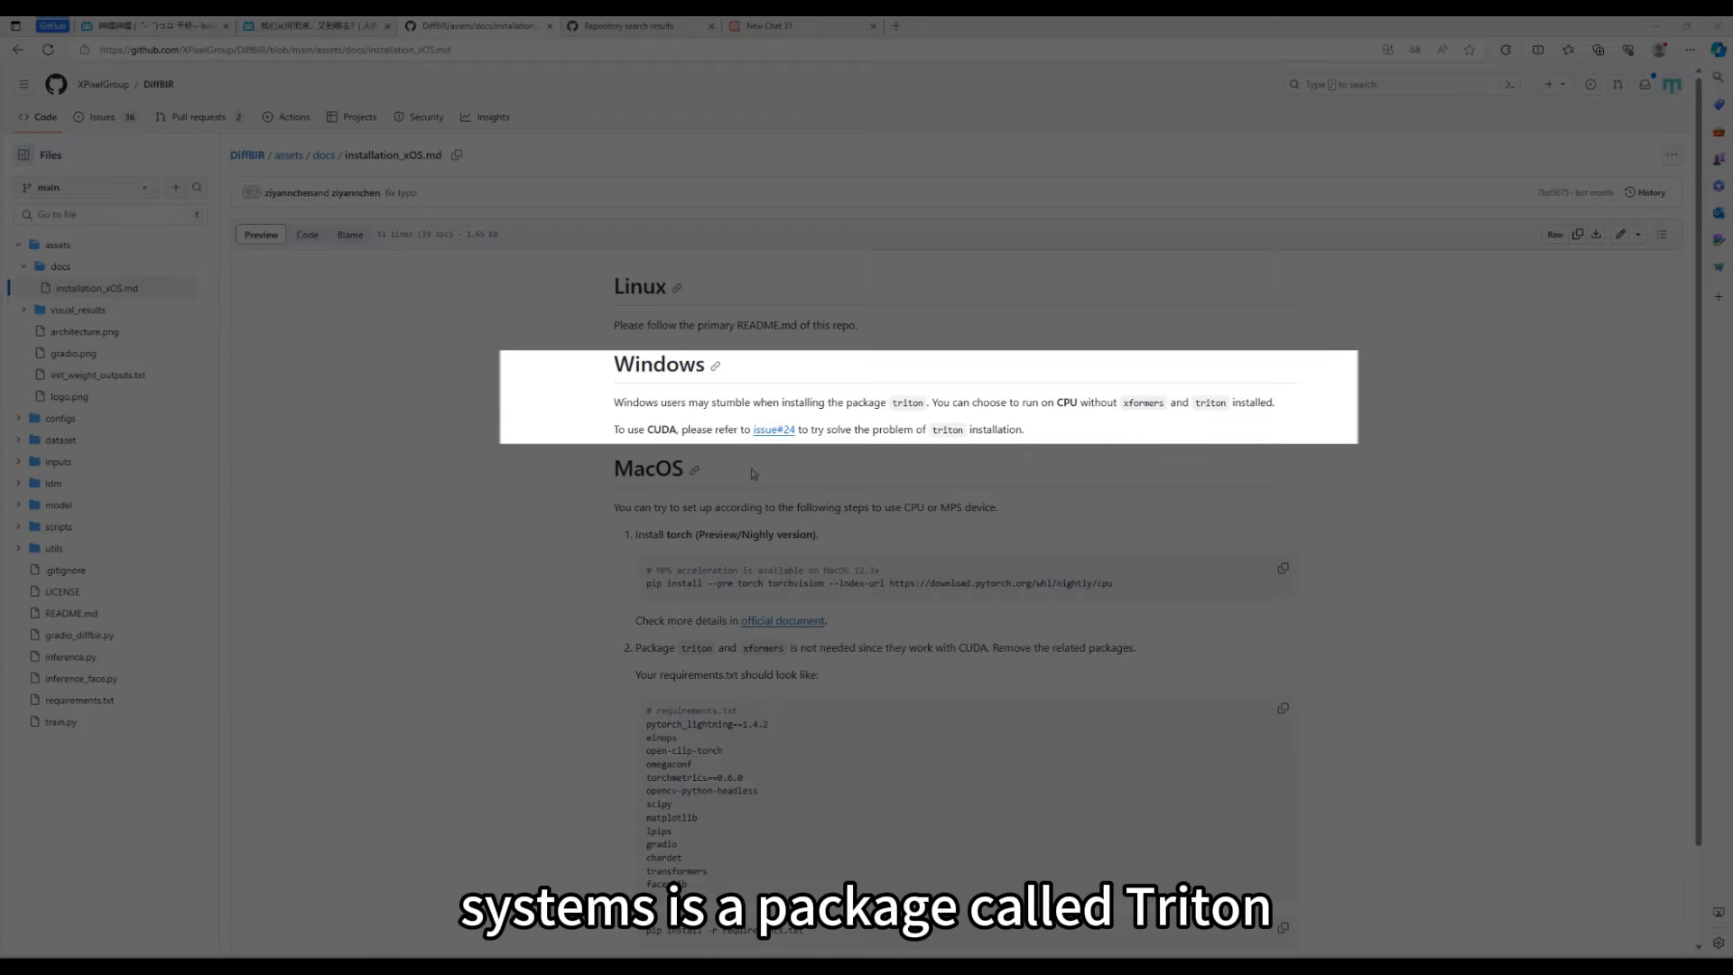
pyautogui.moveTo(775, 432)
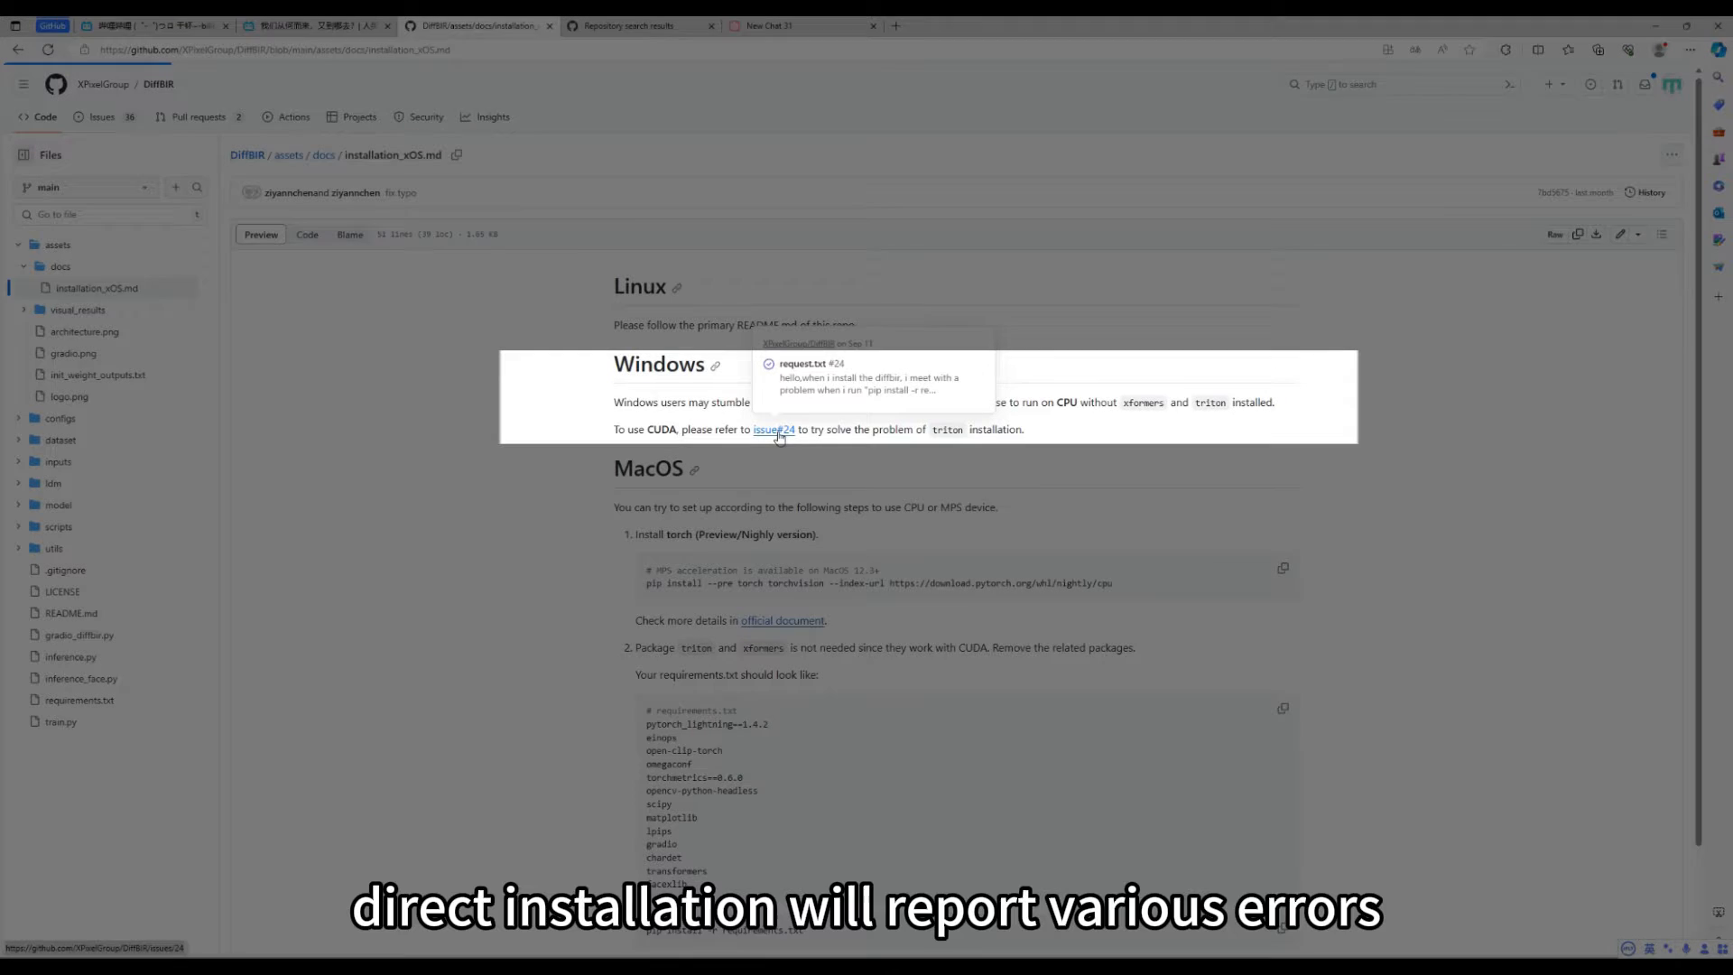
# Step: Open issue #24 on installing triton on Windows from the installation notes
pyautogui.click(774, 429)
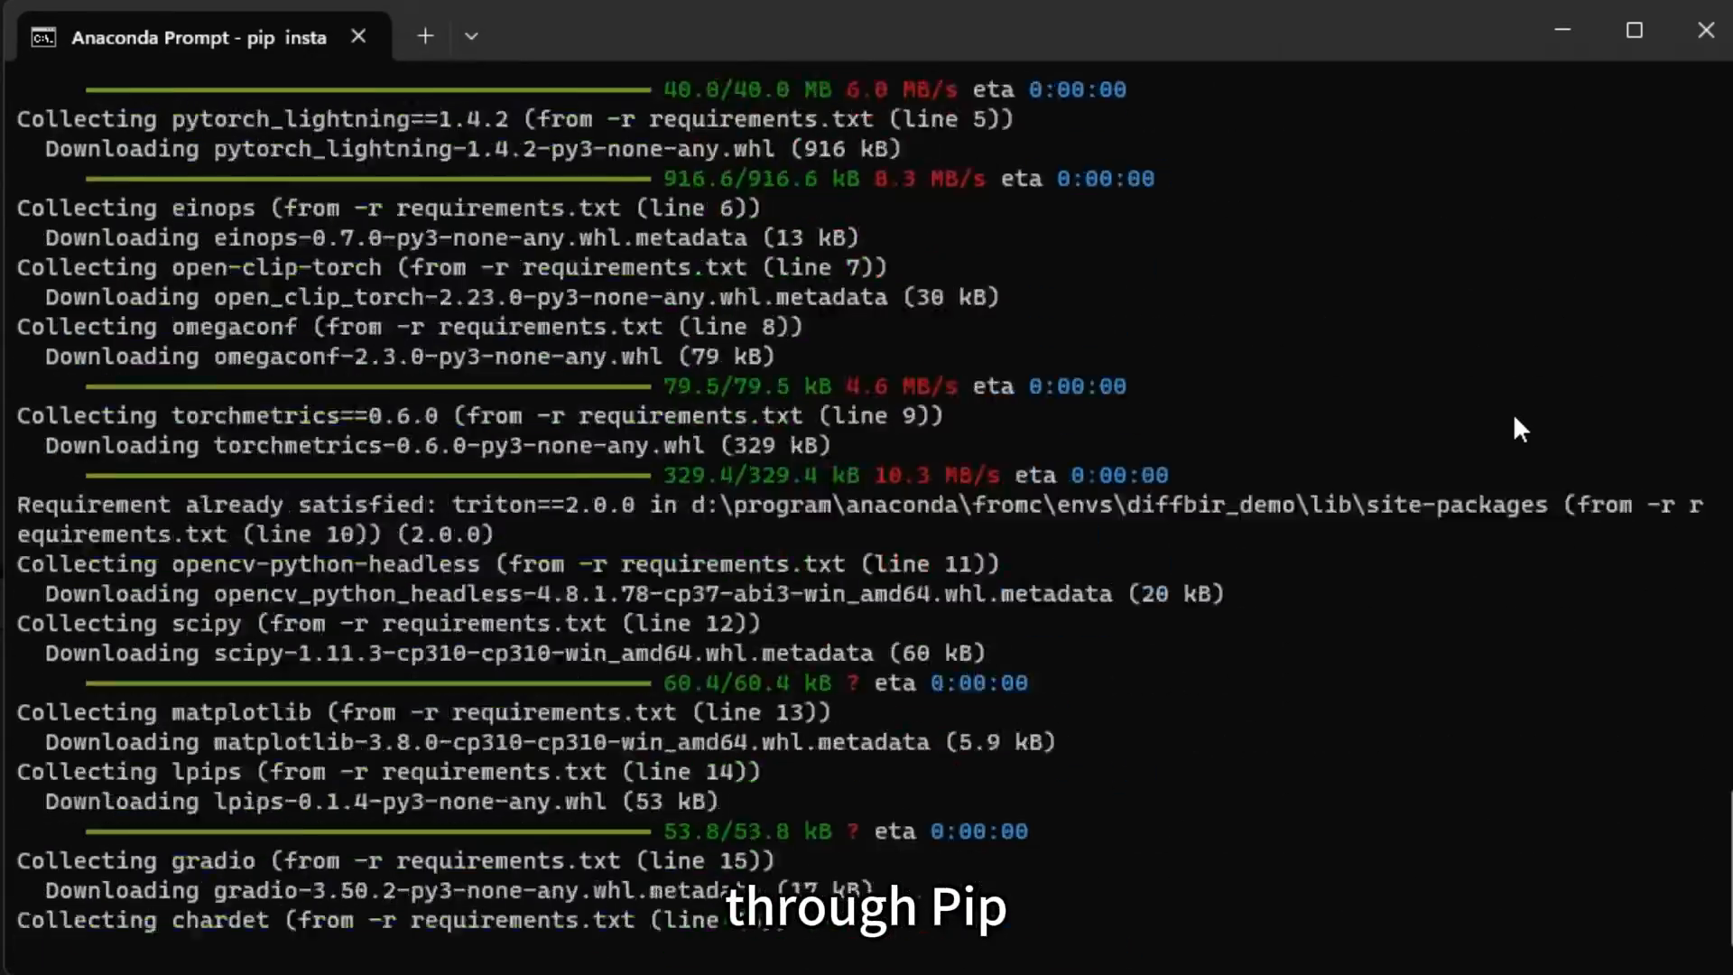
# Step: Scroll the README's face restoration examples while the requirements install
pyautogui.scroll(-3)
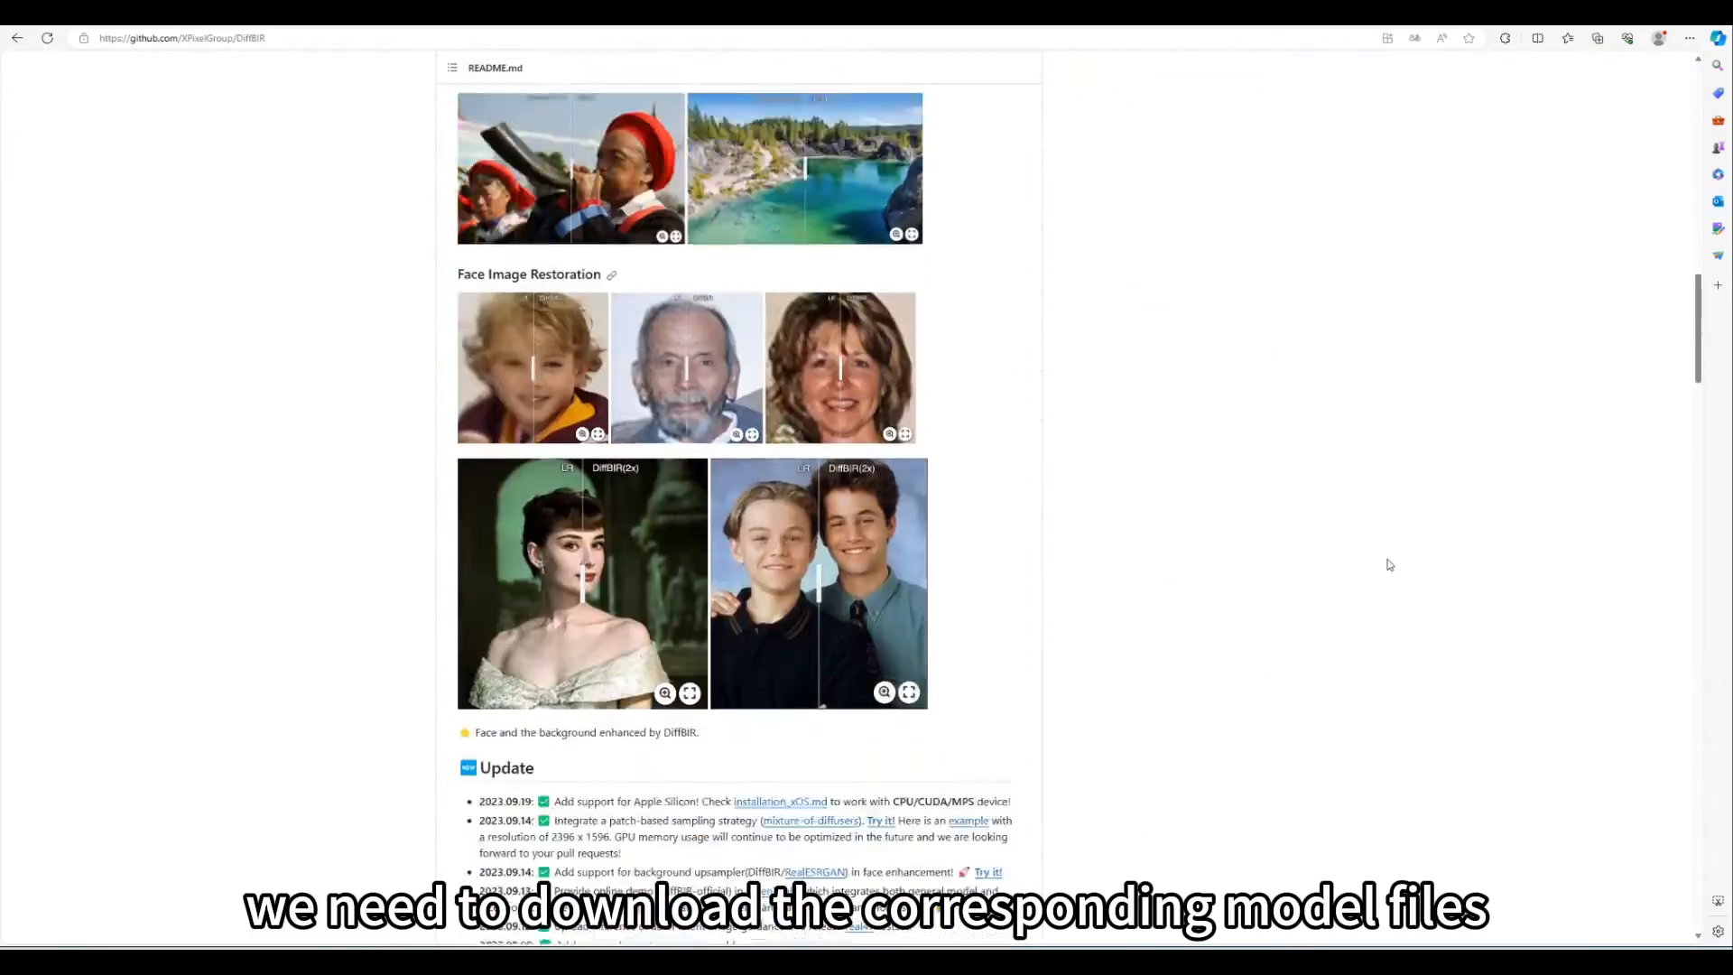
# Step: Download general_swinir_v1.ckpt and general_full_v1.ckpt from the Pretrained Models HuggingFace links
pyautogui.scroll(-3)
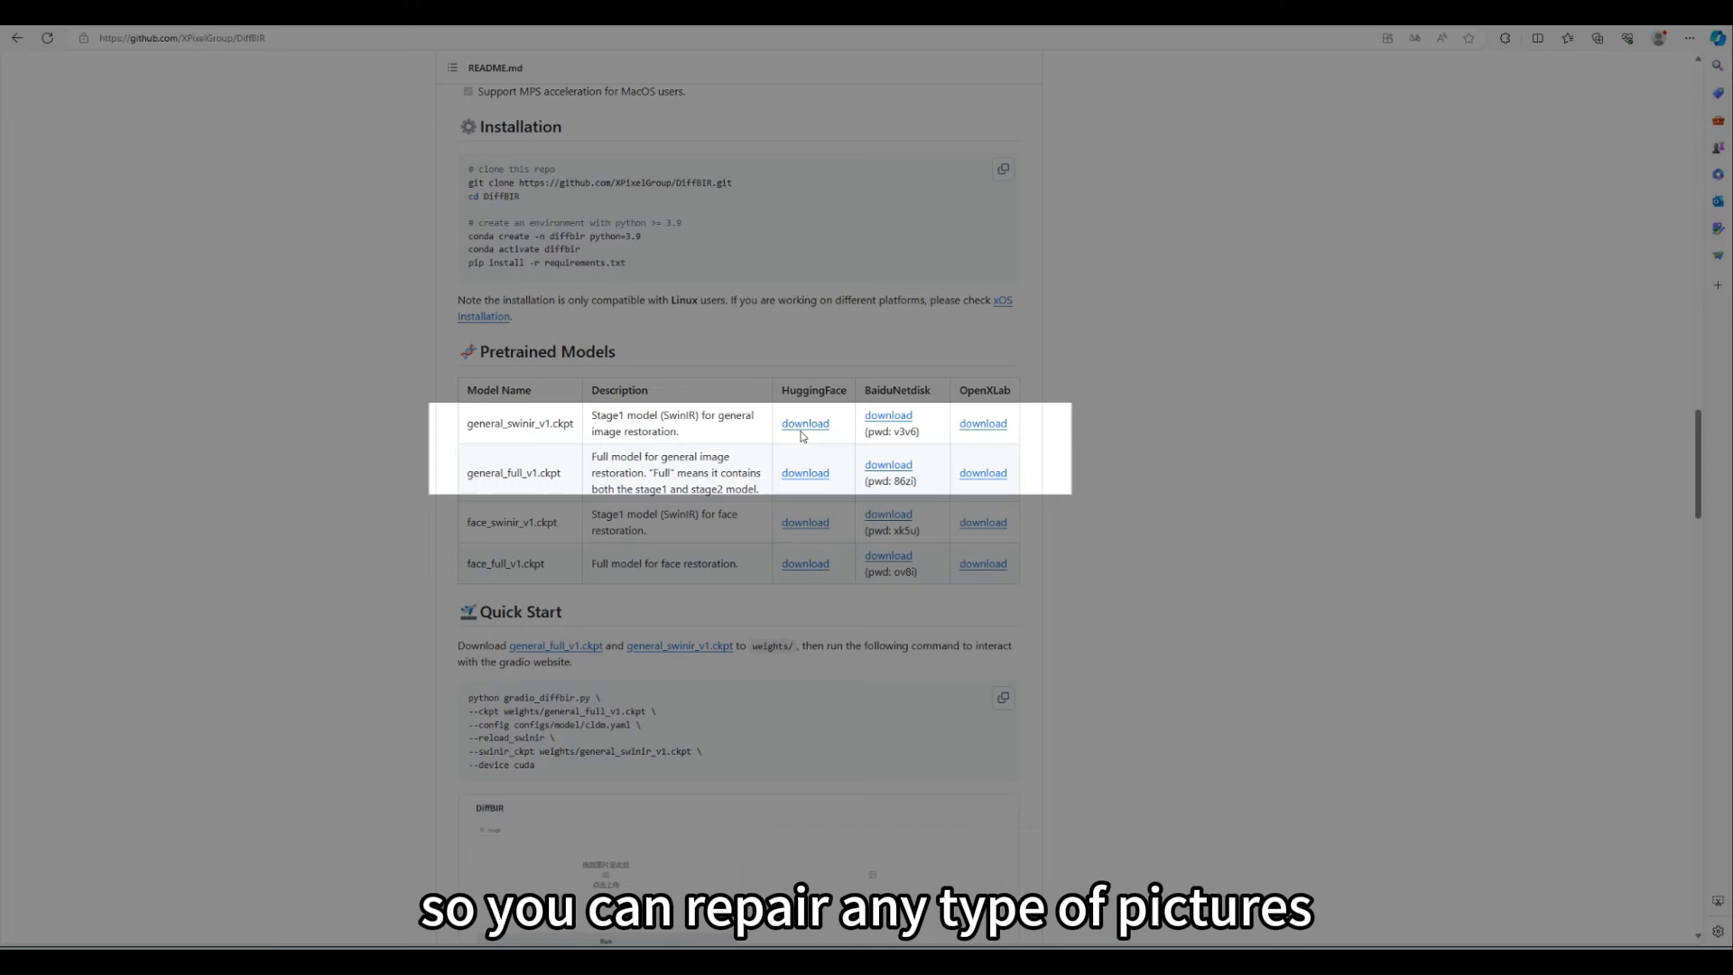
pyautogui.moveTo(805, 423)
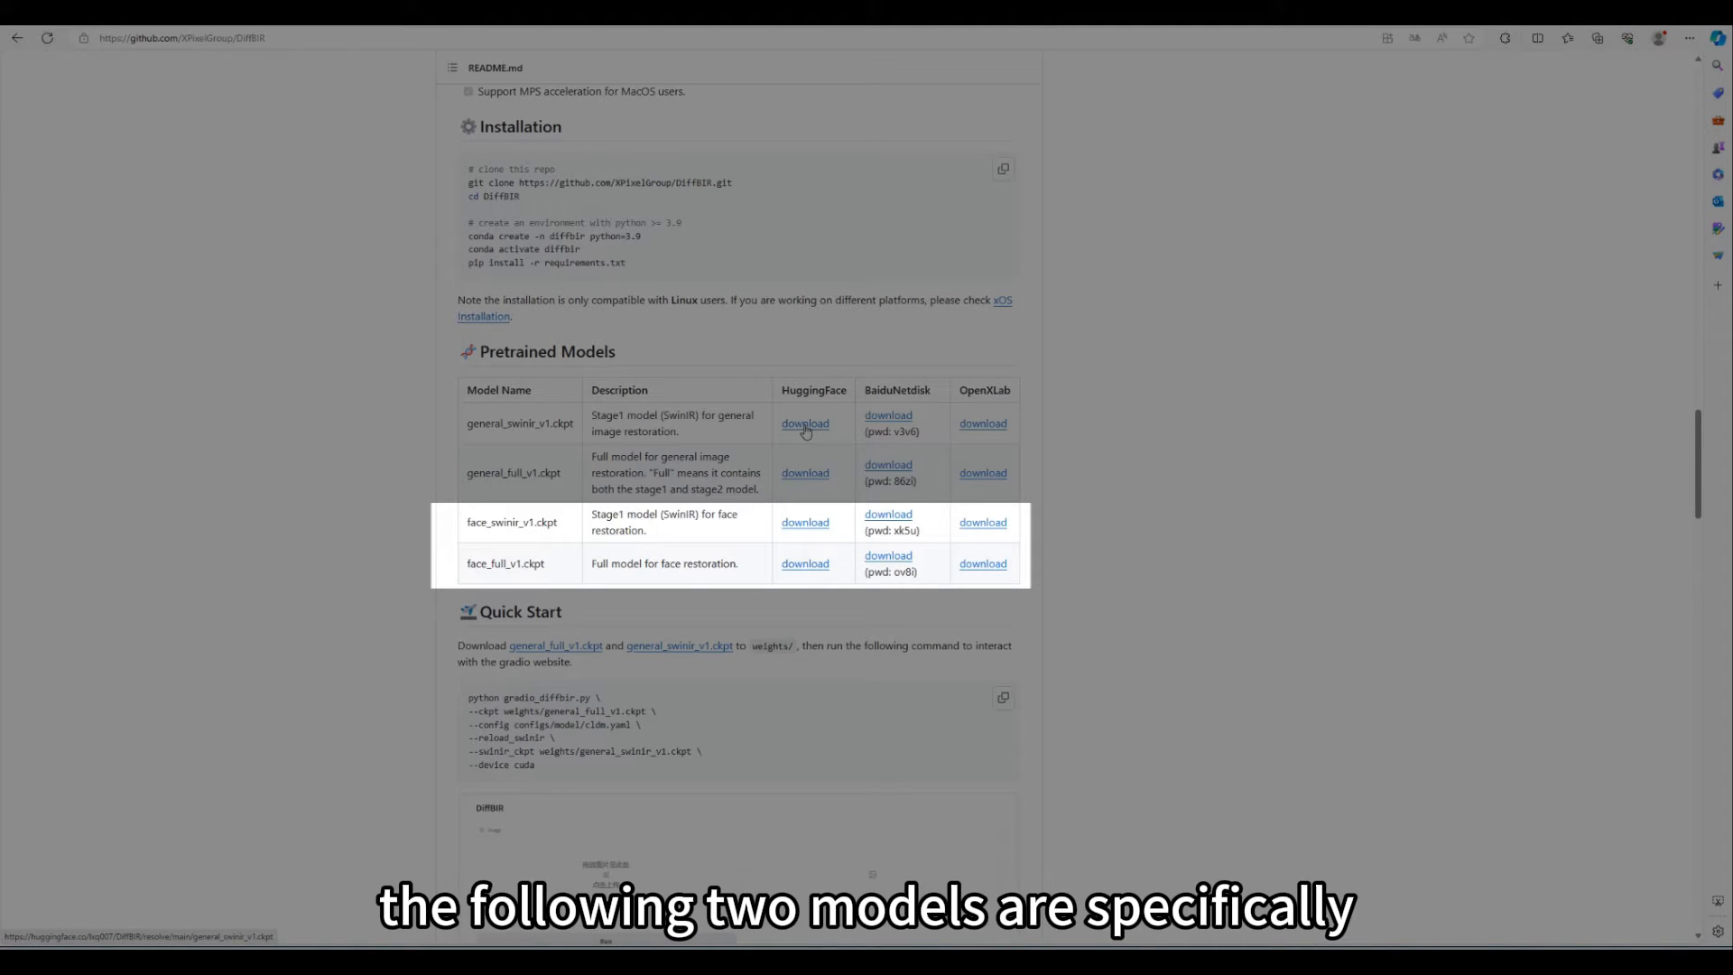
pyautogui.click(804, 473)
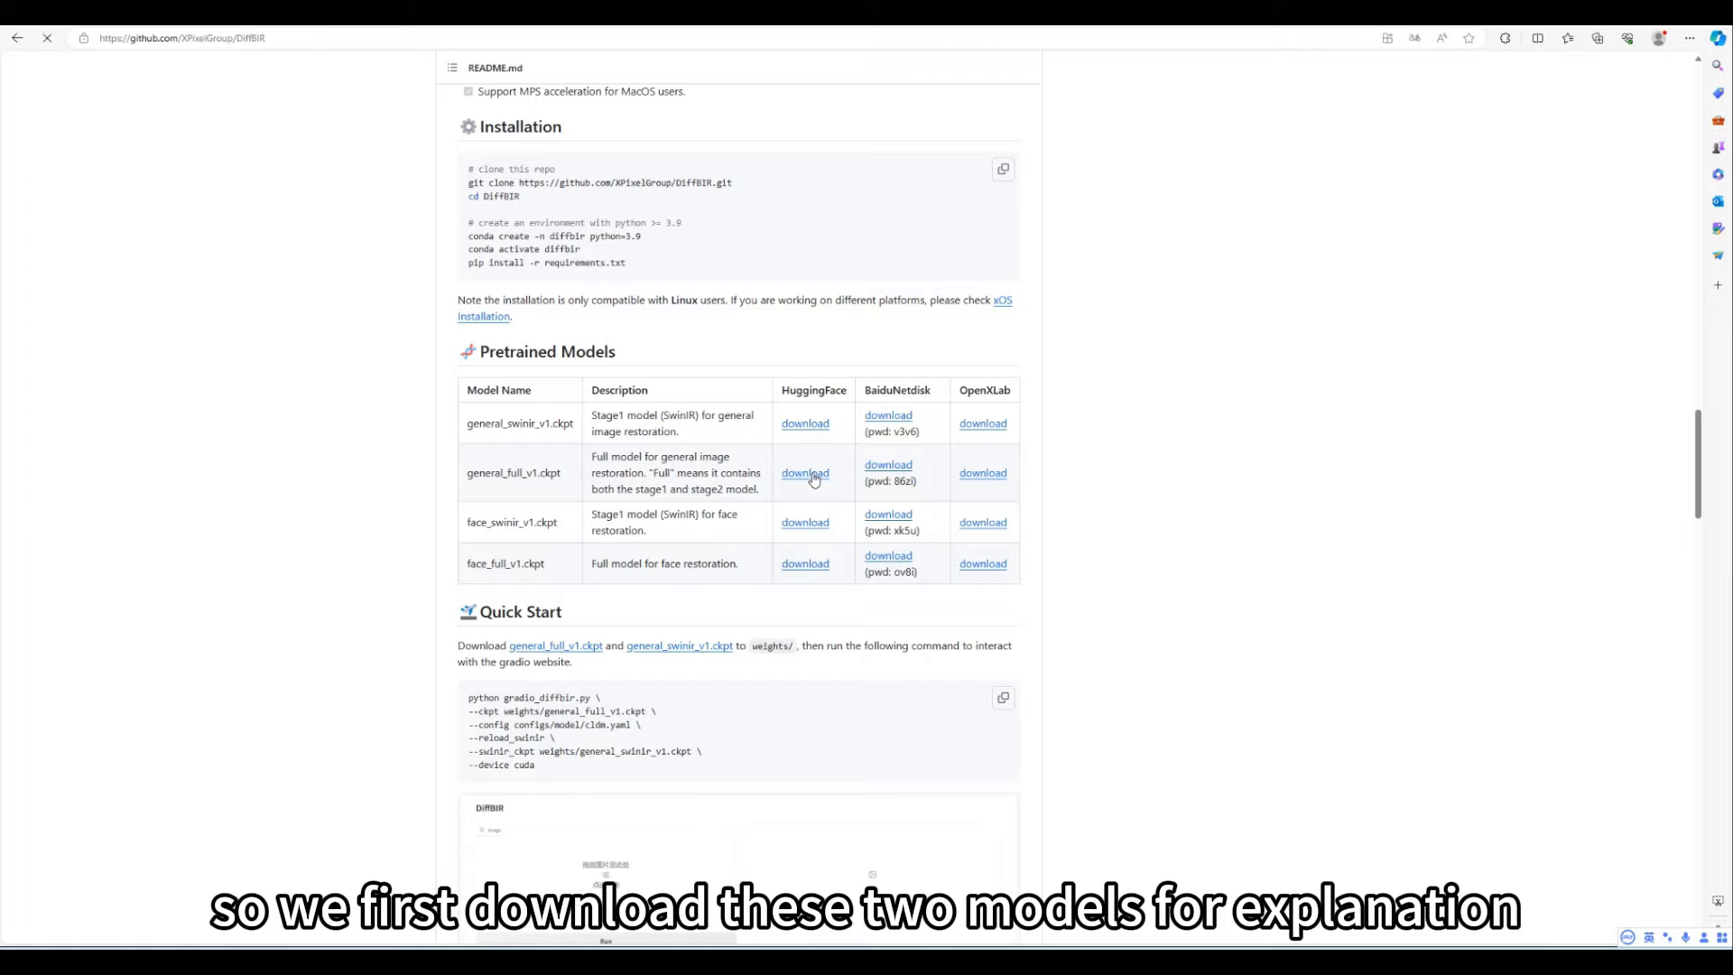
pyautogui.click(804, 472)
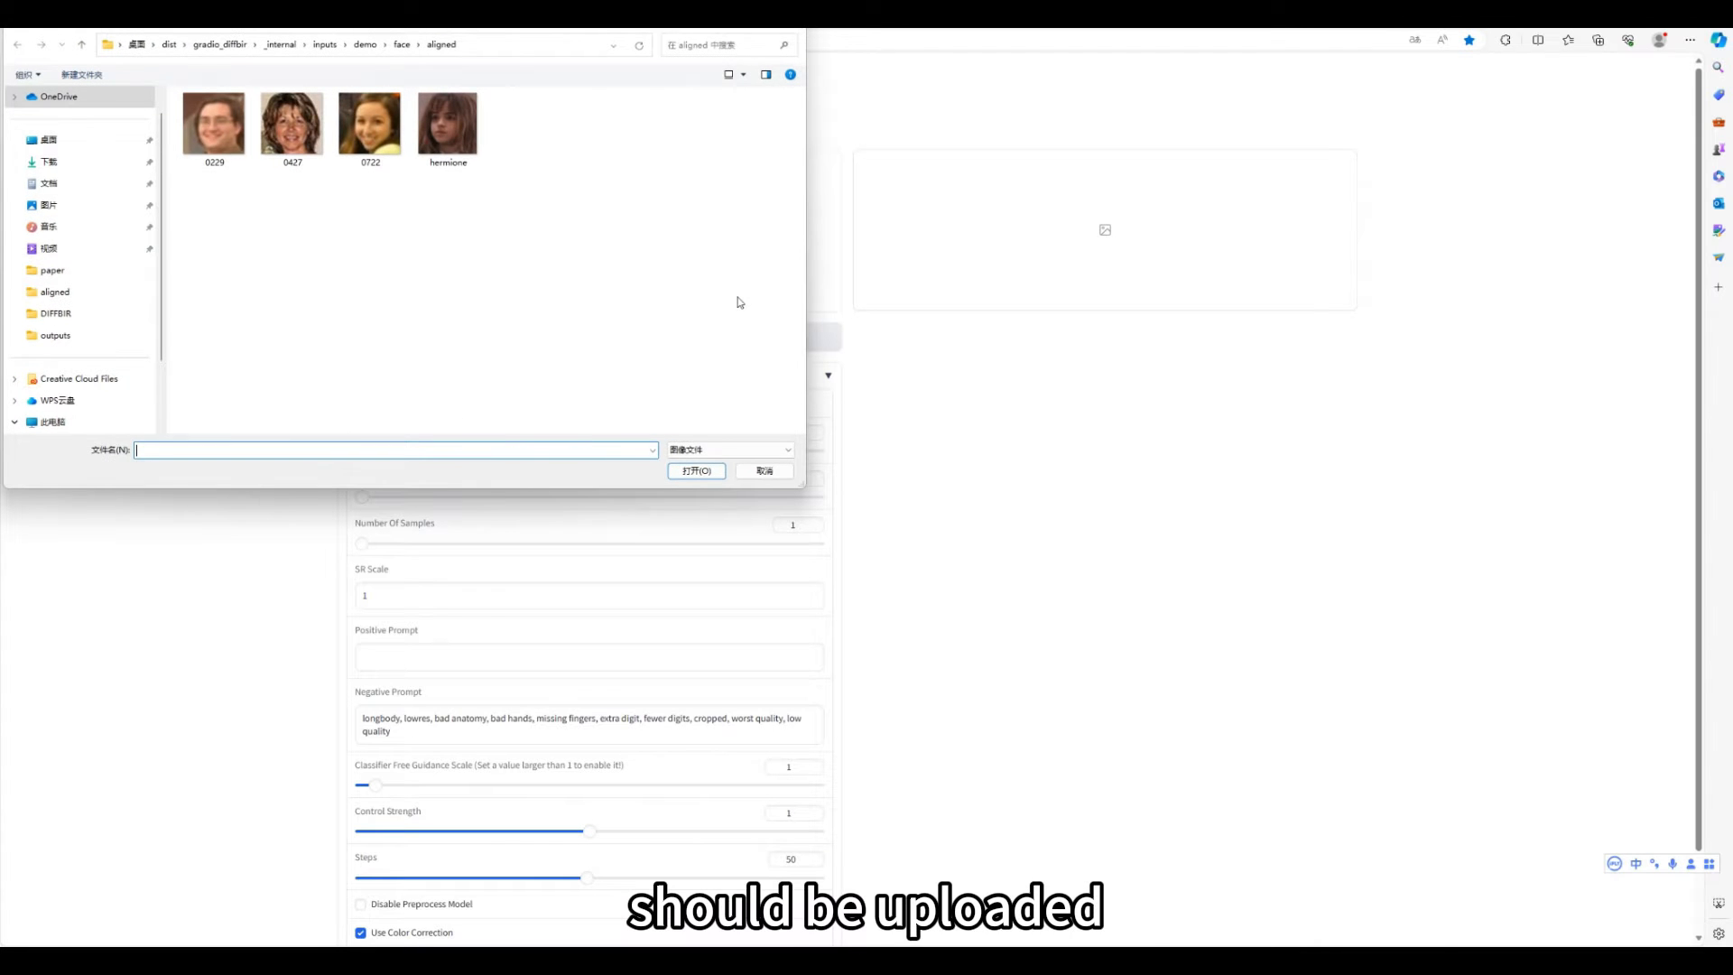
# Step: Upload face photo 0722 from inputs/demo/face/aligned as the input image
pyautogui.click(370, 122)
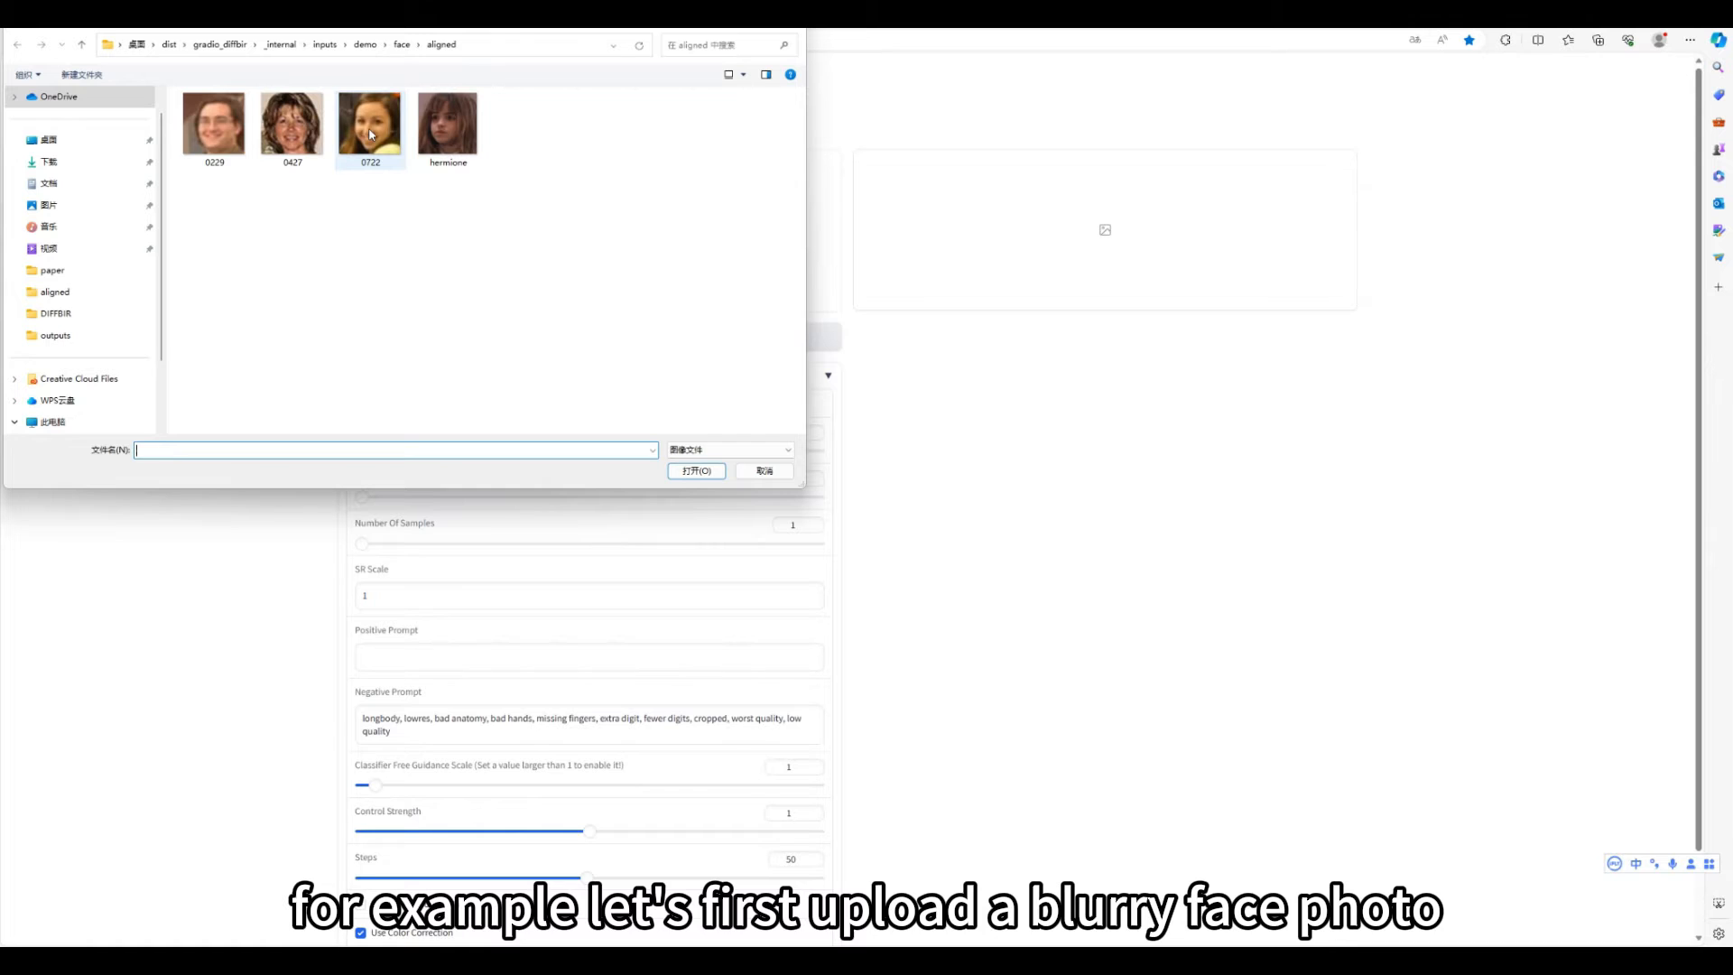
pyautogui.doubleClick(448, 122)
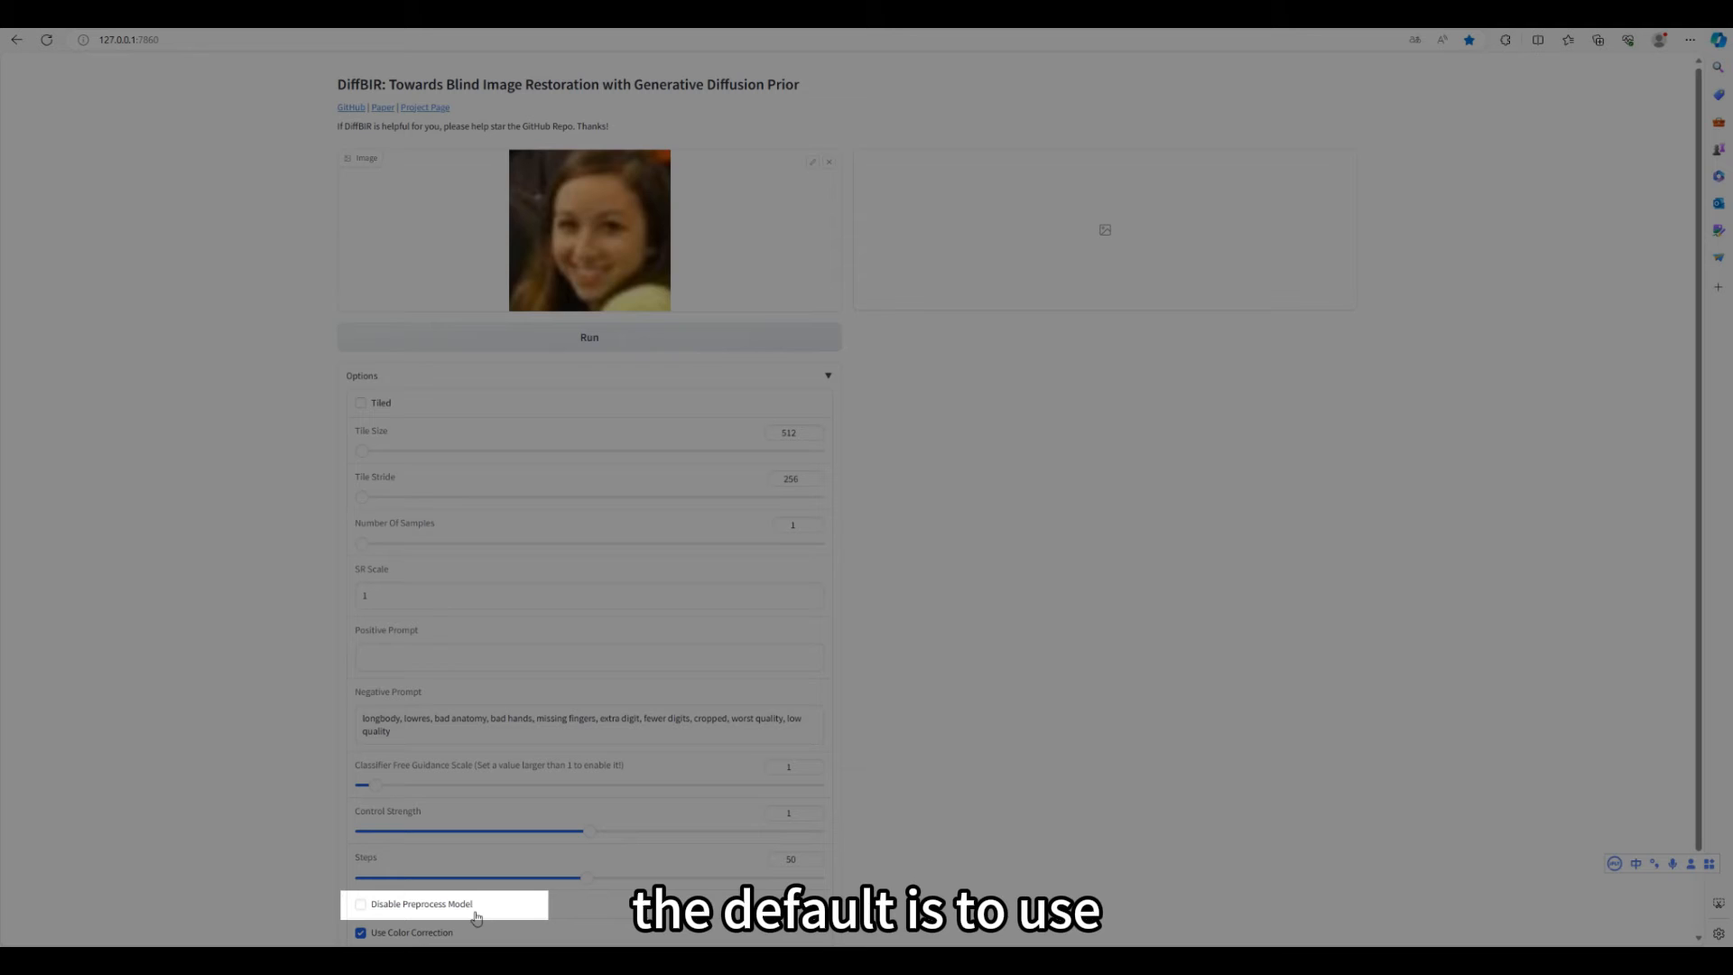
# Step: Restore face 0722 with Disable Preprocess Model ticked, then unticked, to compare outputs
pyautogui.click(360, 902)
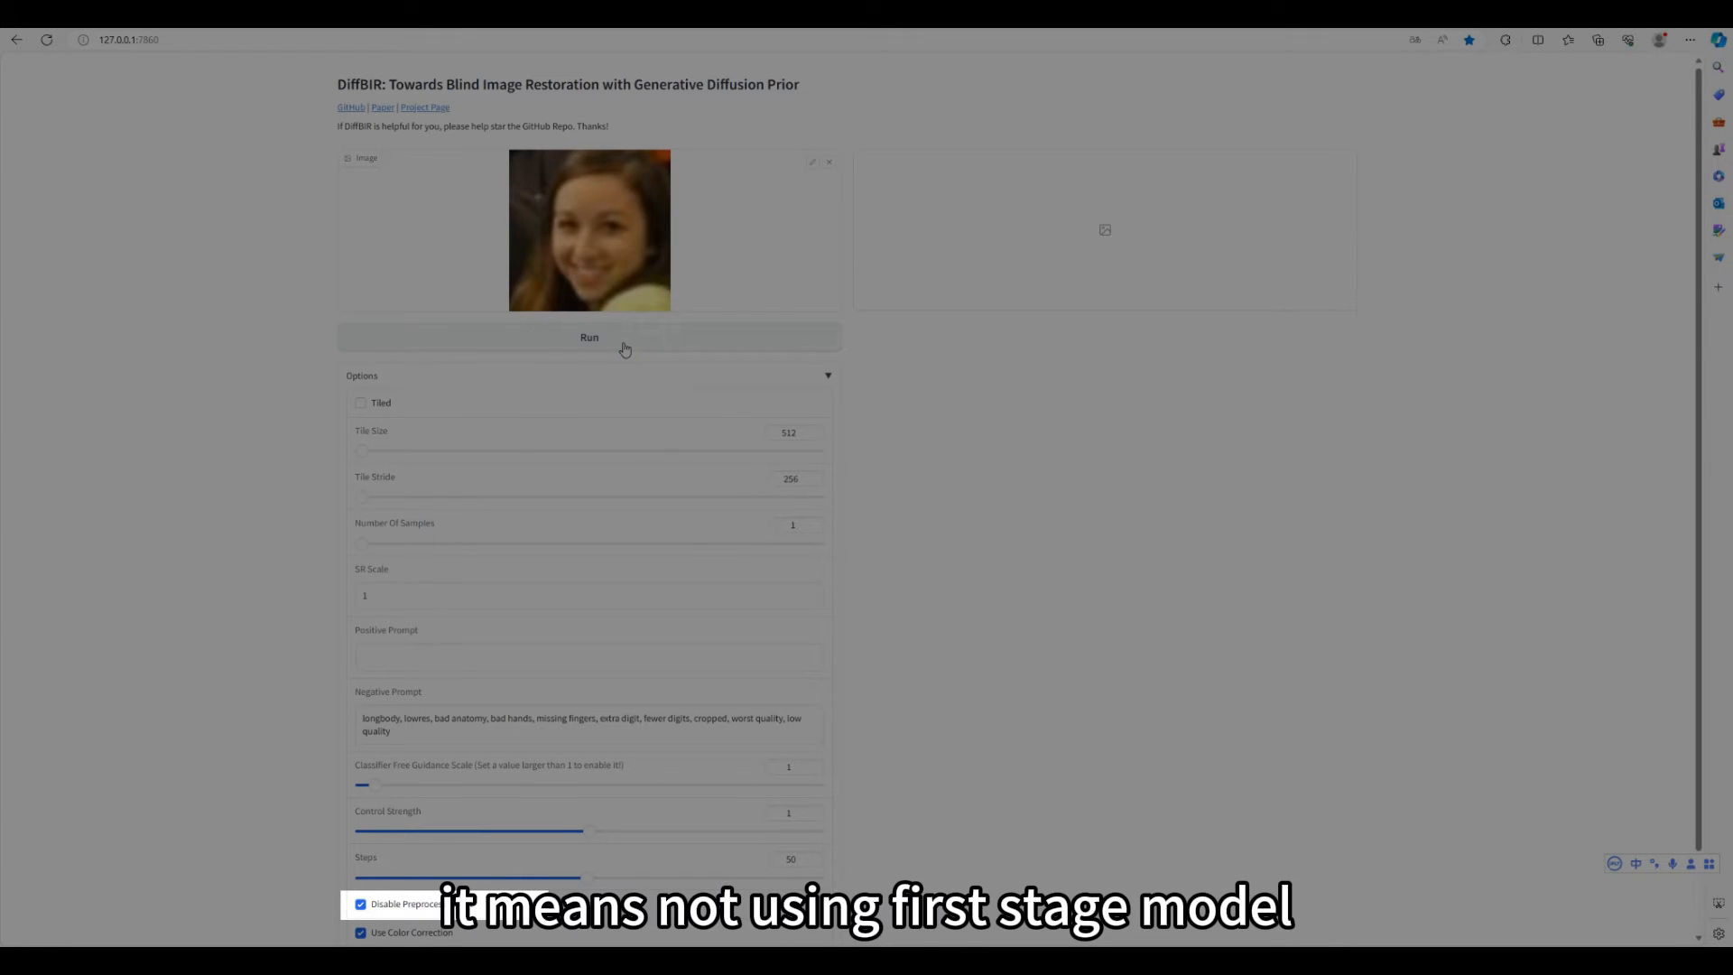
pyautogui.click(589, 336)
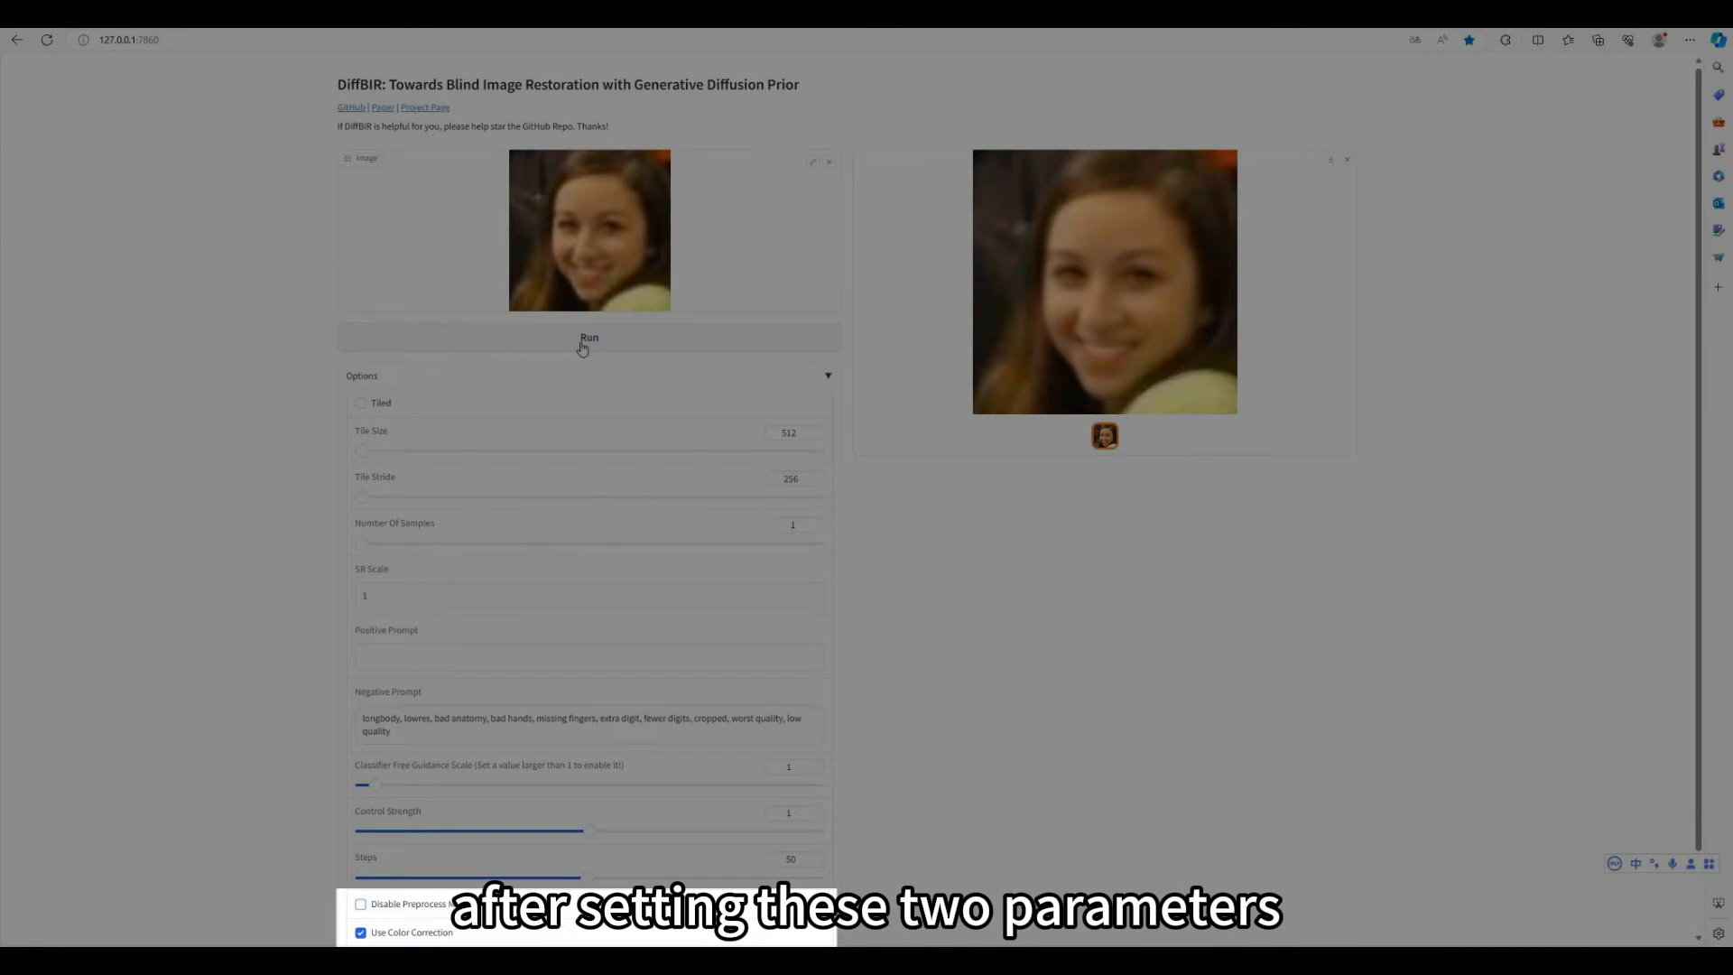
pyautogui.click(590, 336)
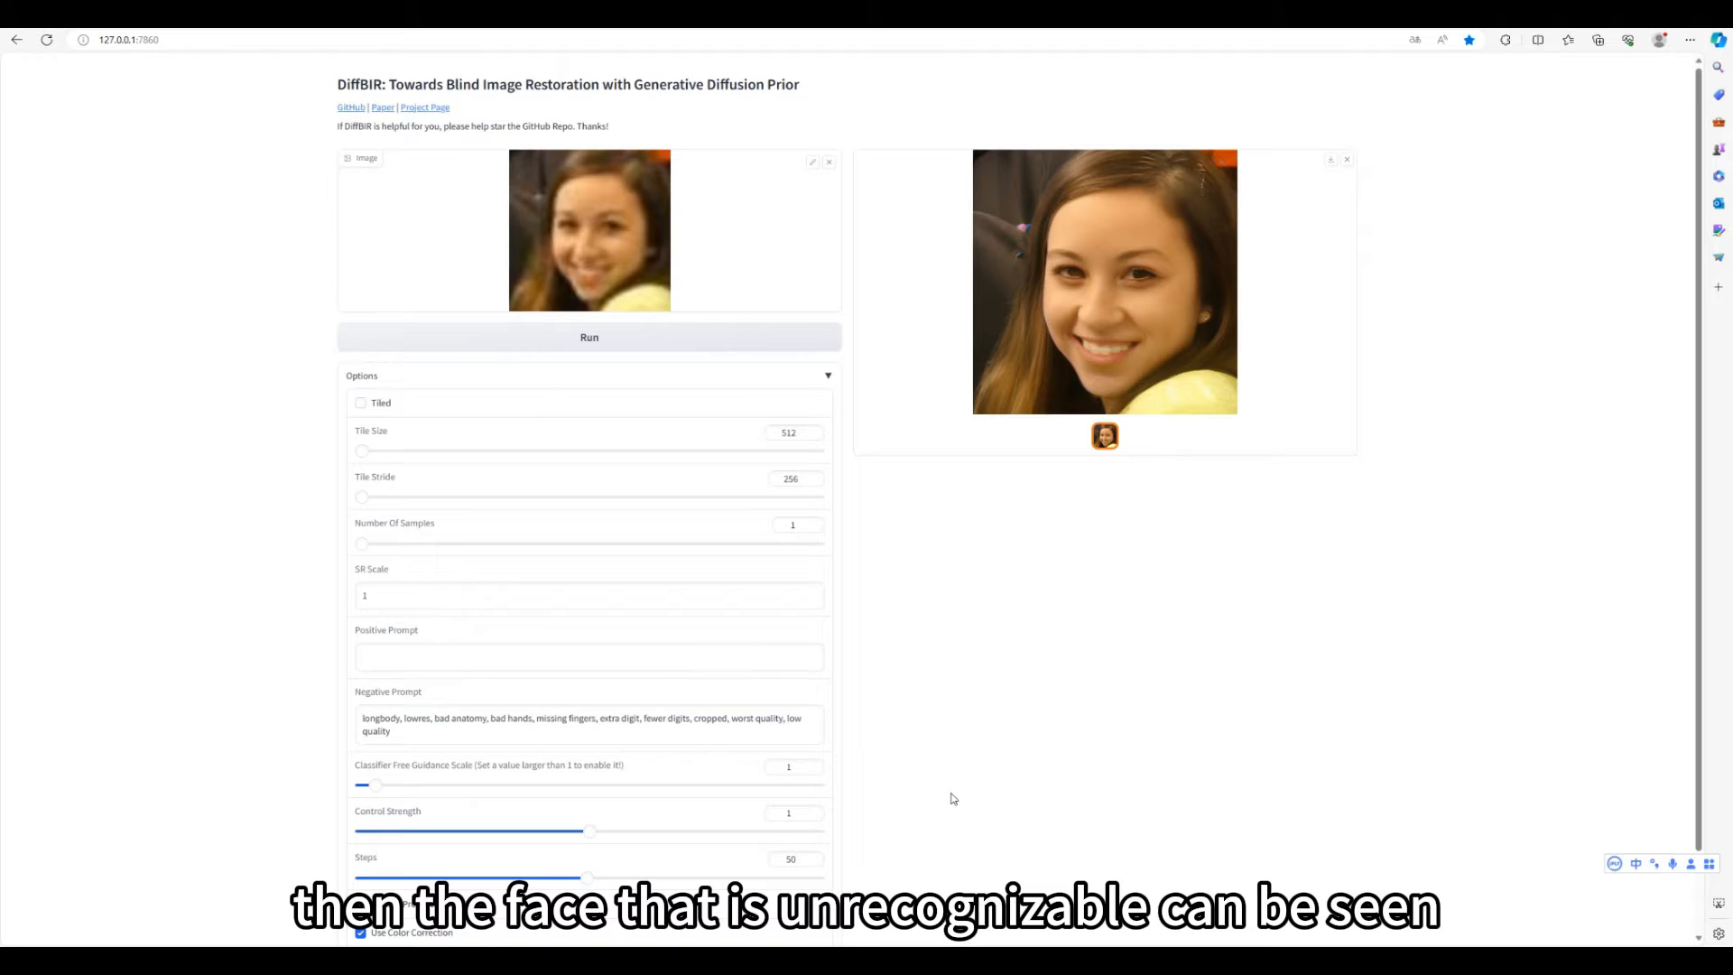
pyautogui.scroll(-3)
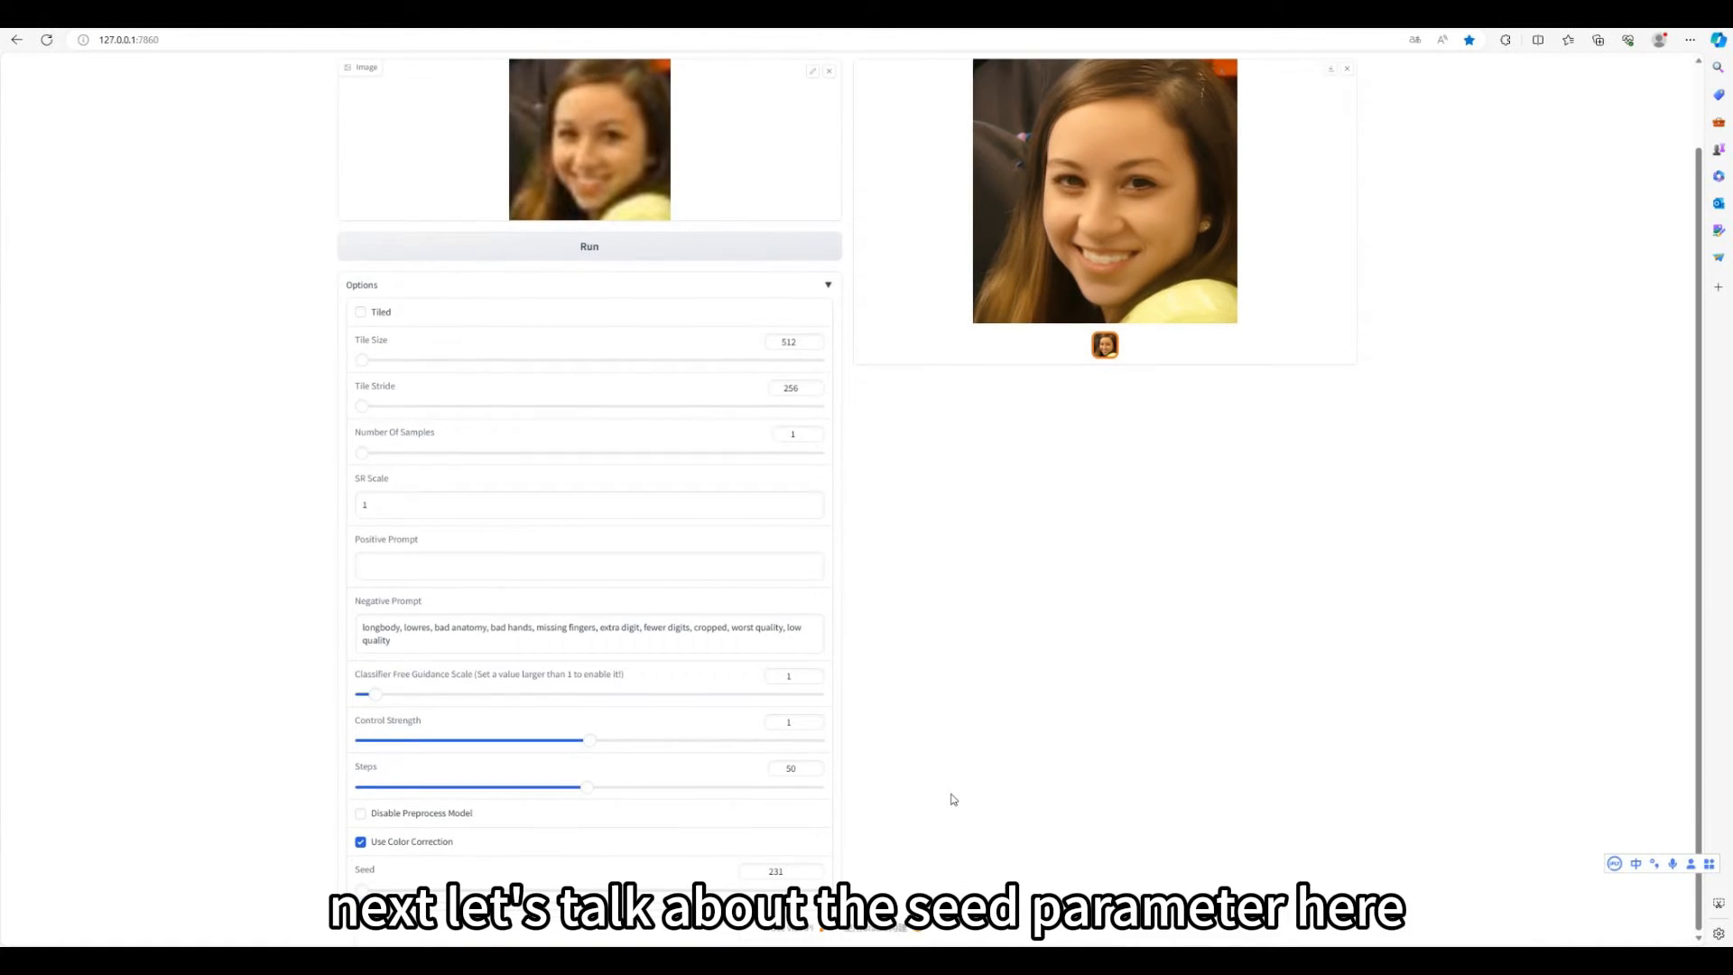
# Step: Replace Seed 231 with 1900 and rerun restoration of the 0722 face
pyautogui.click(775, 871)
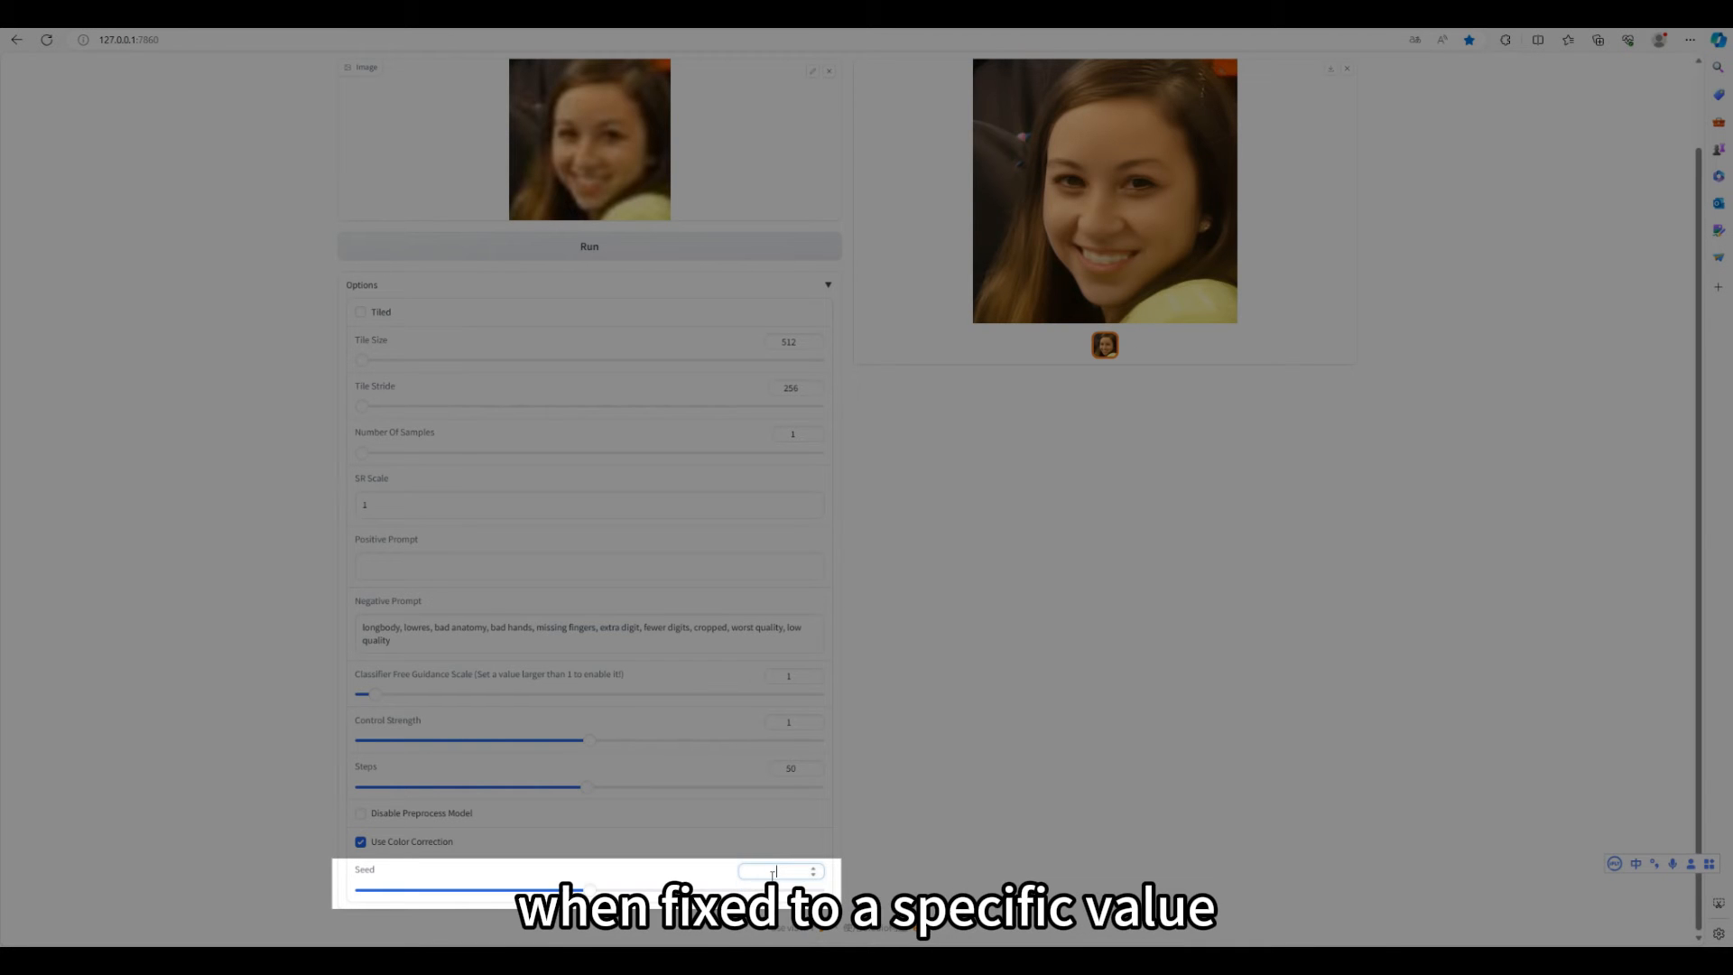
pyautogui.click(590, 246)
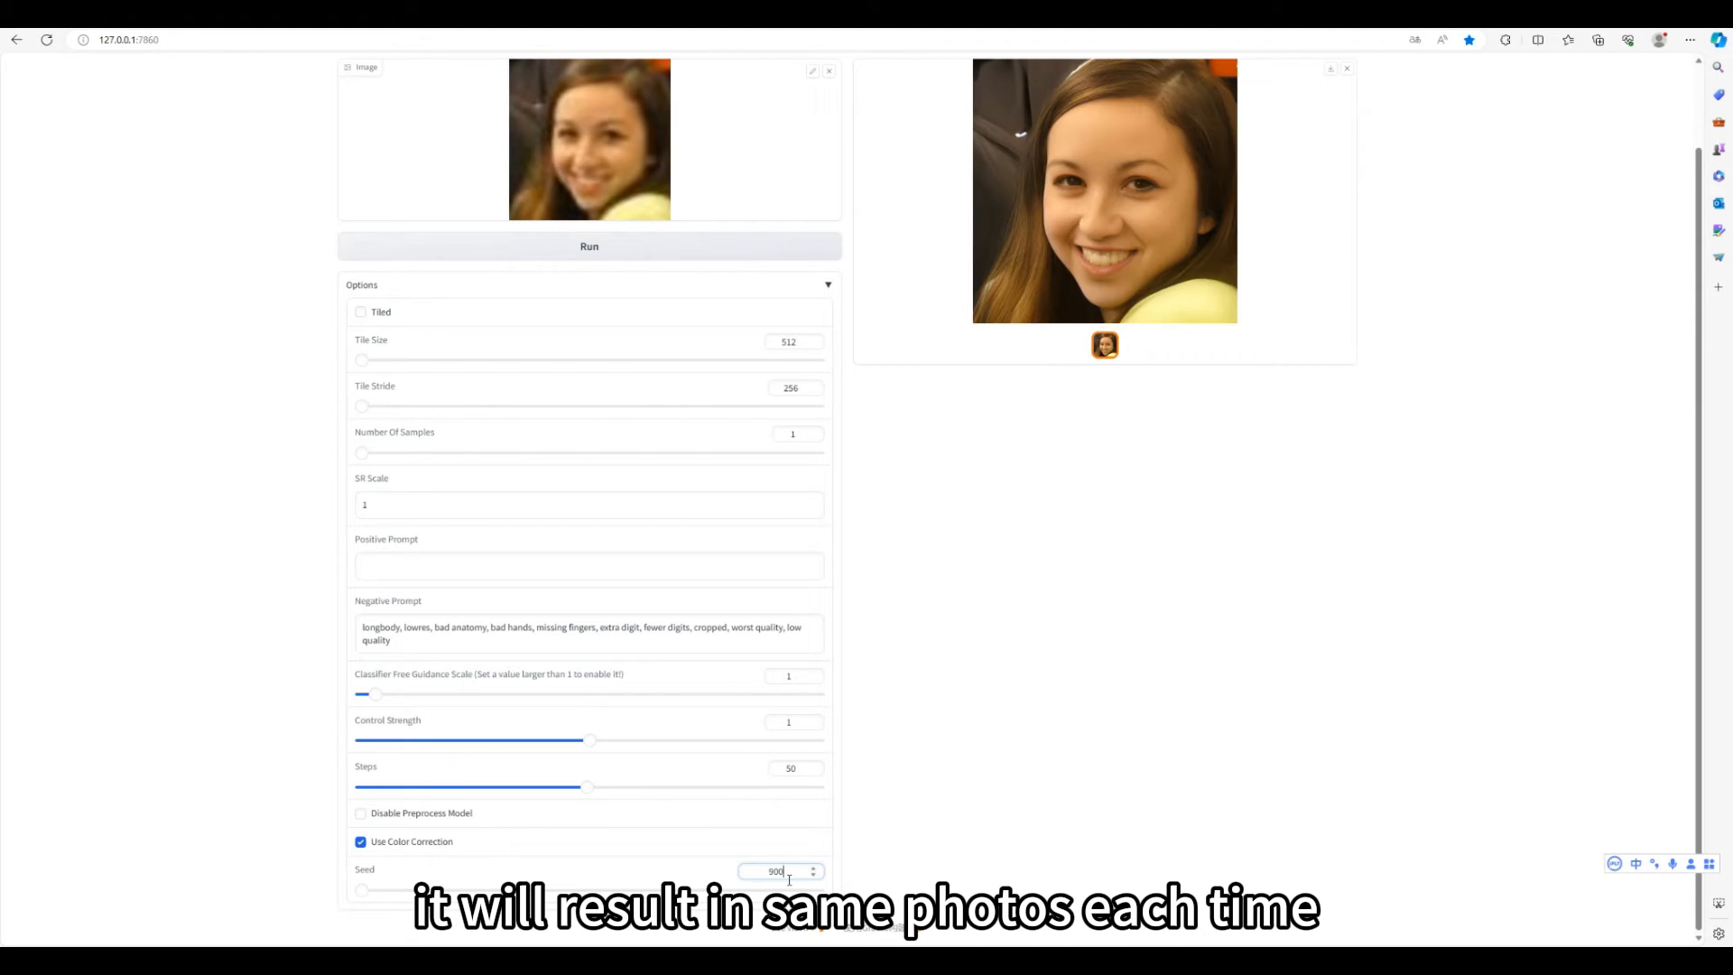
pyautogui.click(590, 246)
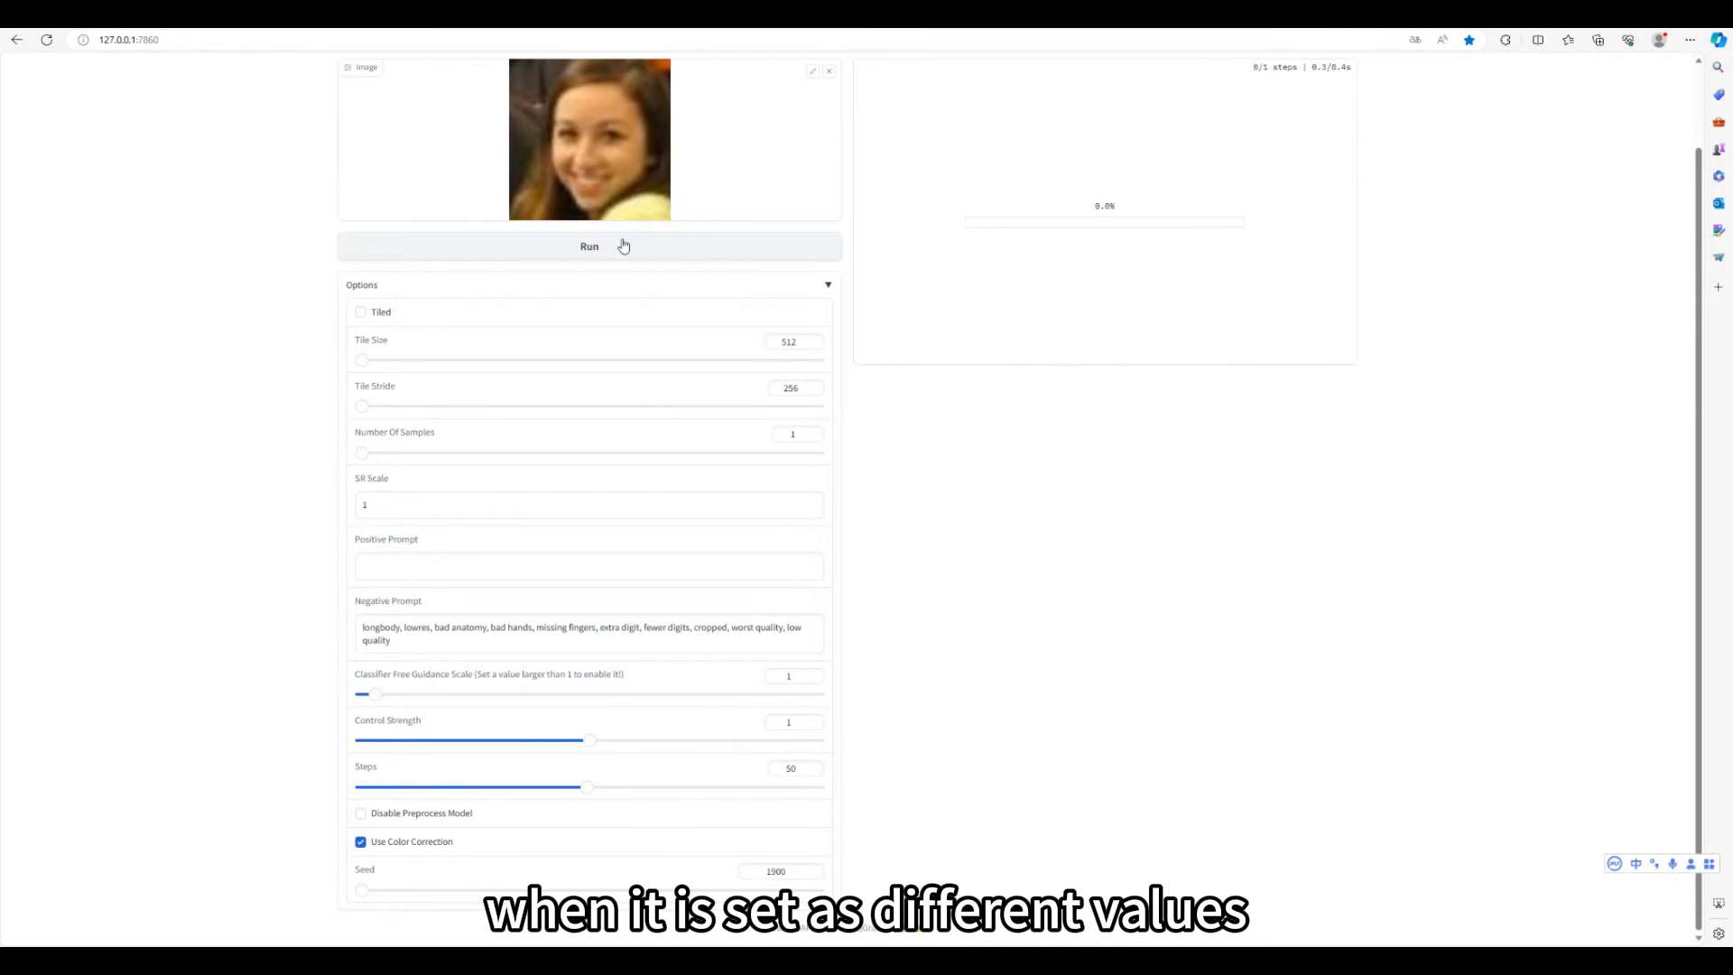
pyautogui.click(590, 246)
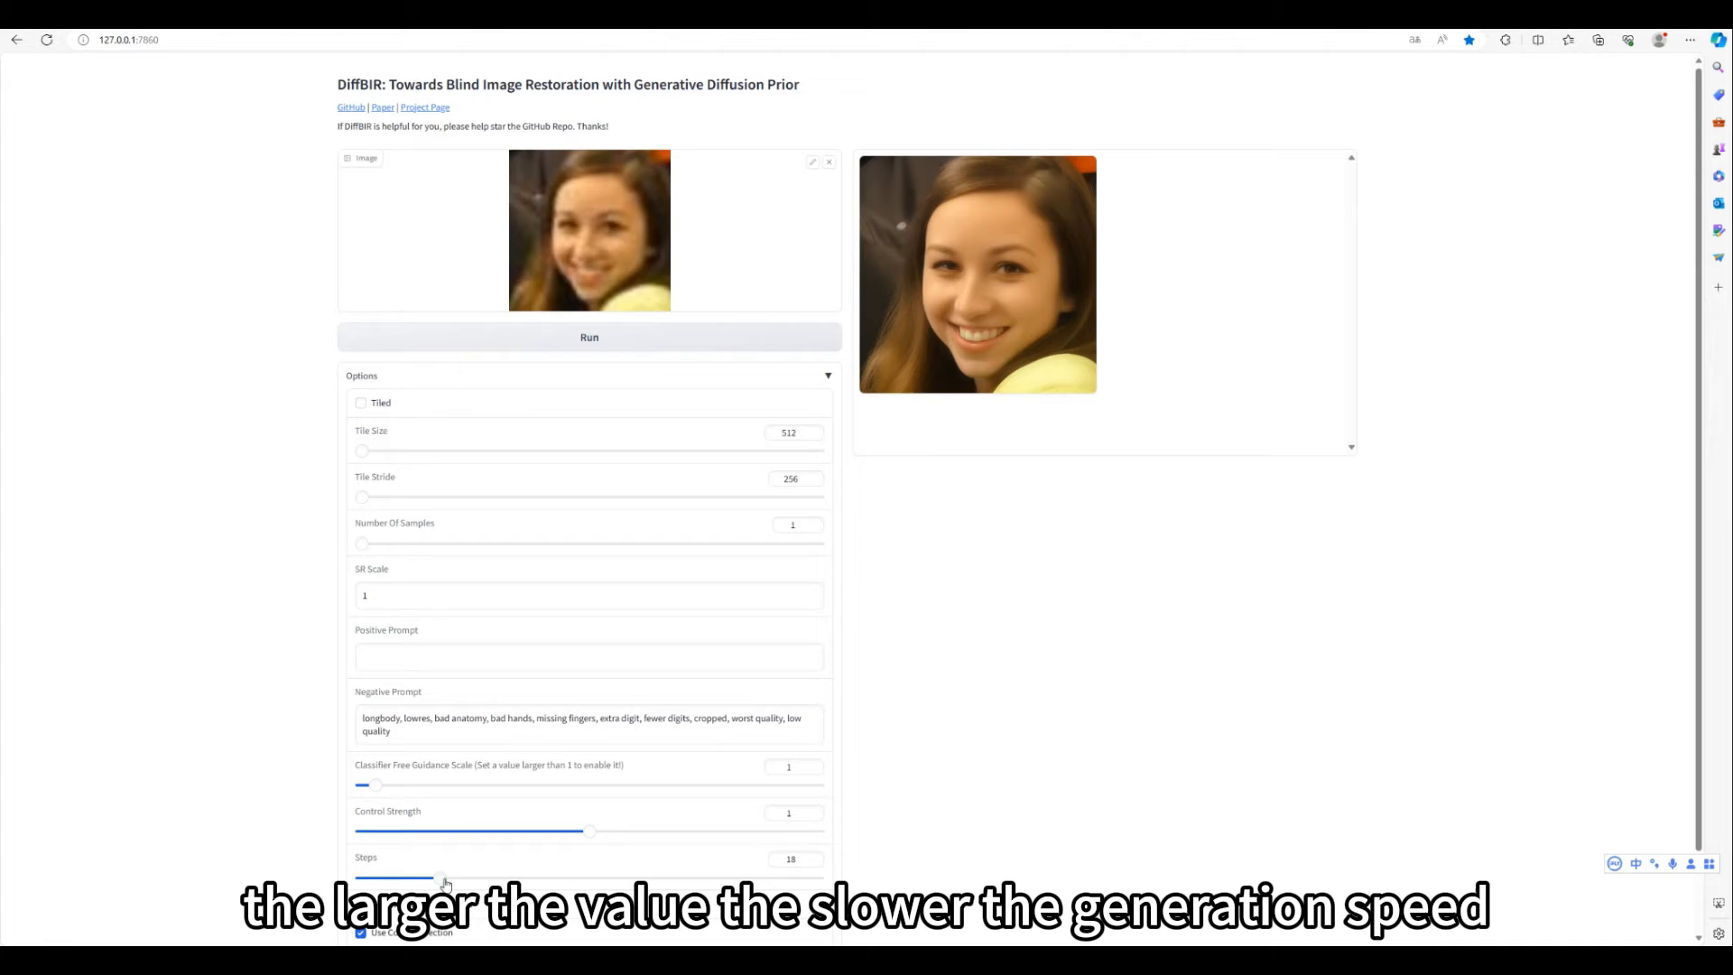
# Step: Lower the sampling Steps slider to 18
pyautogui.moveTo(444, 876); pyautogui.dragTo(820, 877)
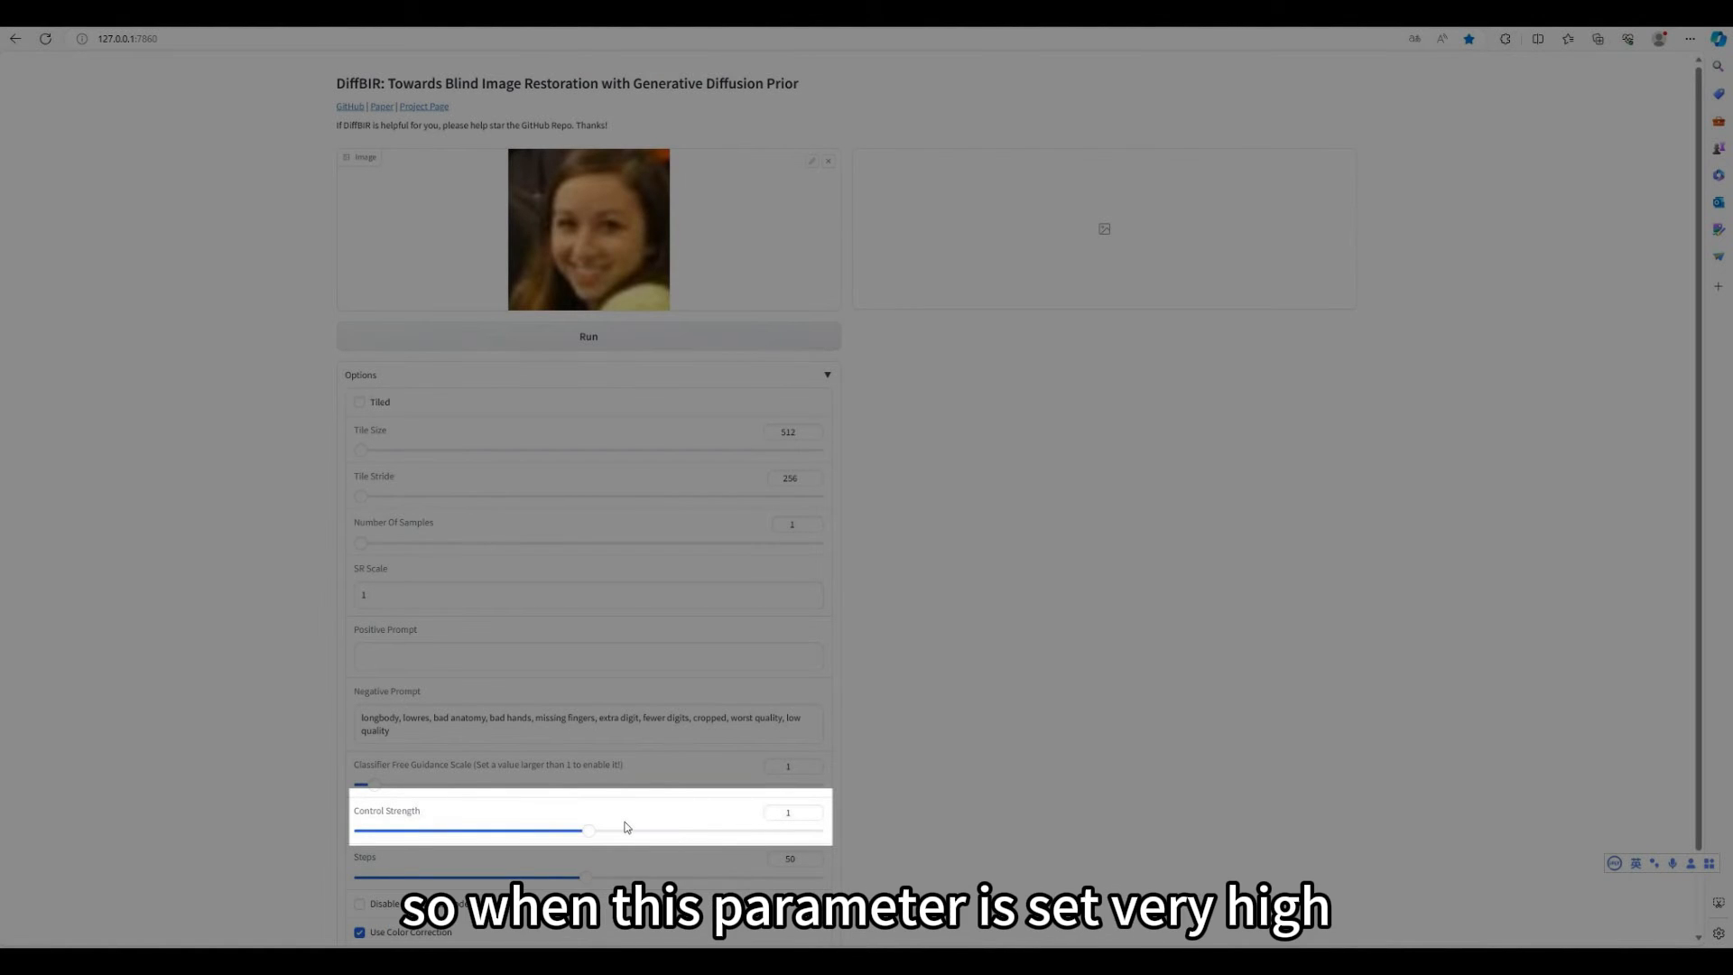
# Step: Restore the face with Control Strength set to 2
pyautogui.moveTo(590, 830); pyautogui.dragTo(811, 831)
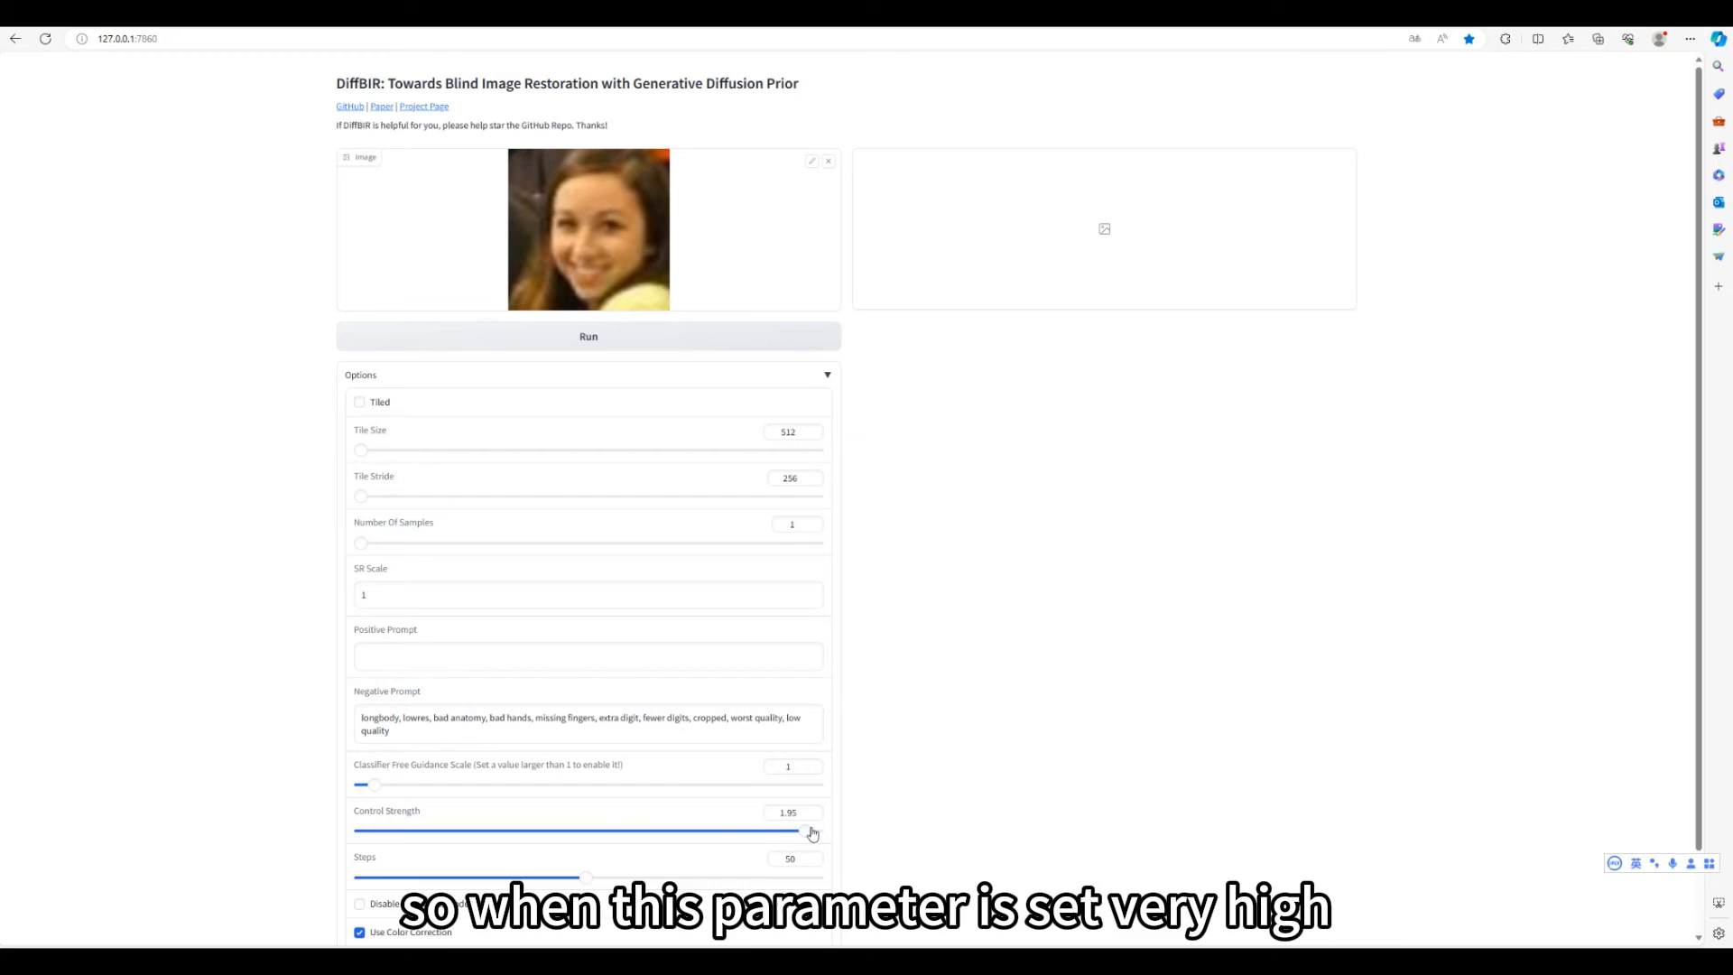
pyautogui.moveTo(803, 832); pyautogui.dragTo(818, 831)
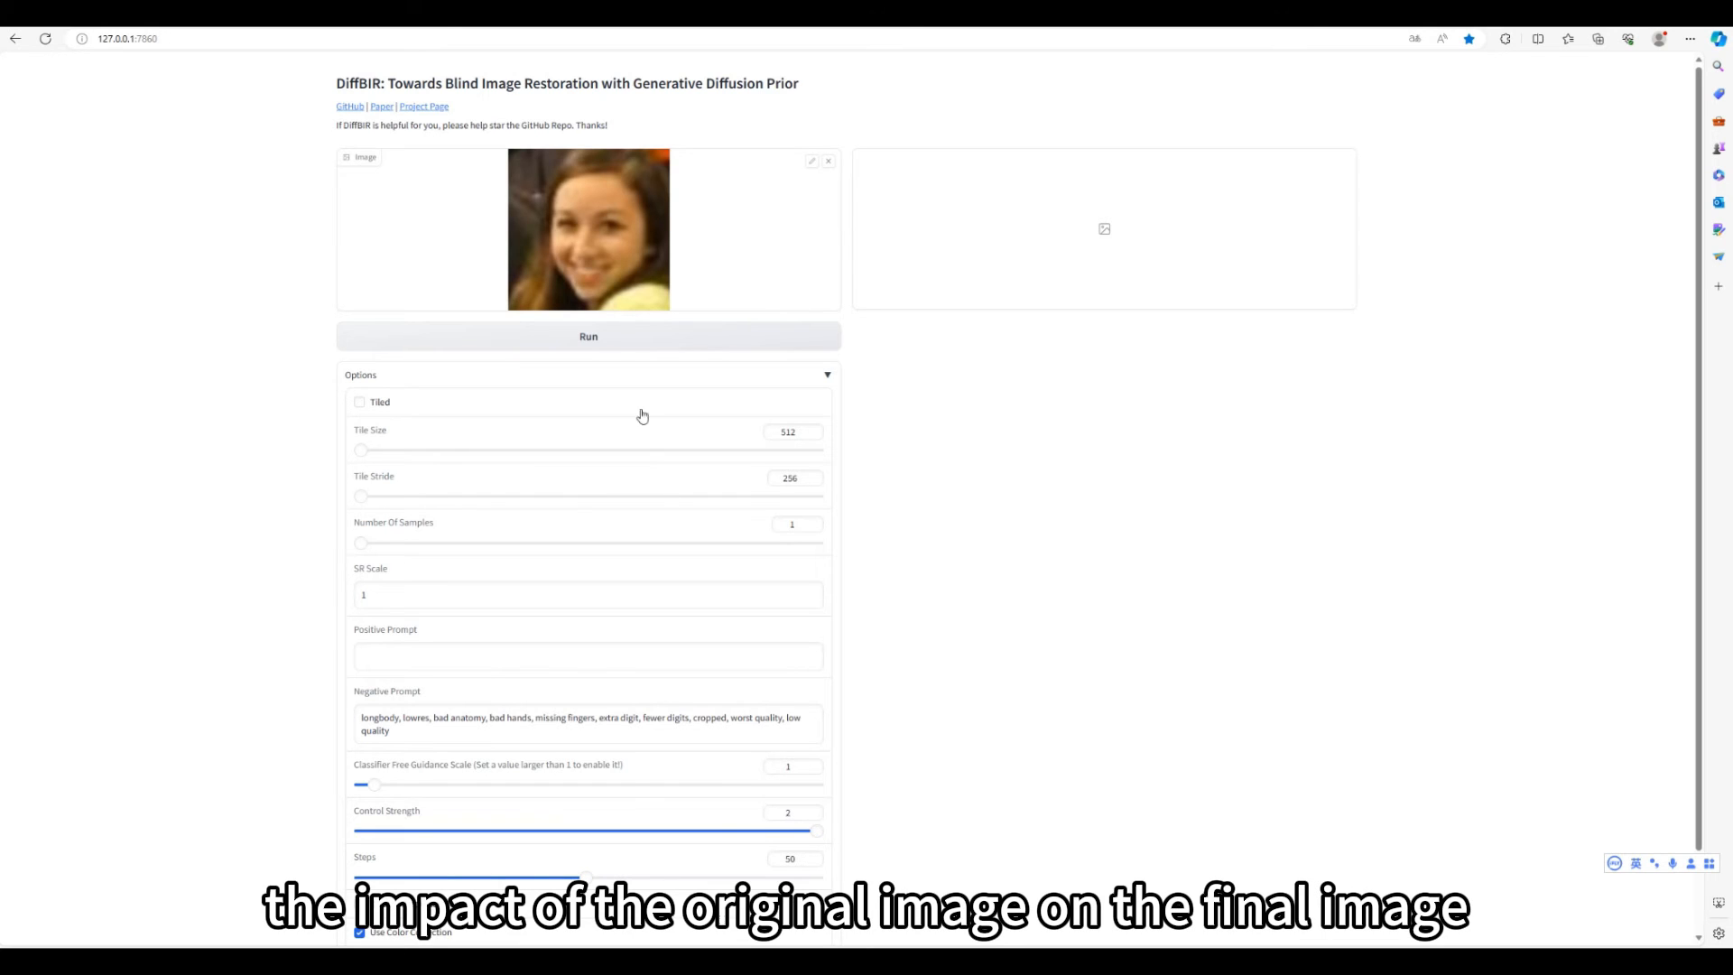
pyautogui.click(587, 336)
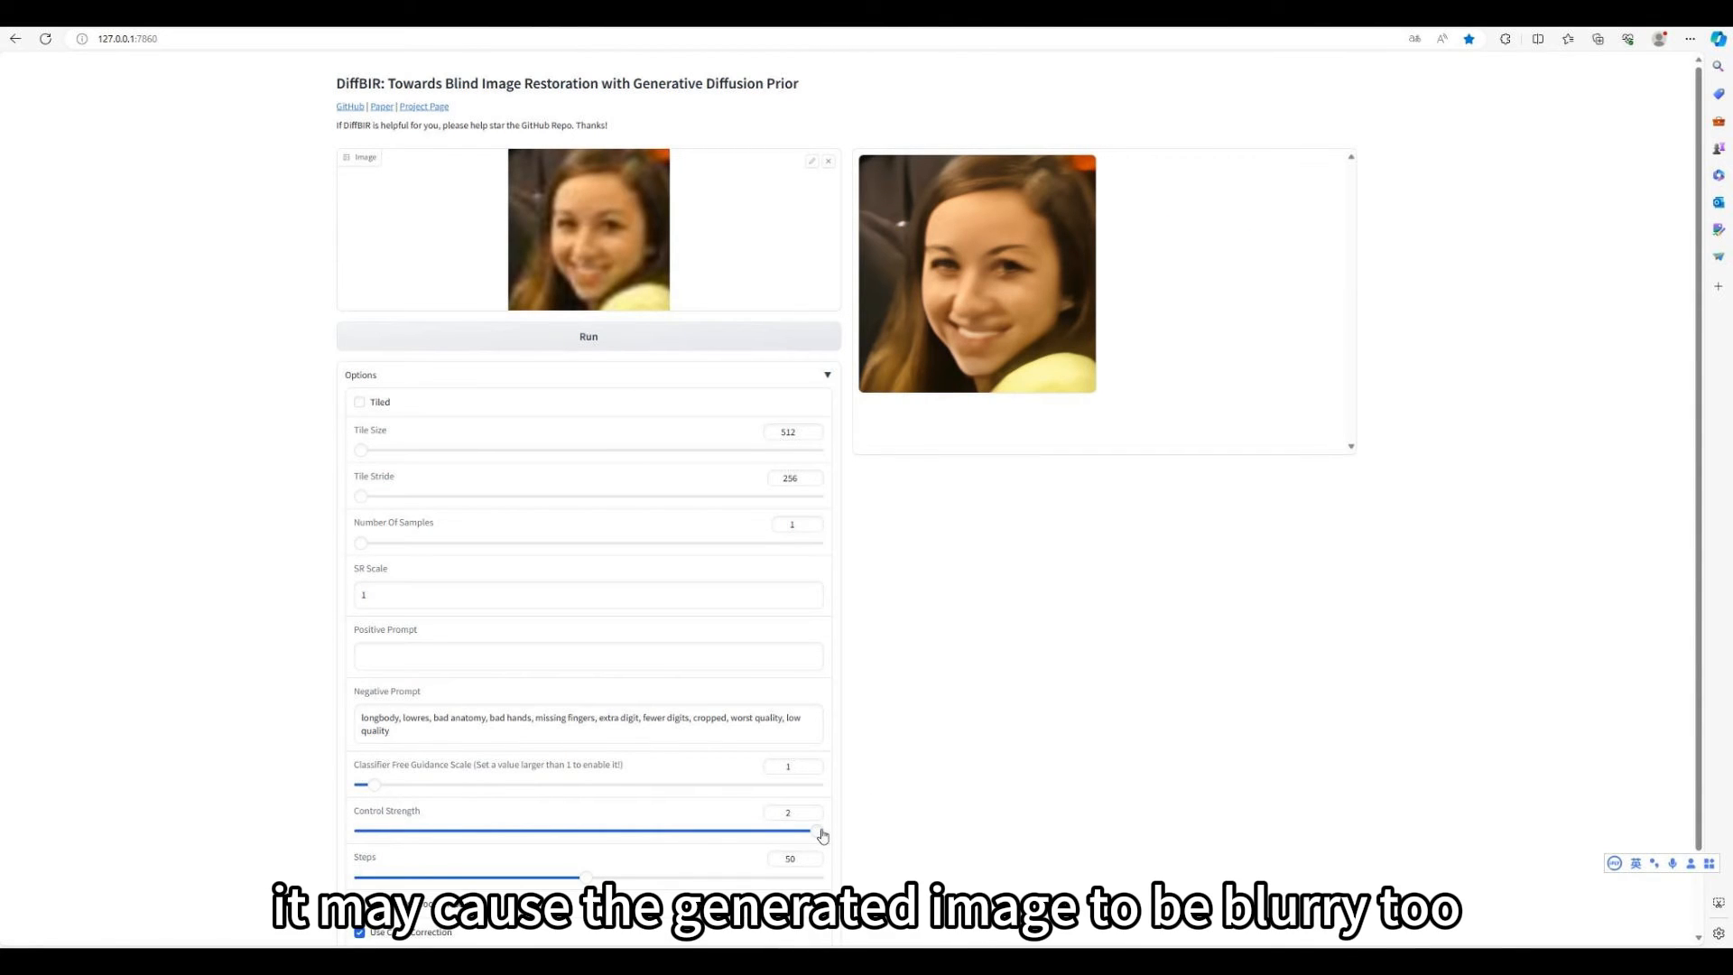
# Step: Restore the face with Control Strength at 0, then again at 0.2
pyautogui.moveTo(820, 830); pyautogui.dragTo(505, 831)
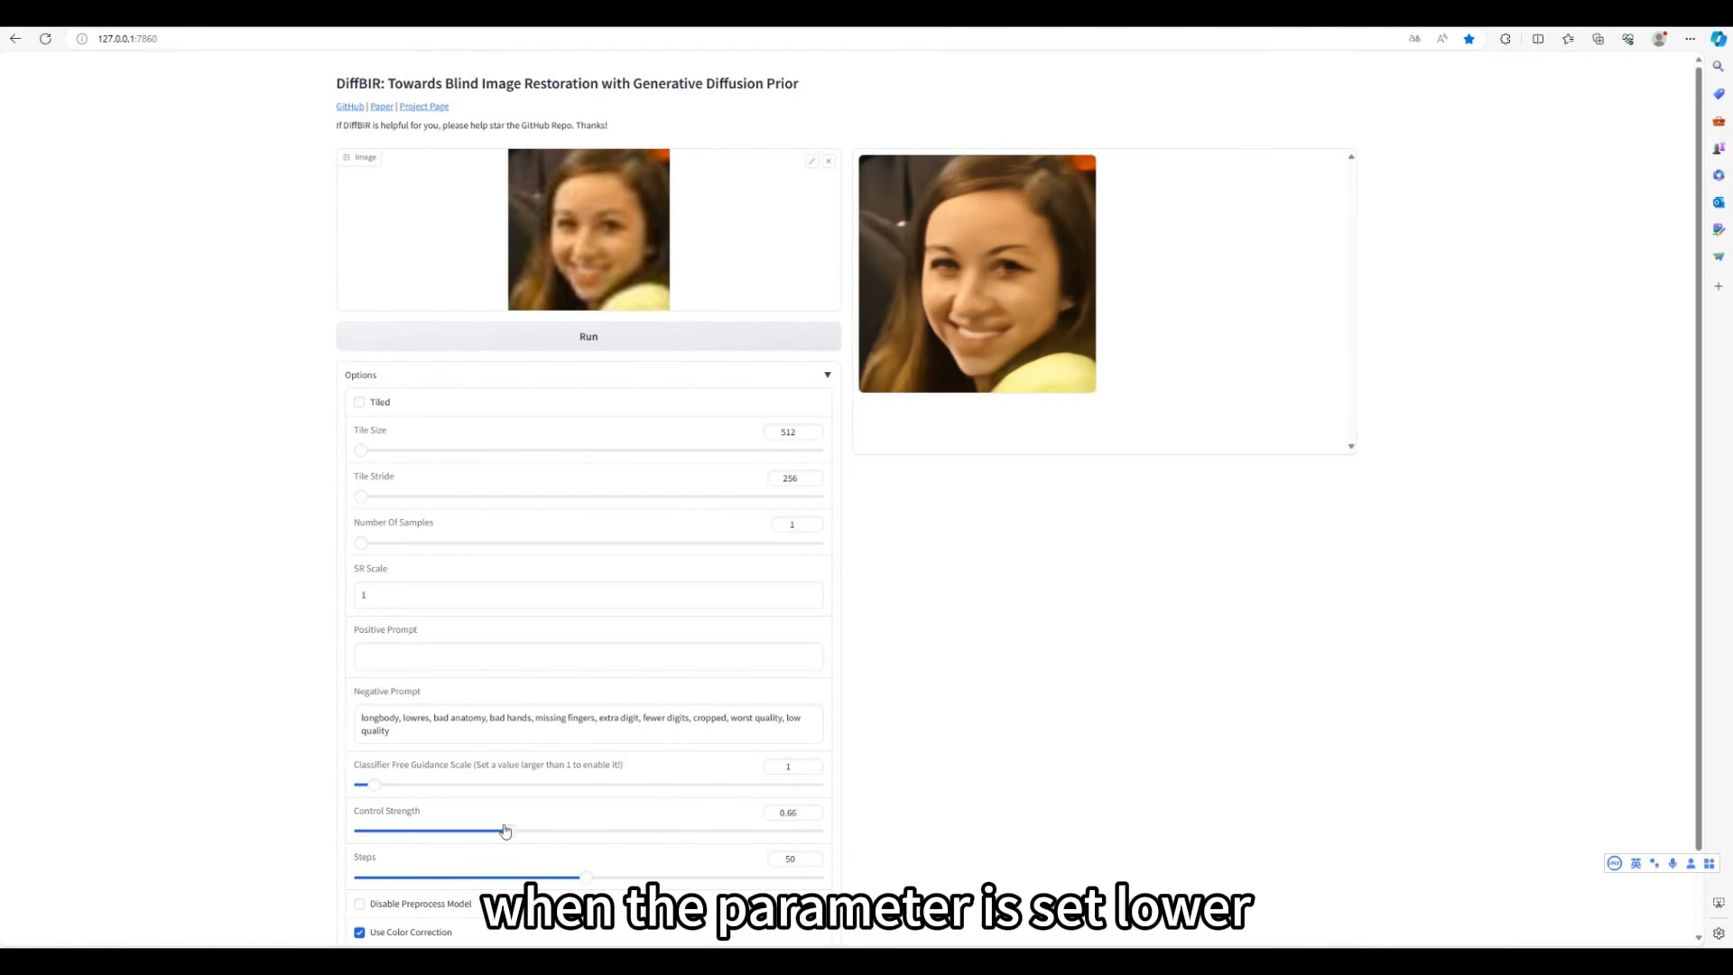
pyautogui.moveTo(505, 831); pyautogui.dragTo(353, 831)
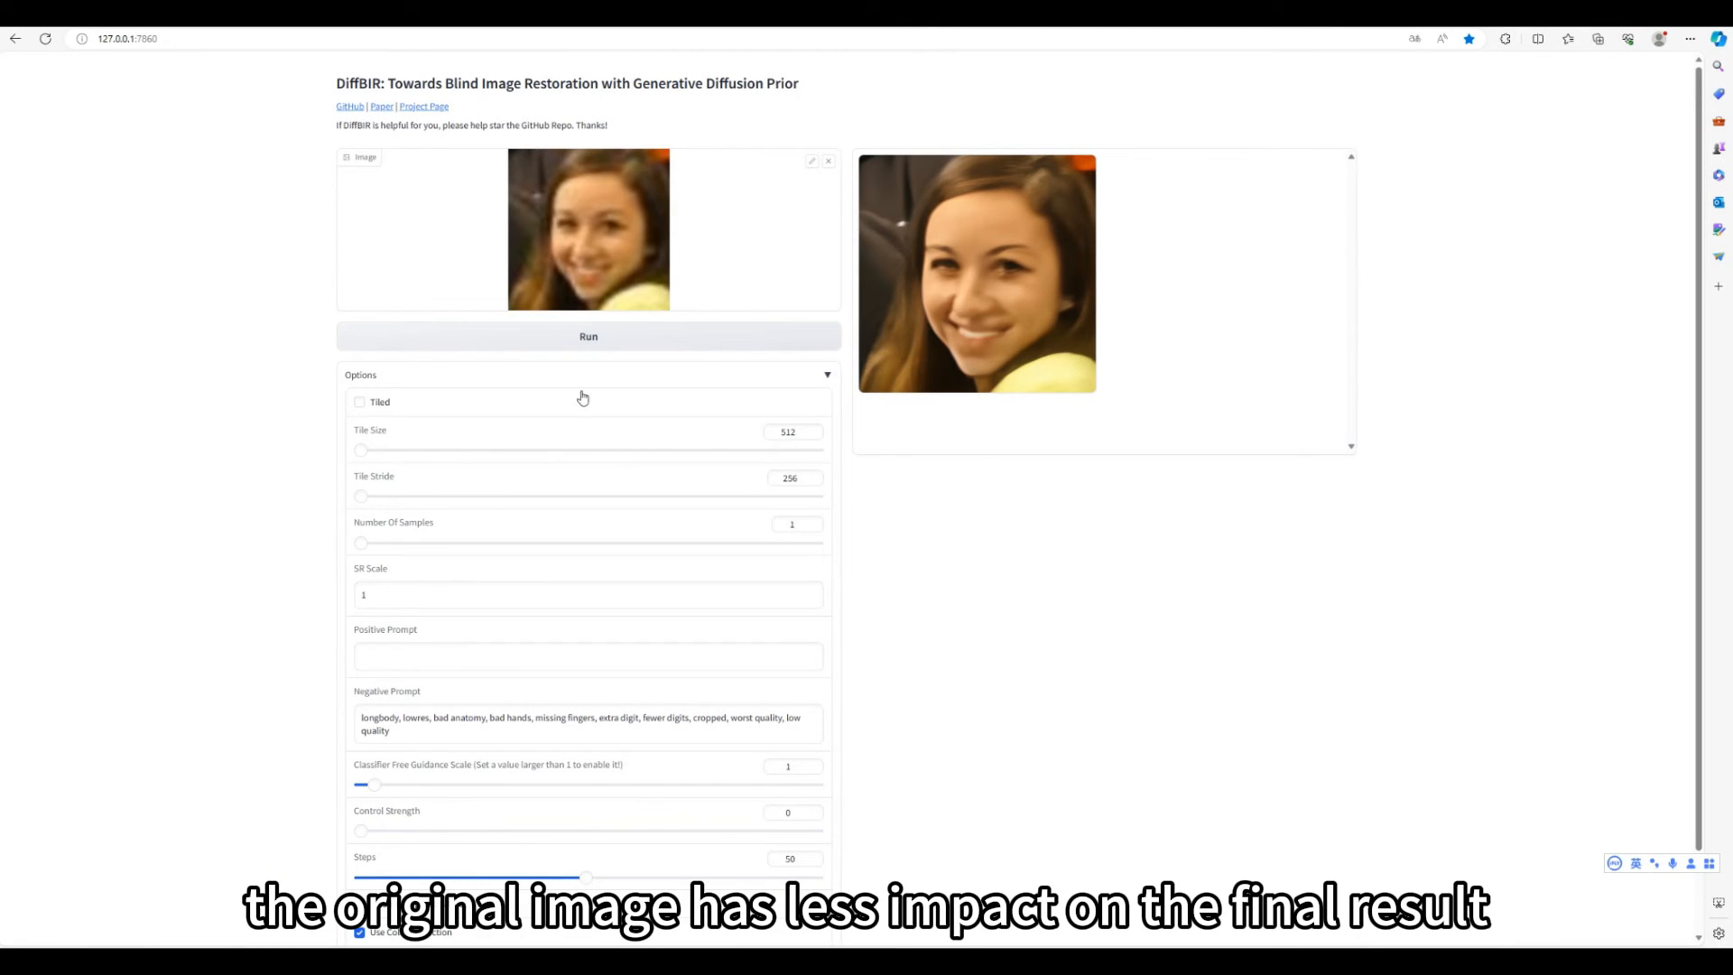
pyautogui.click(588, 336)
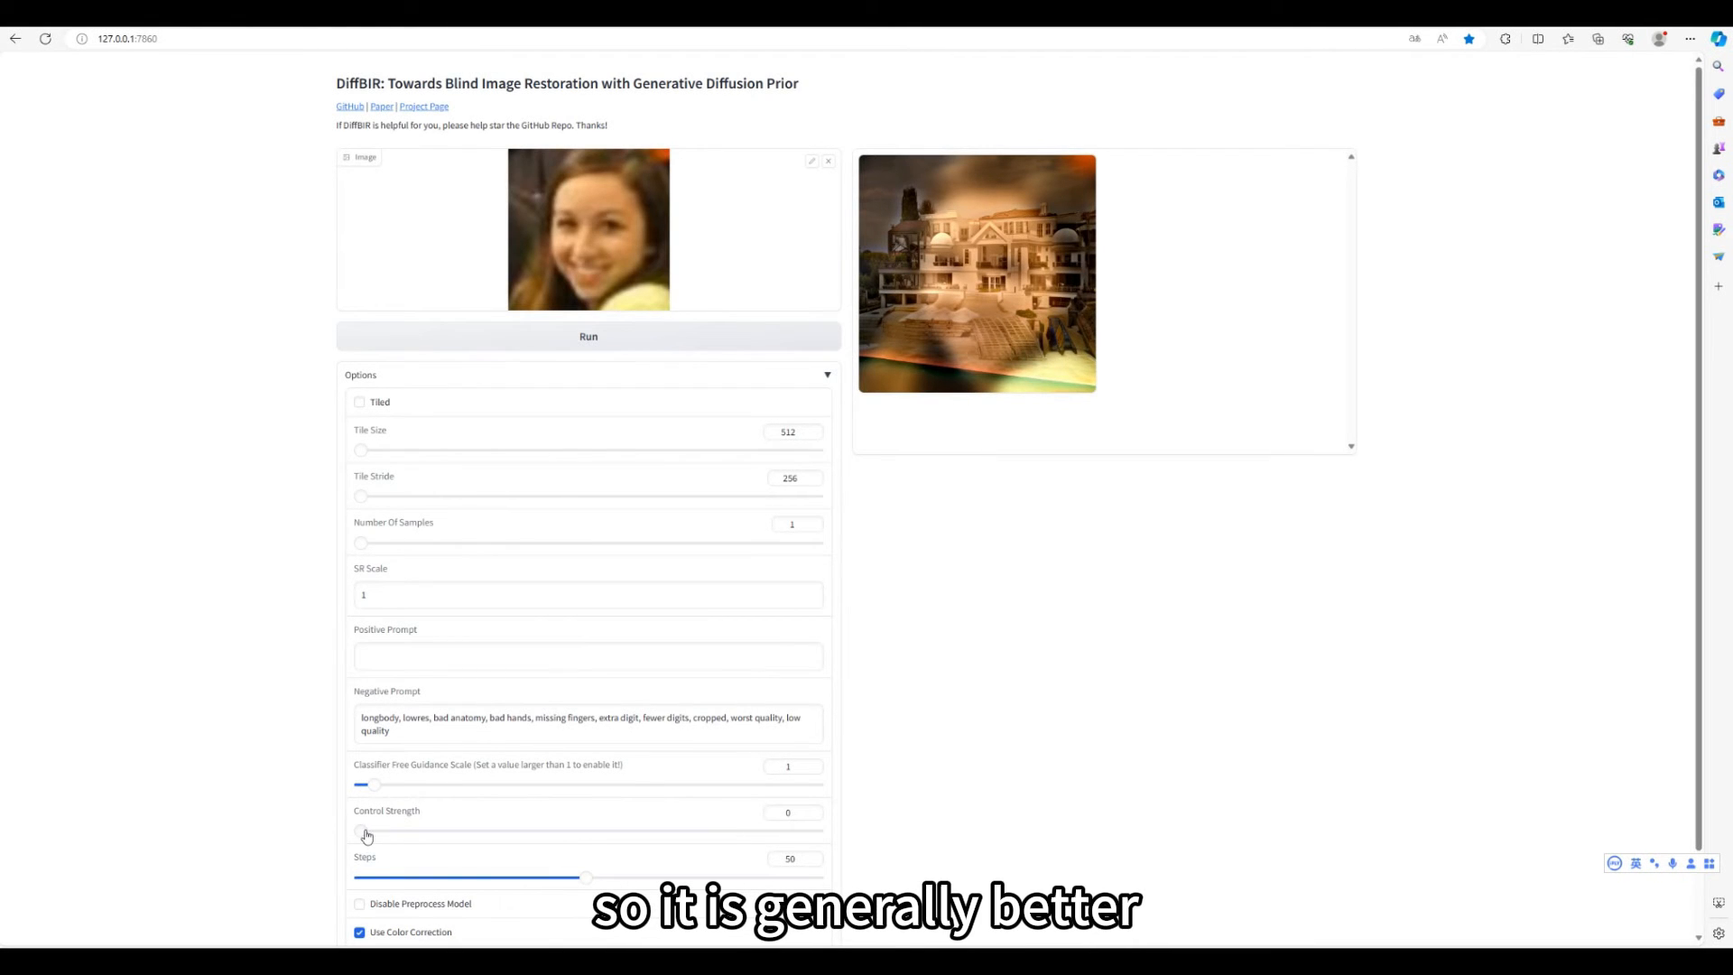
pyautogui.moveTo(365, 831); pyautogui.dragTo(406, 831)
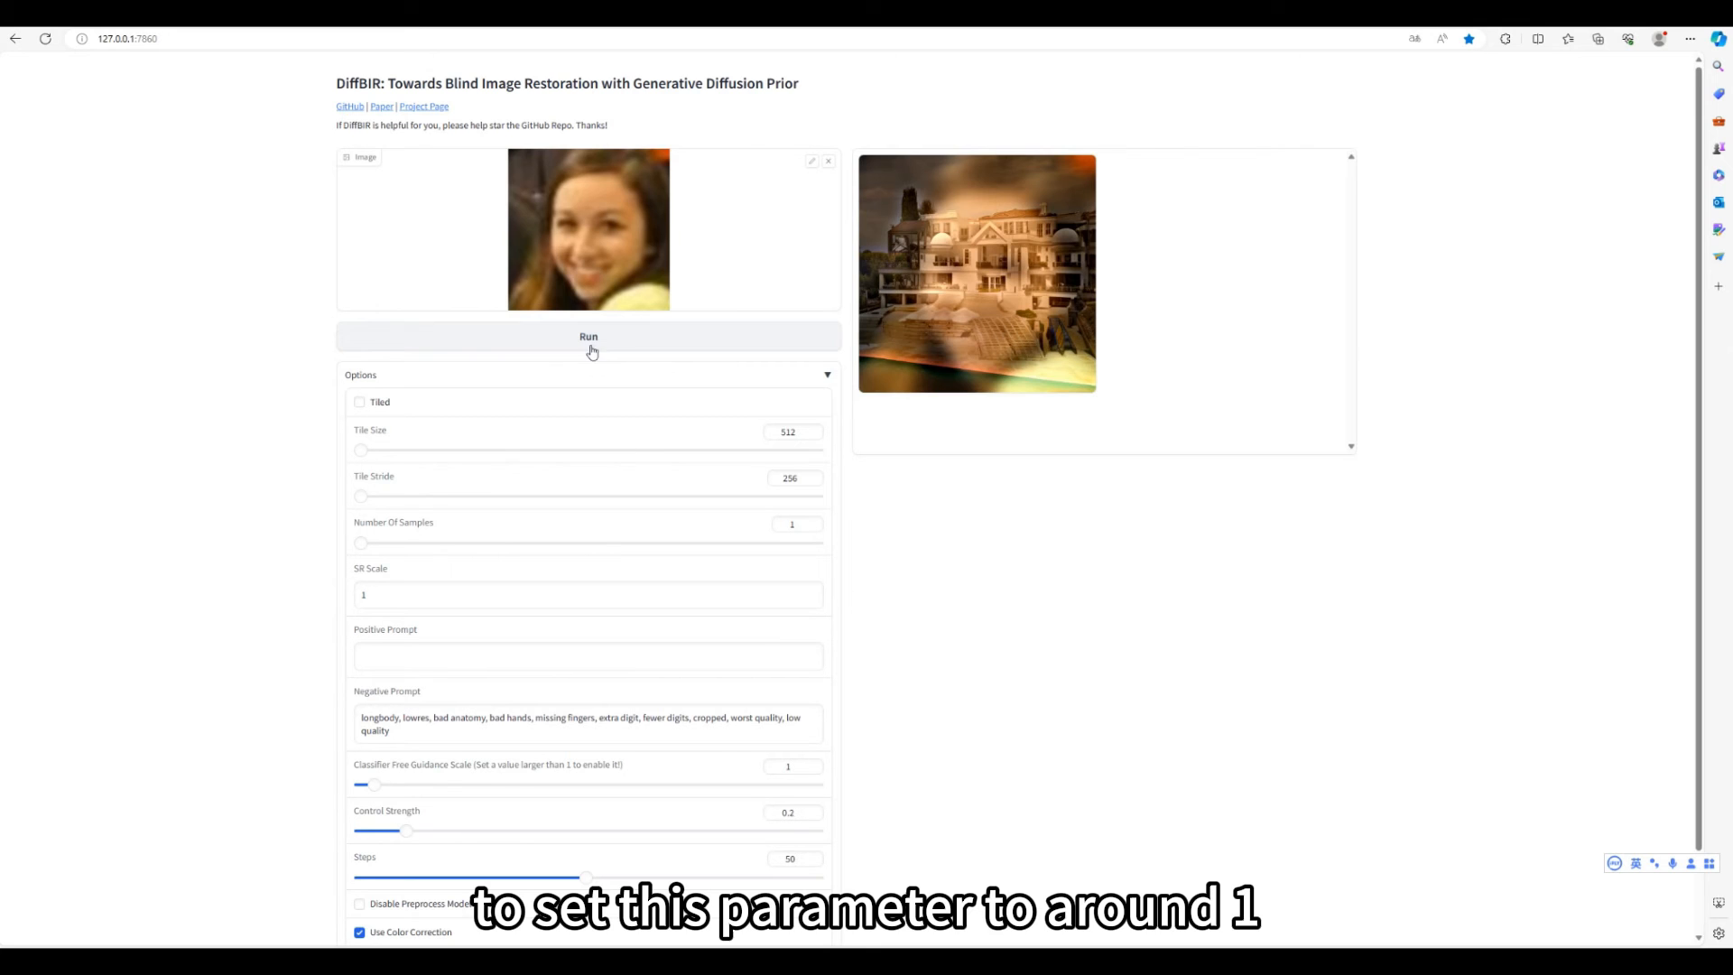
pyautogui.click(588, 336)
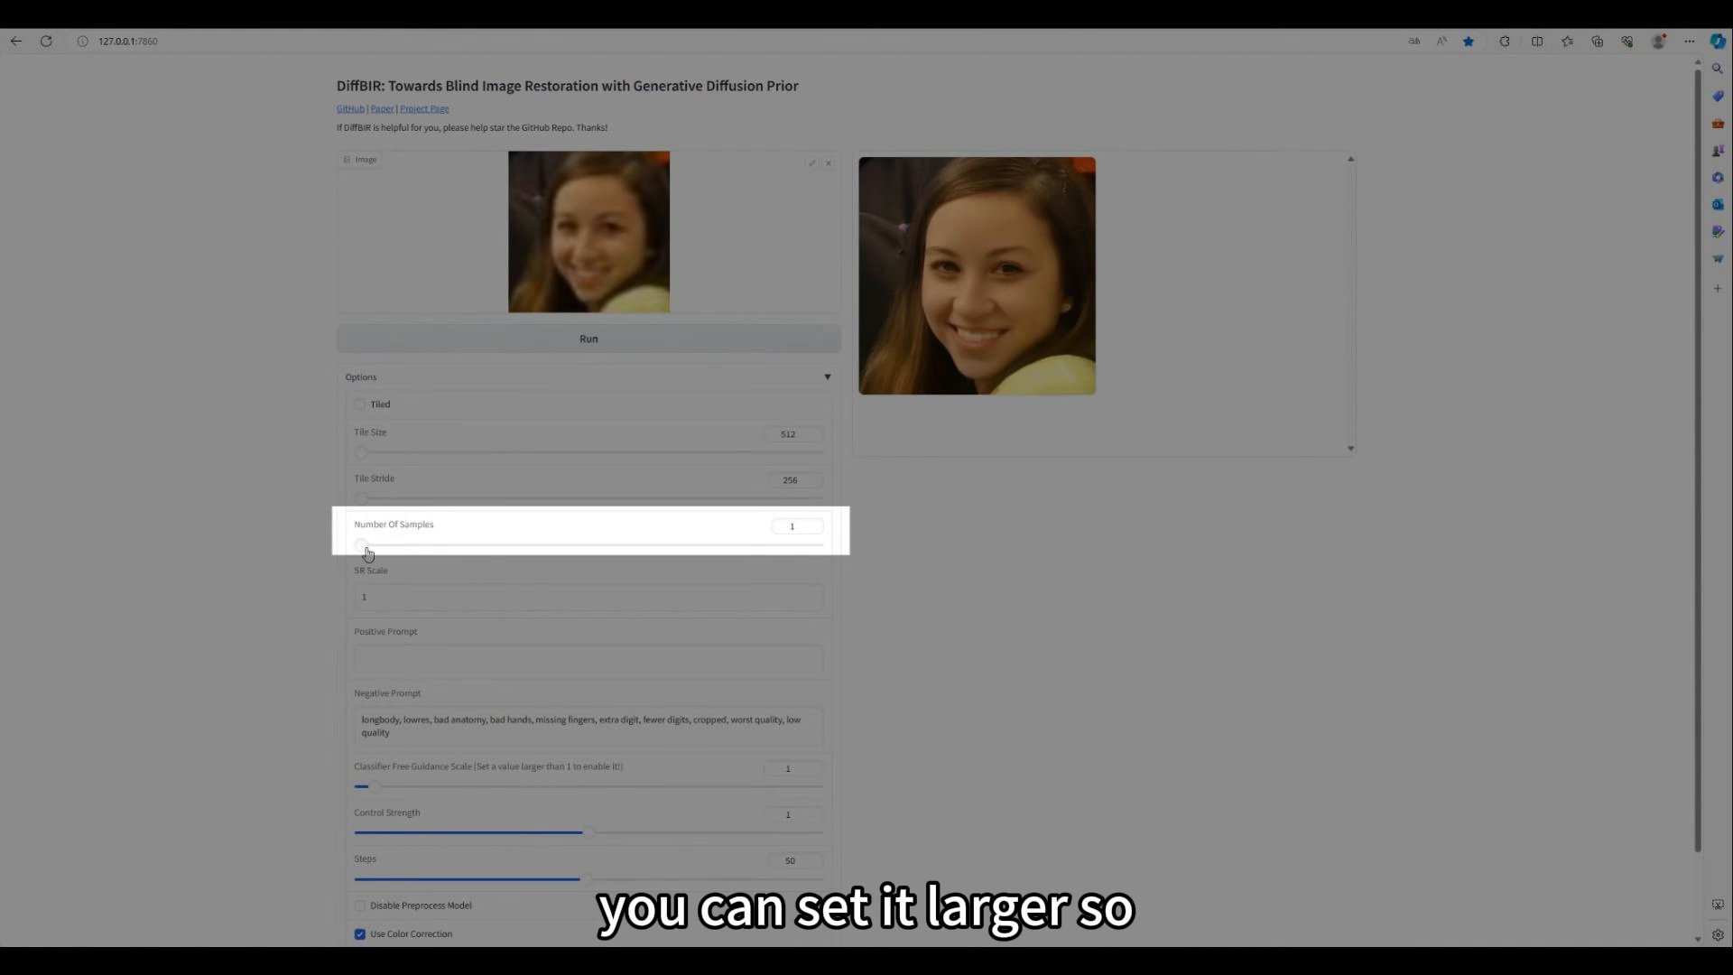
# Step: Generate four restored versions at once with Number Of Samples set to 4
pyautogui.moveTo(362, 543); pyautogui.dragTo(487, 543)
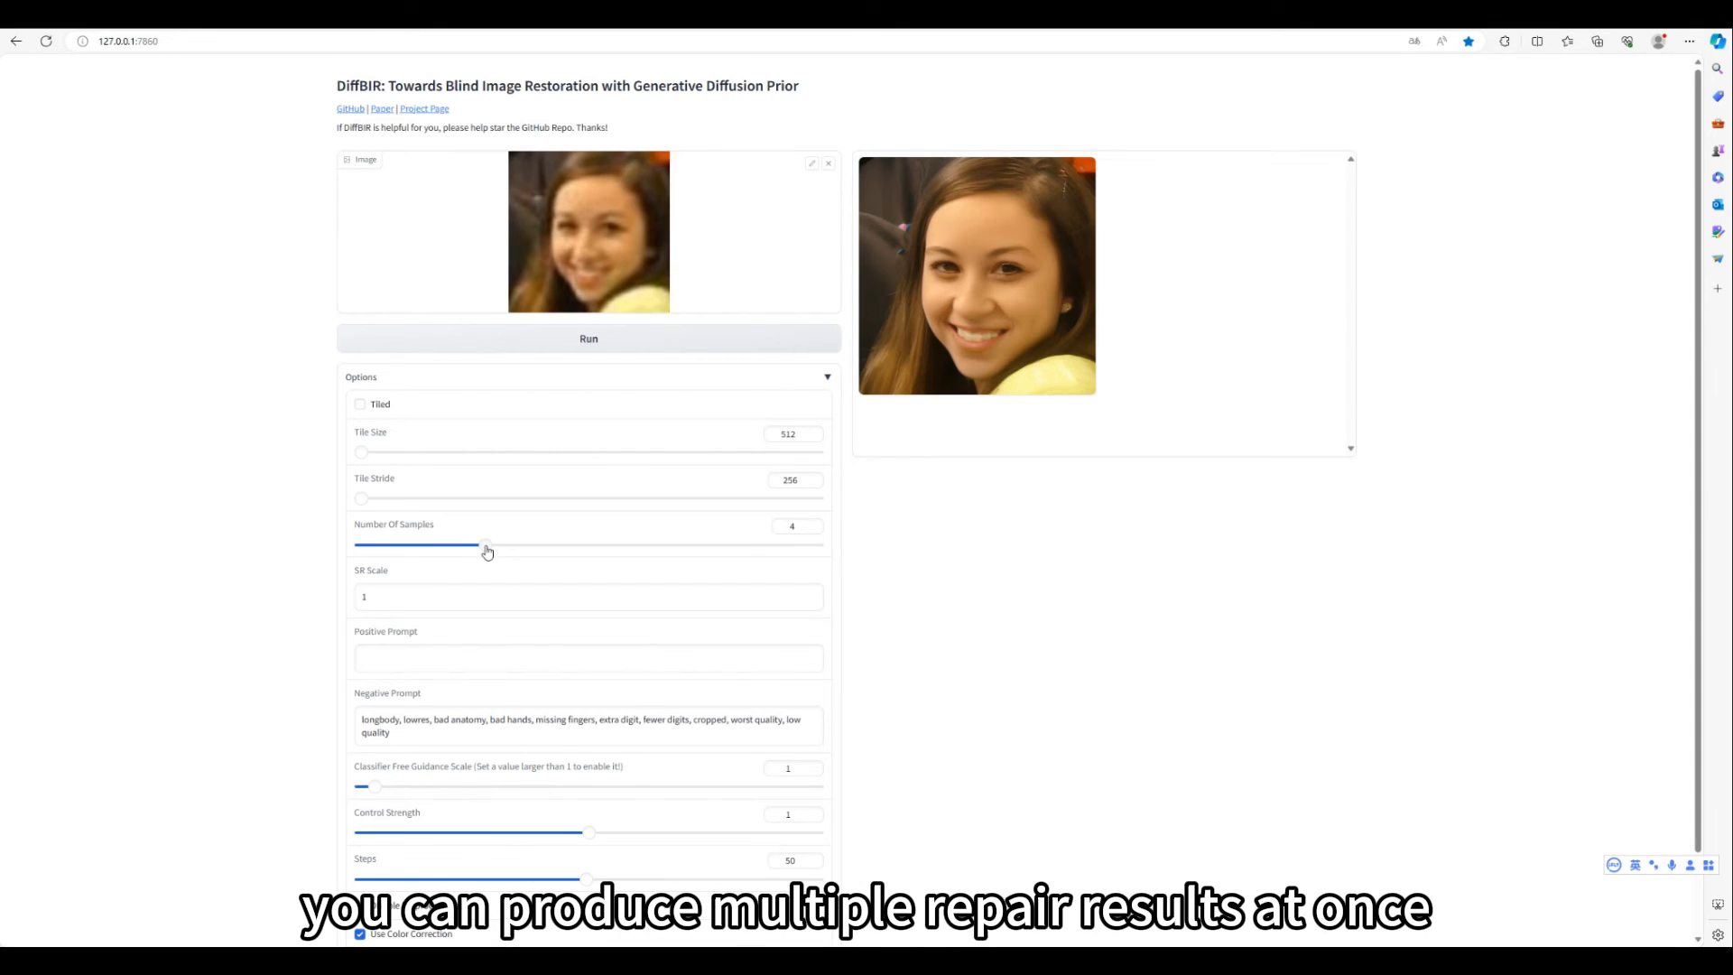
pyautogui.click(587, 338)
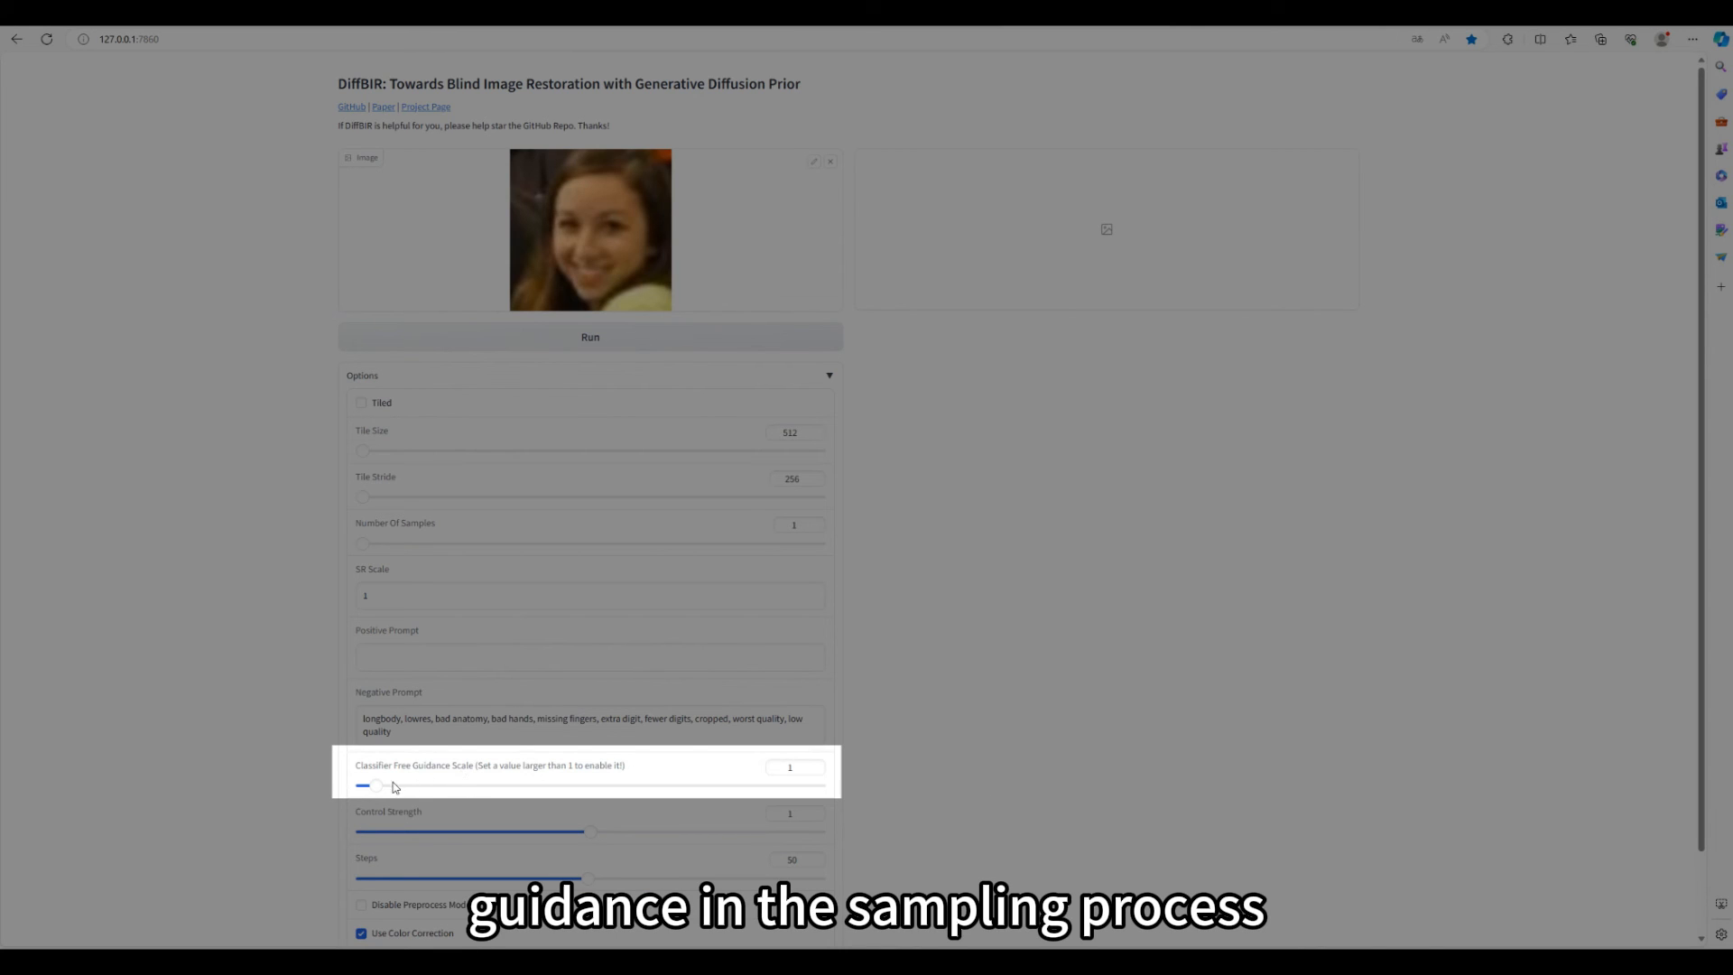
# Step: Set Classifier Free Guidance Scale to 18.6 and run the restoration
pyautogui.moveTo(376, 785); pyautogui.dragTo(650, 785)
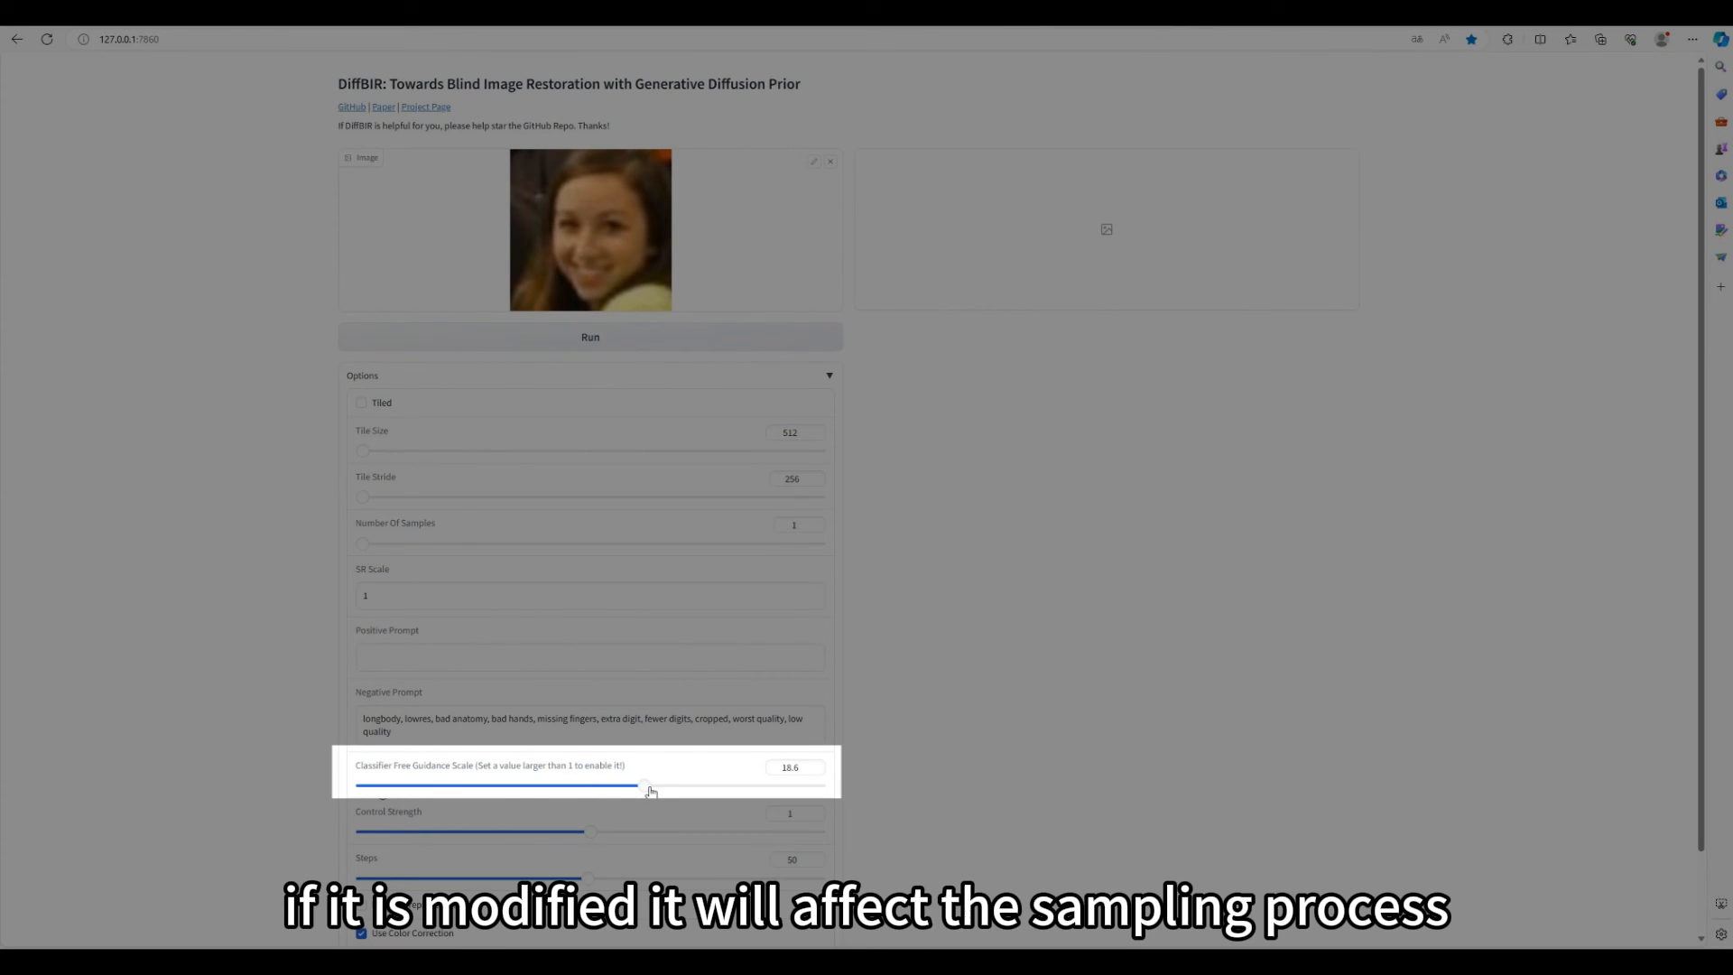
pyautogui.moveTo(649, 787); pyautogui.dragTo(650, 786)
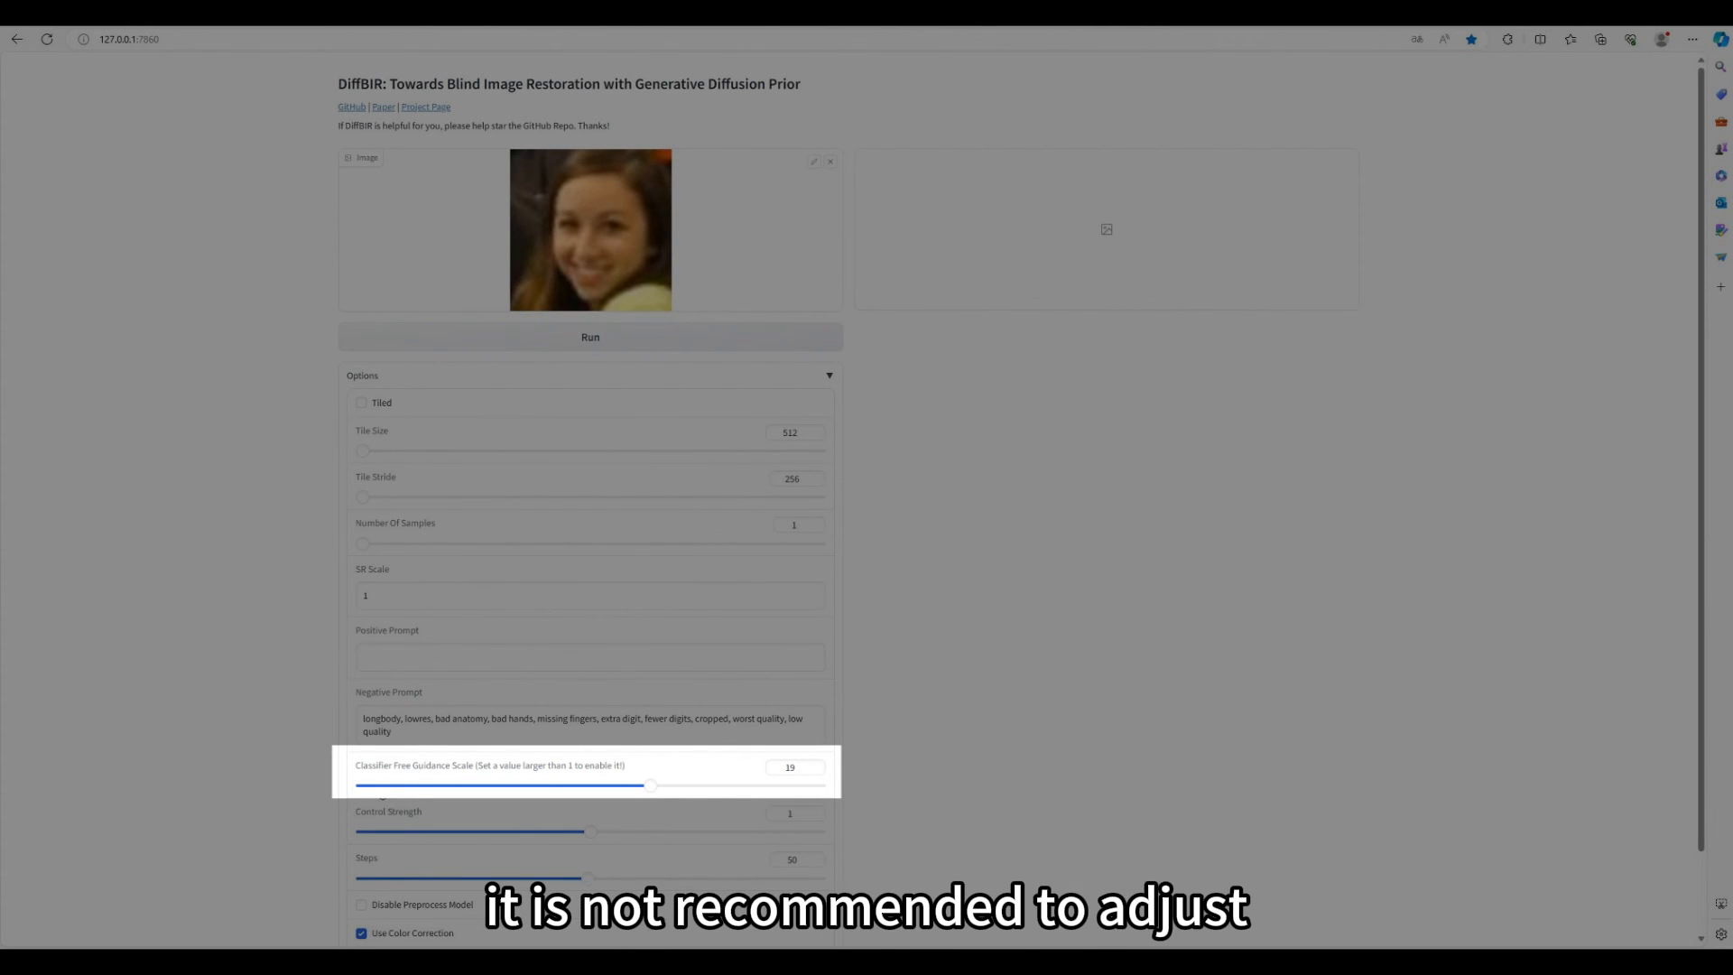
pyautogui.moveTo(650, 784); pyautogui.dragTo(644, 784)
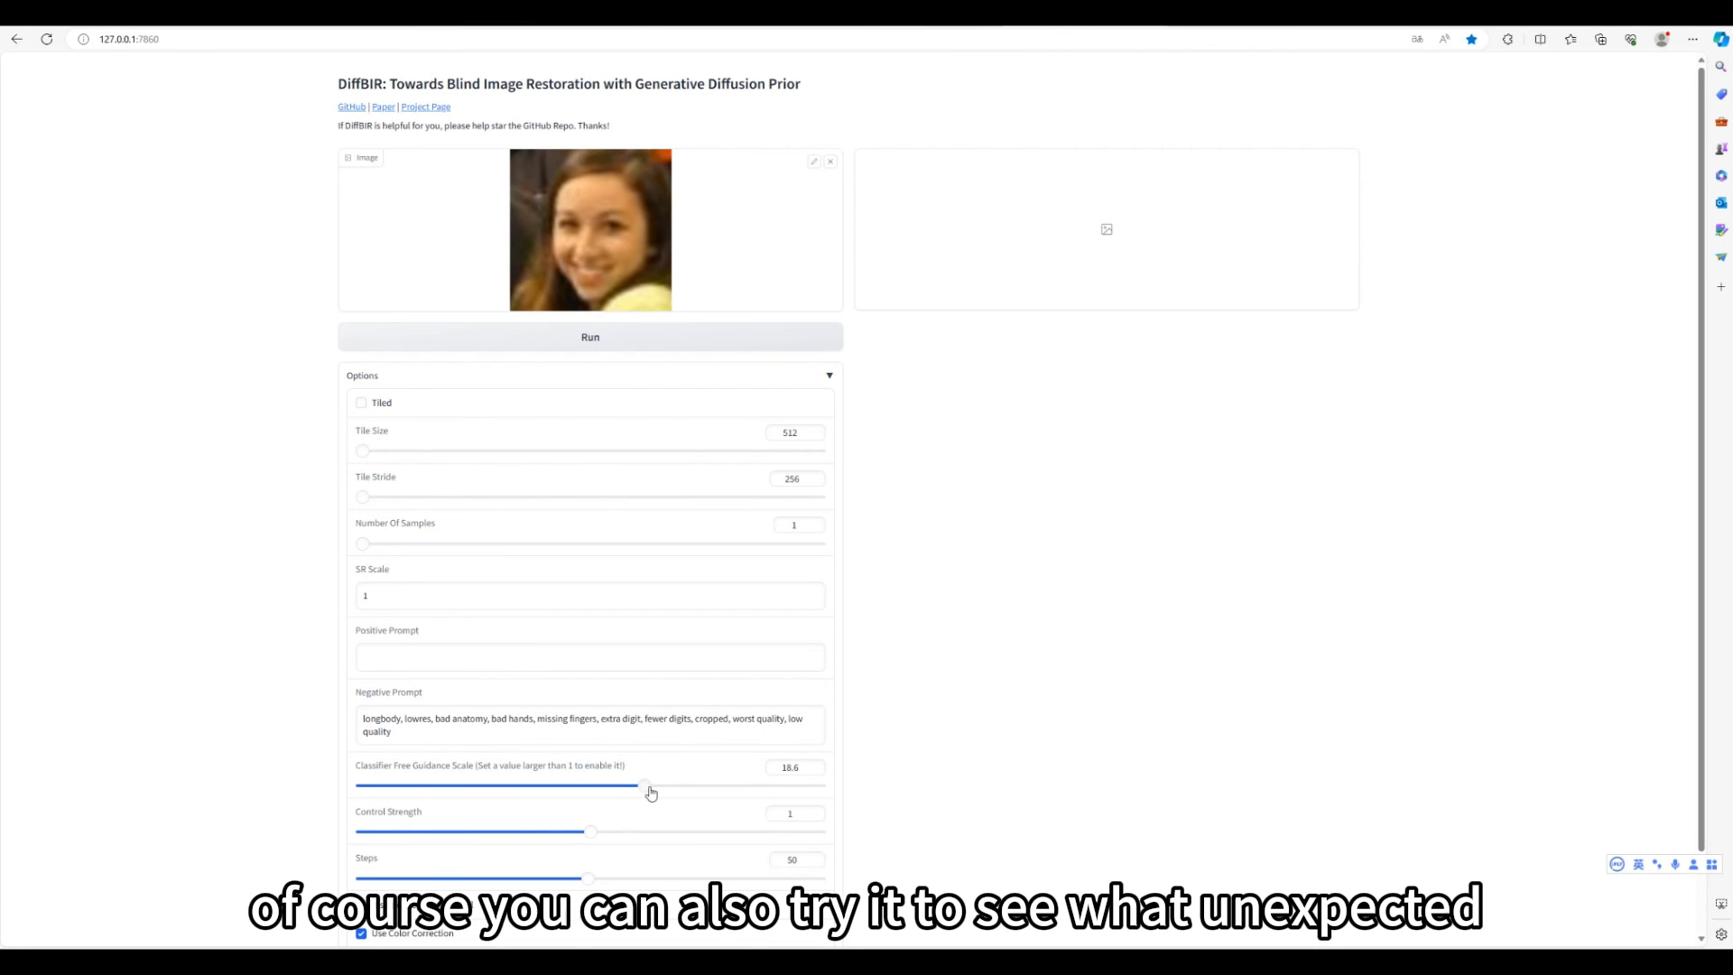
pyautogui.click(590, 336)
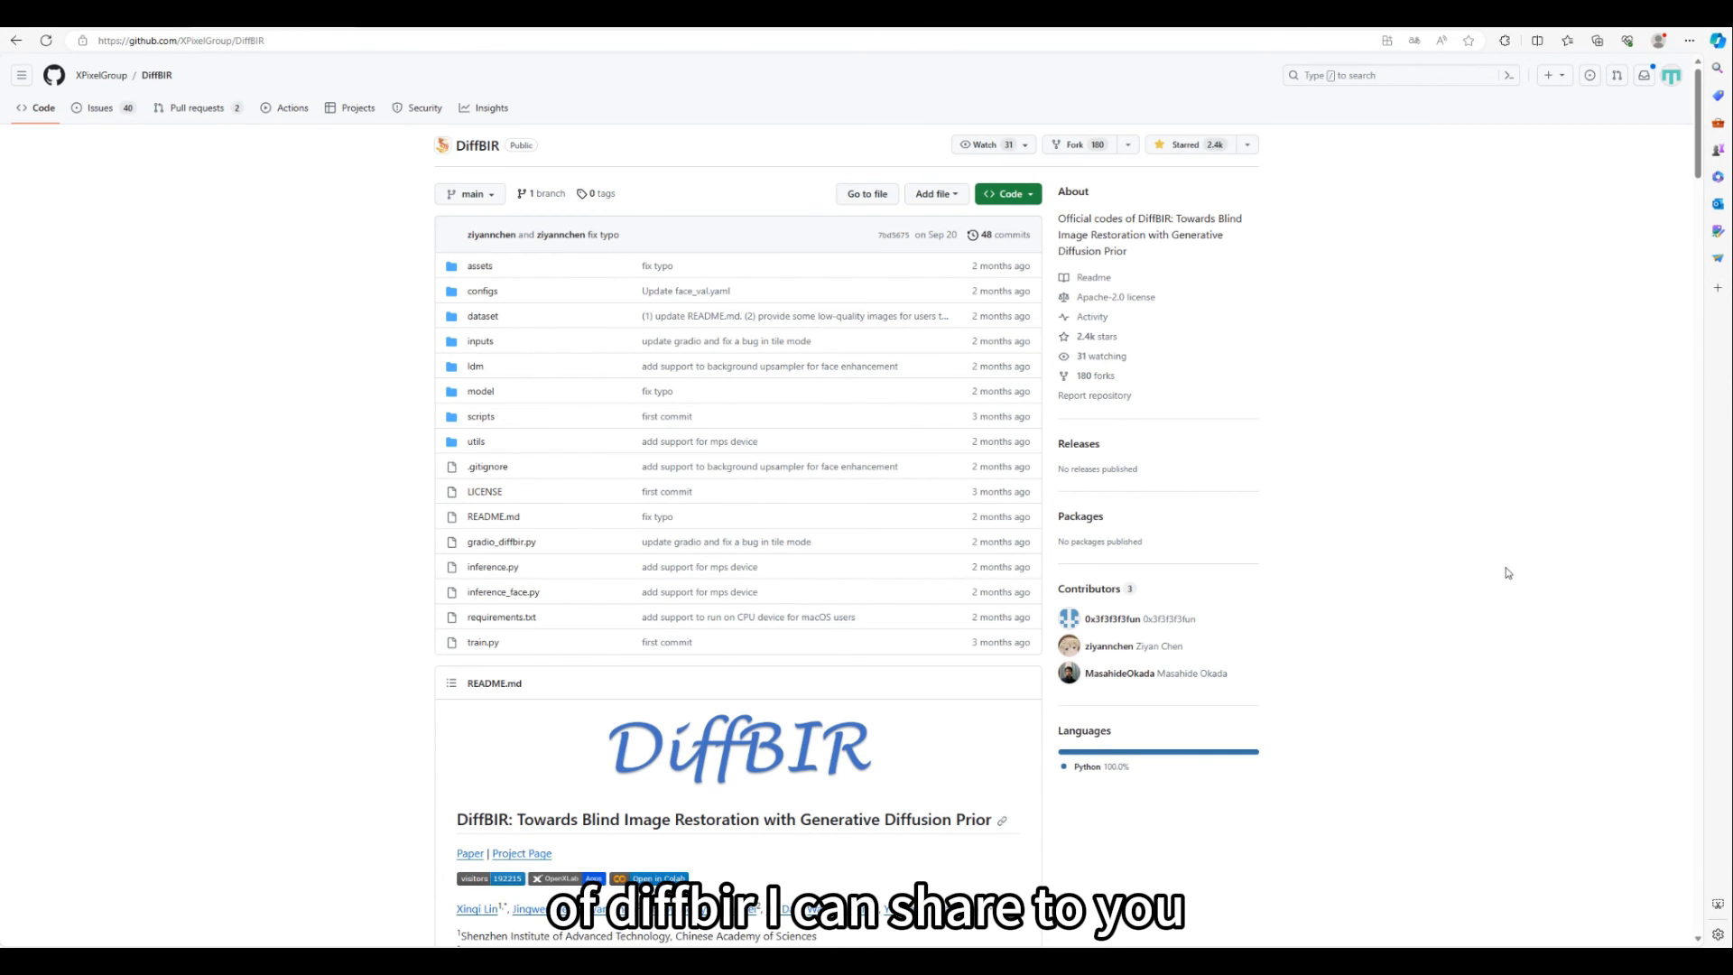
# Step: Scroll the DiffBIR README down to the face restoration examples and update notes
pyautogui.scroll(-3)
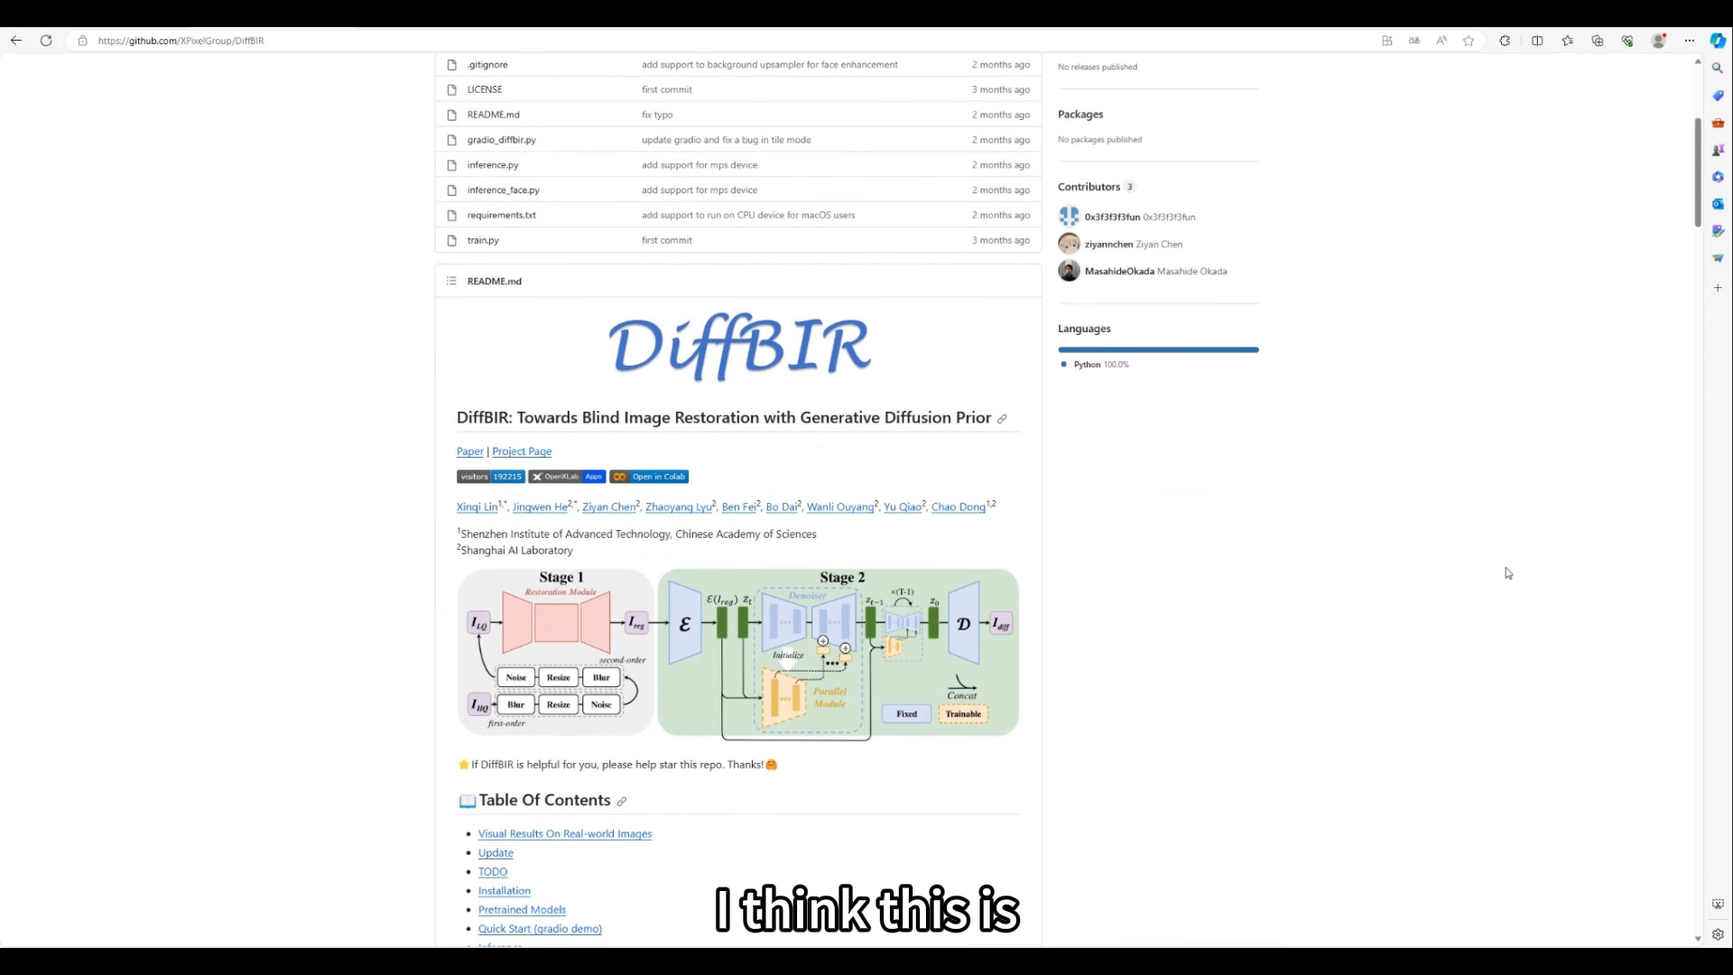
pyautogui.scroll(-3)
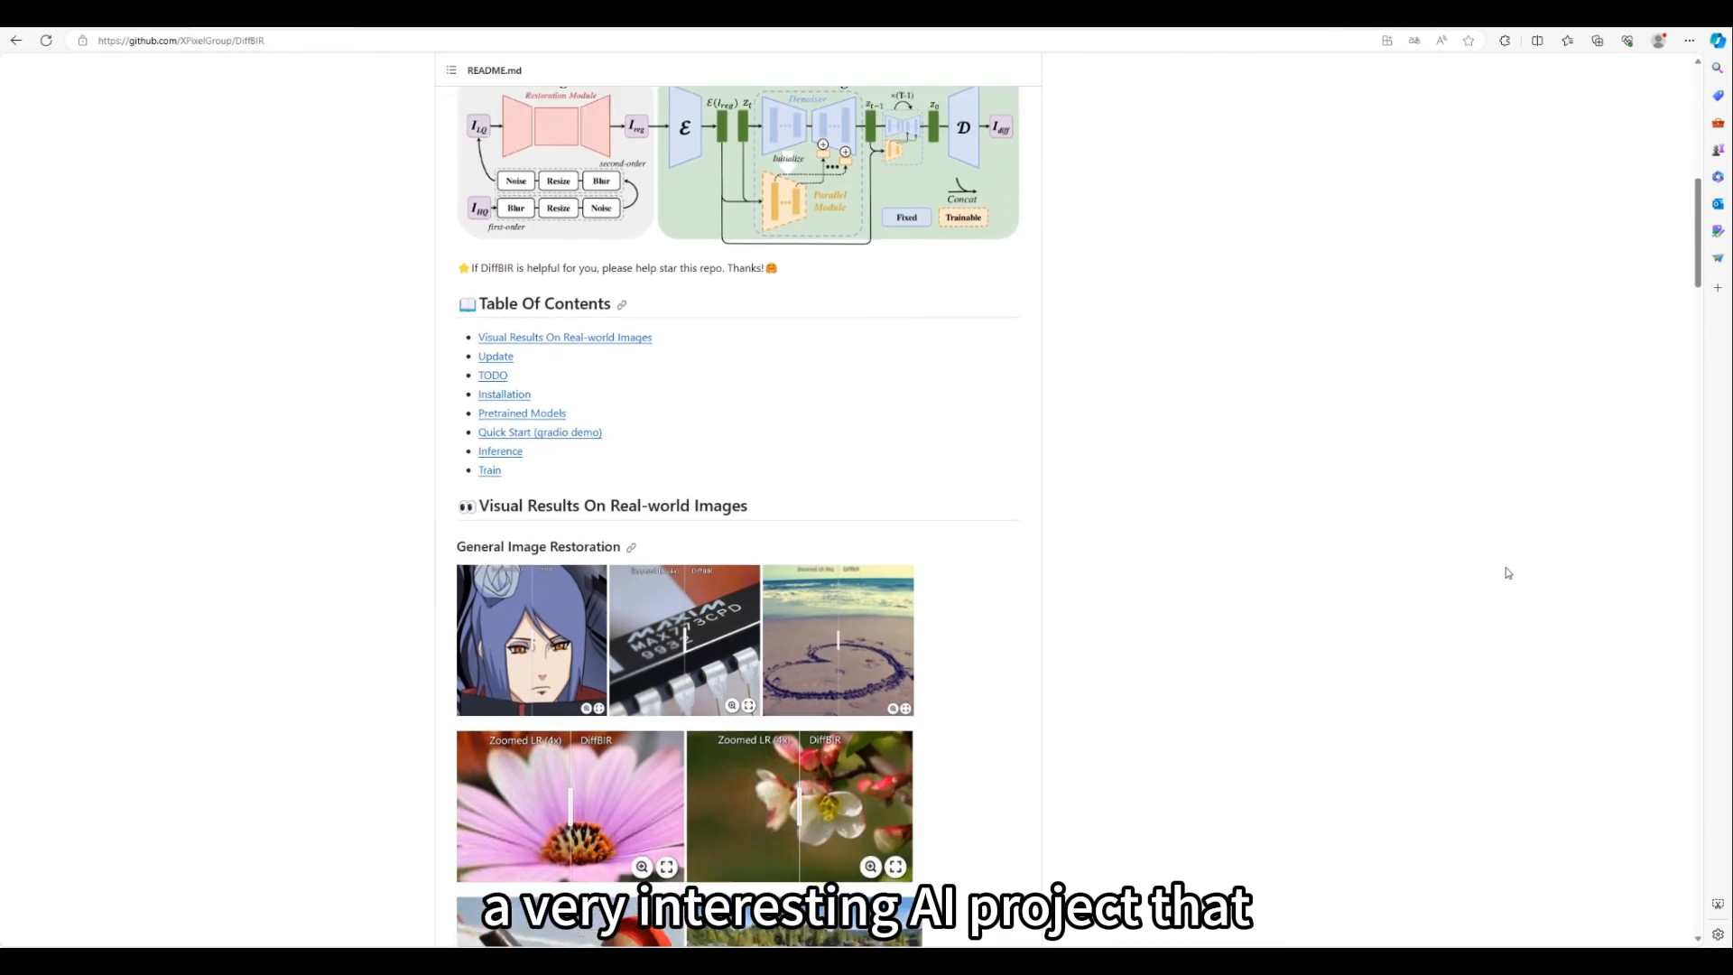
pyautogui.scroll(-3)
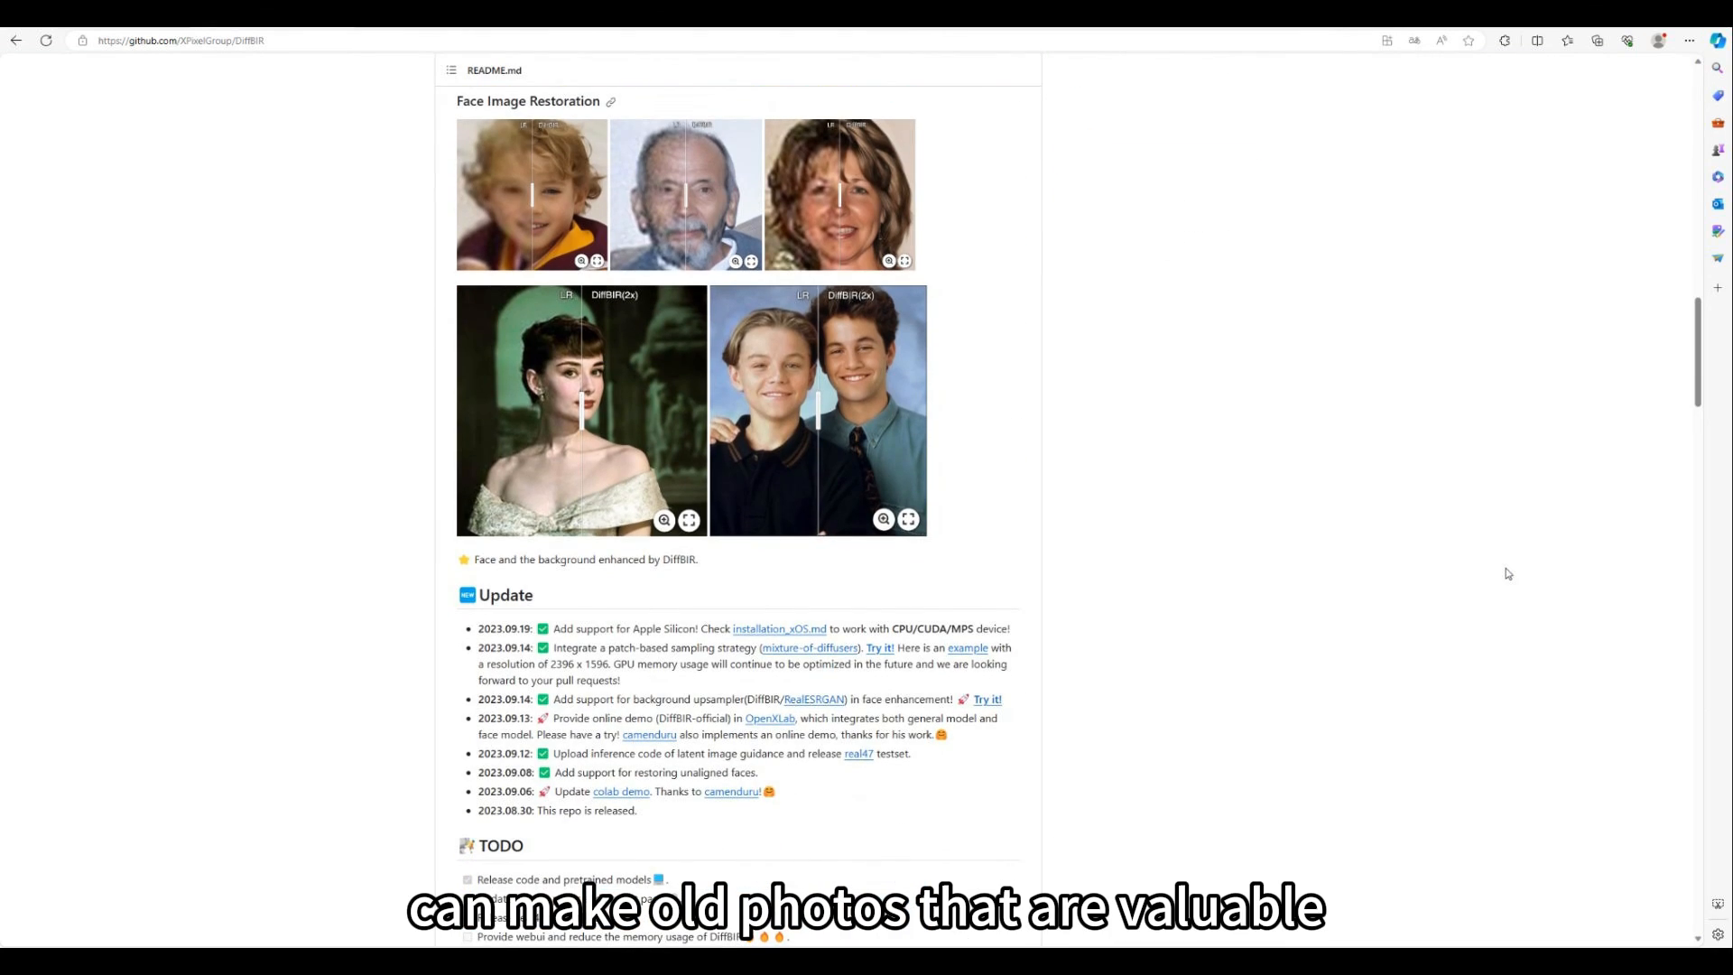